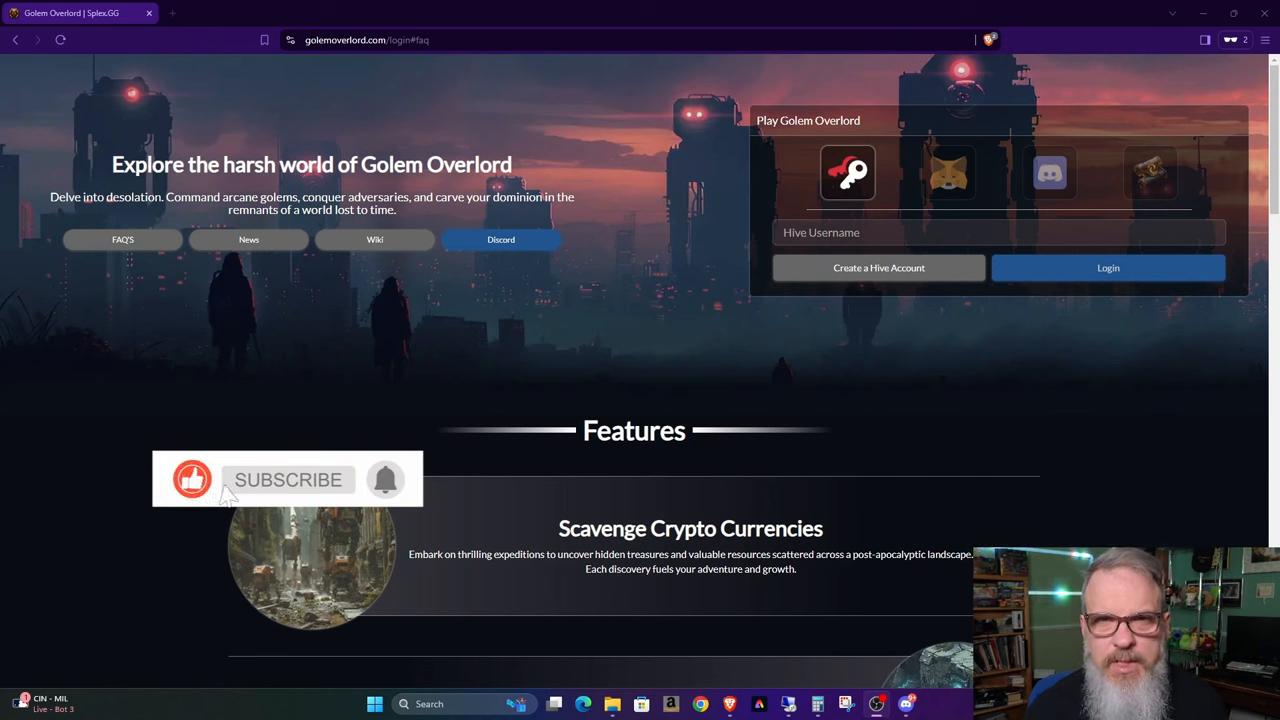
# - Log in through Hive Keychain and browse the volcano home screen's stats and balances
pyautogui.click(288, 479)
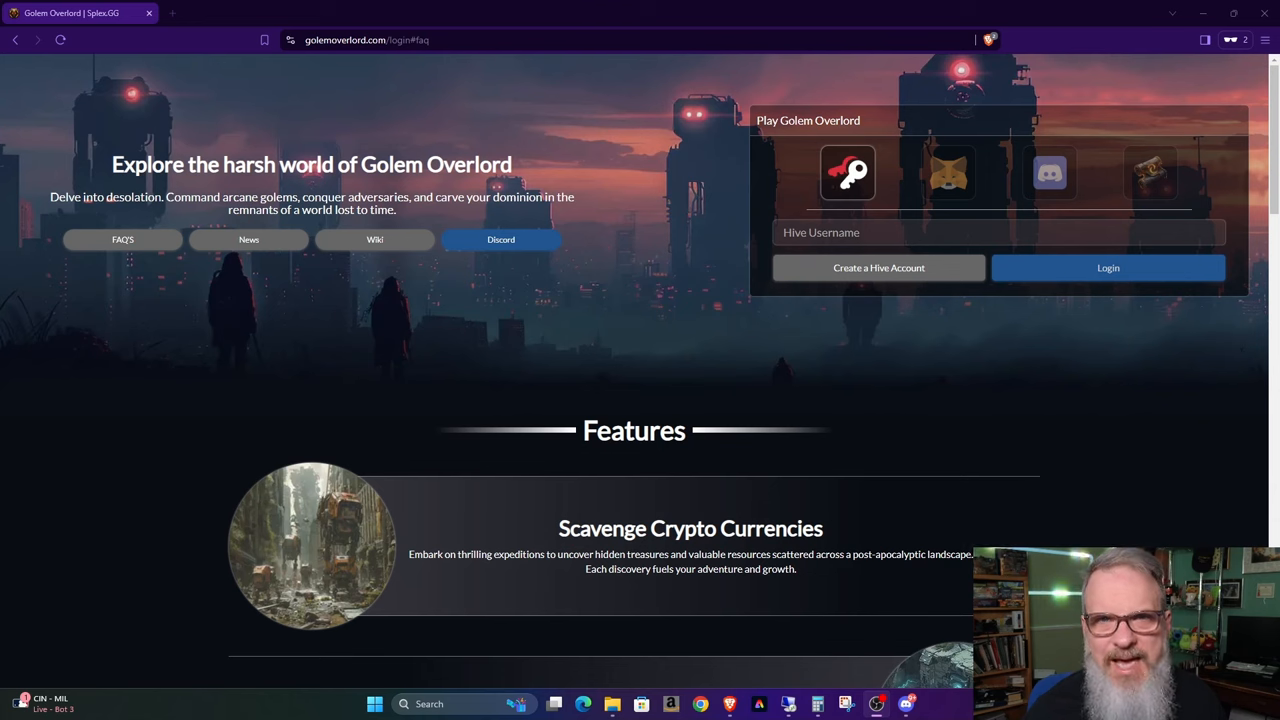
pyautogui.scroll(-3)
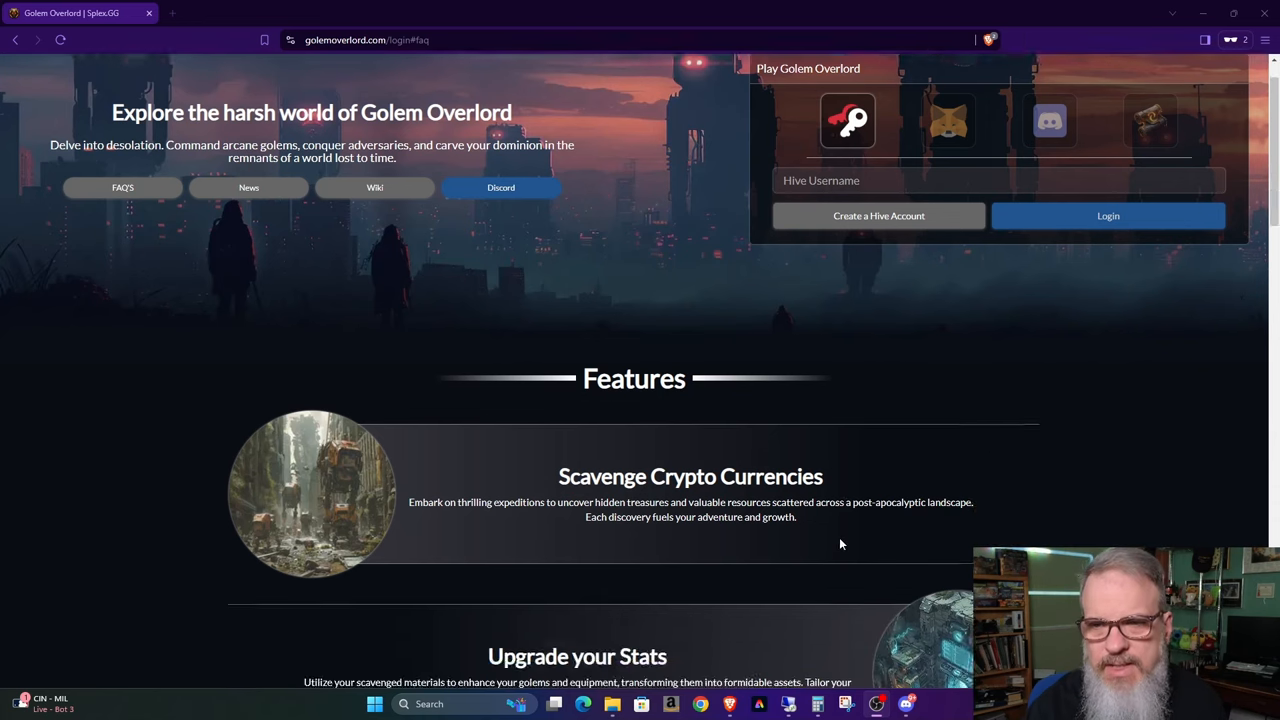
pyautogui.scroll(-3)
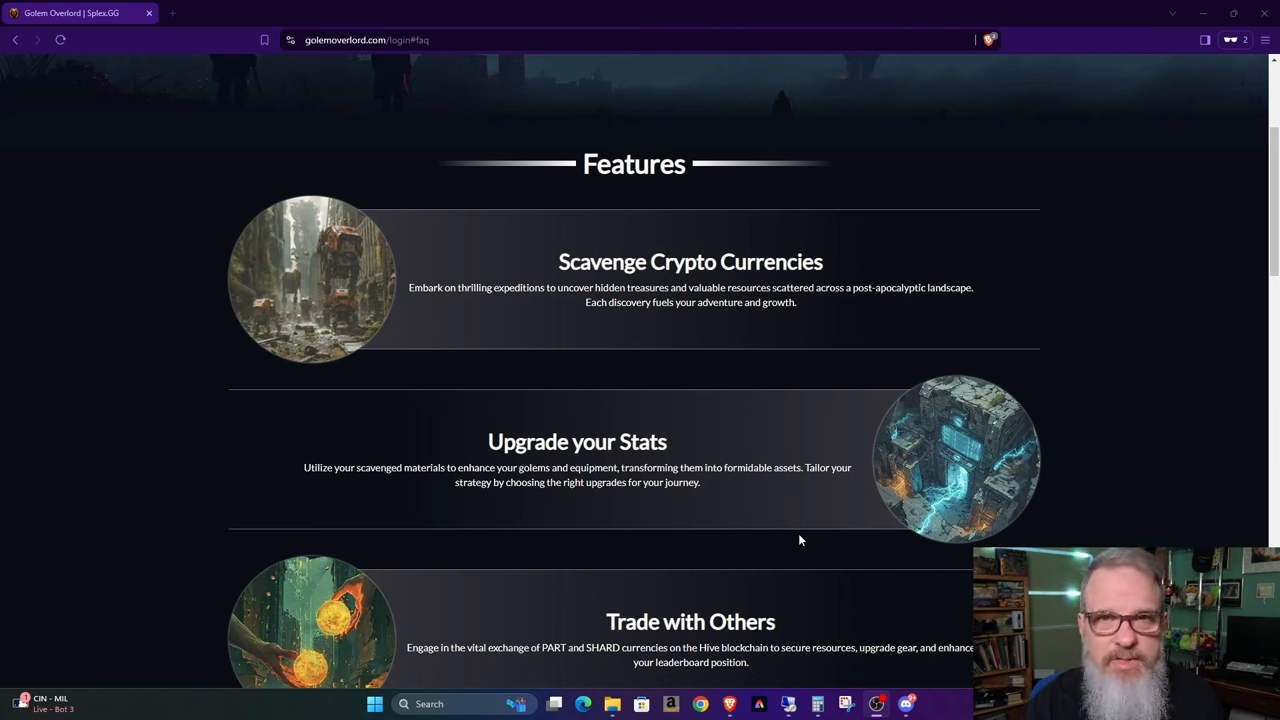
pyautogui.scroll(-3)
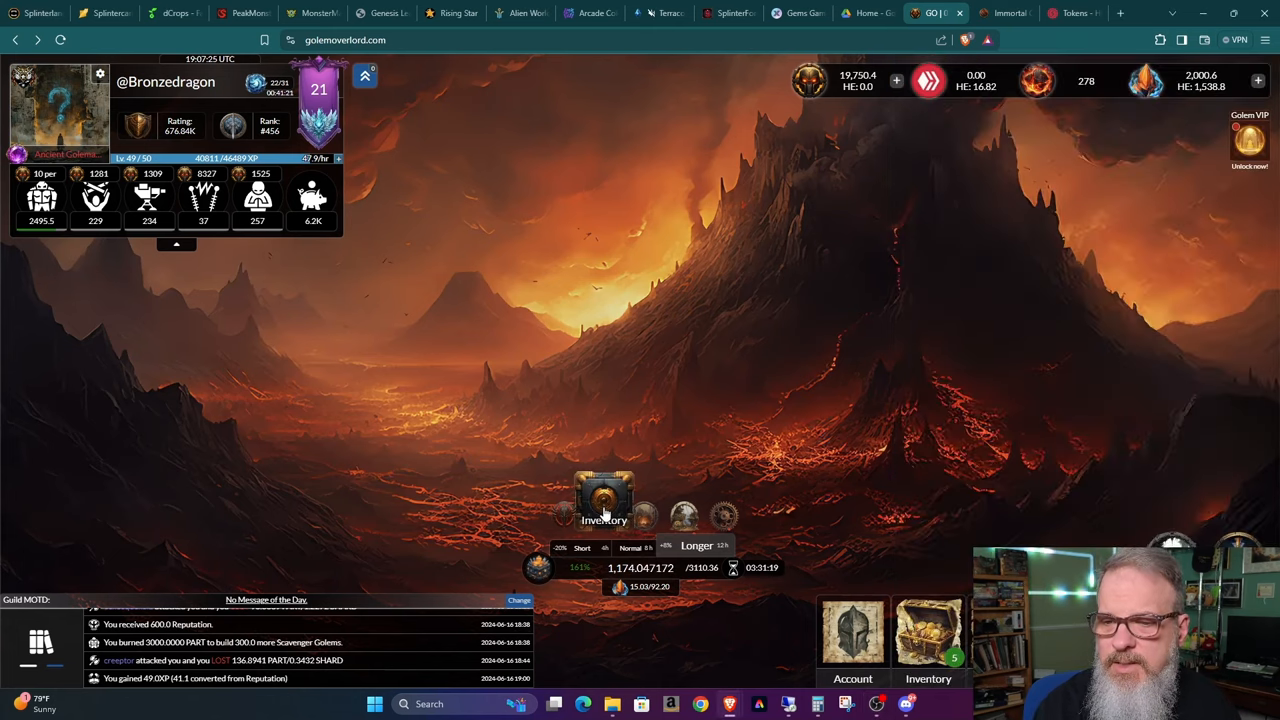
# - Open the NFT inventory and scroll through the item cards
pyautogui.click(605, 502)
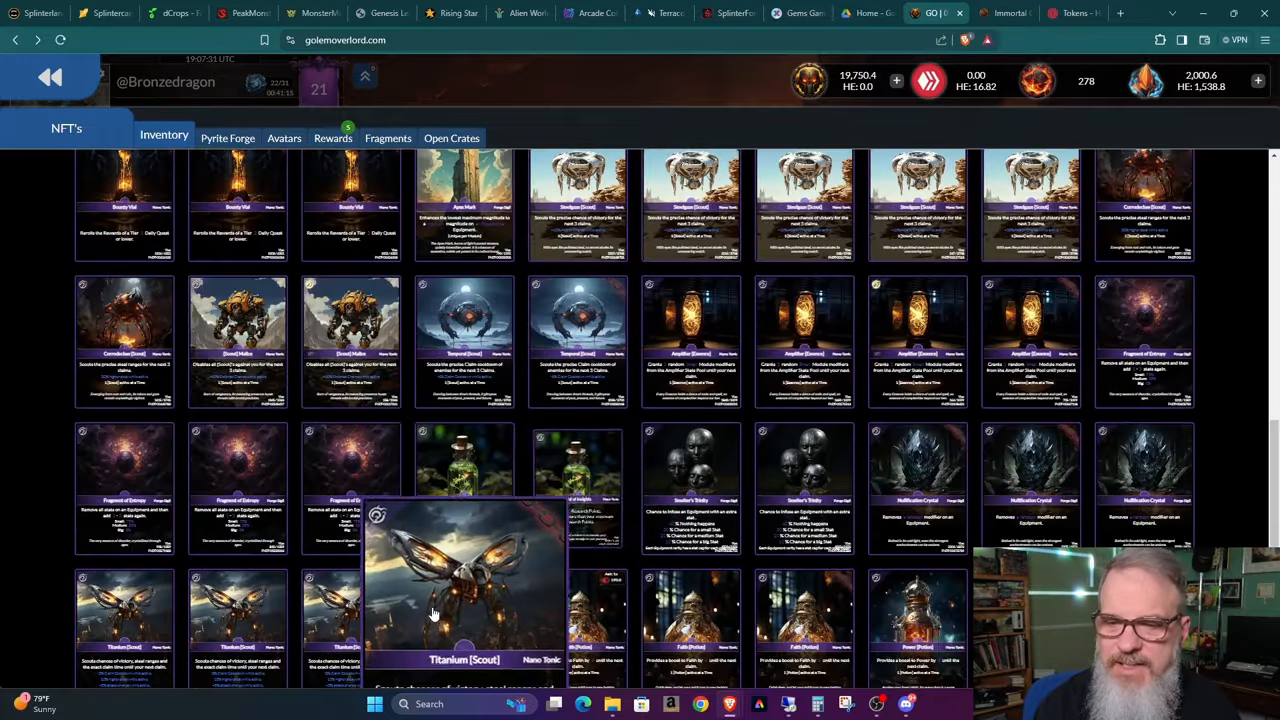
pyautogui.scroll(-3)
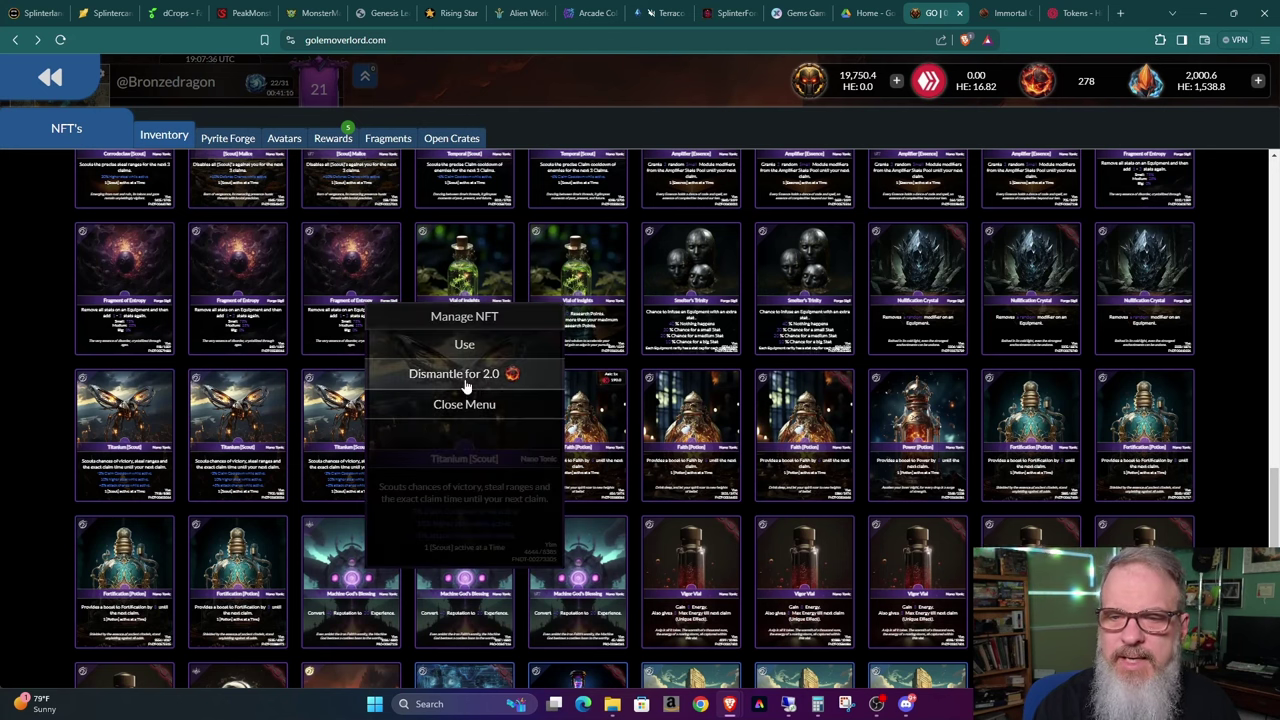
pyautogui.moveTo(507, 385)
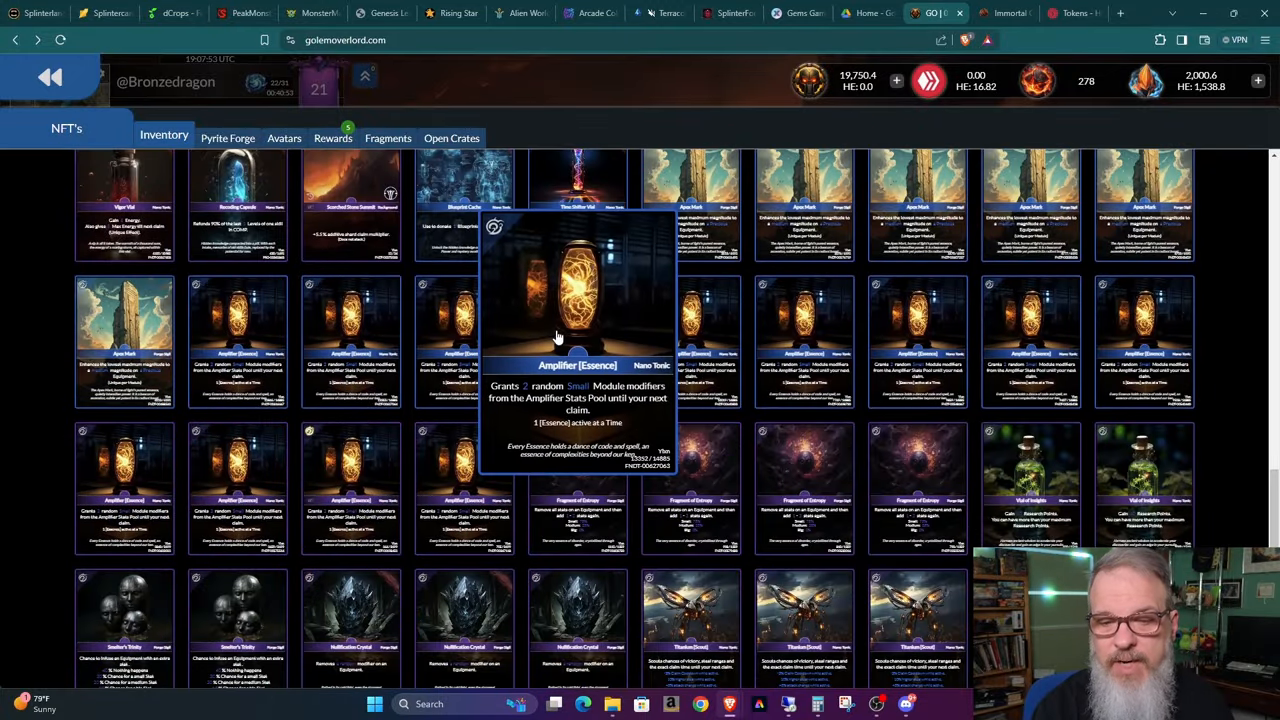
pyautogui.moveTo(547, 315)
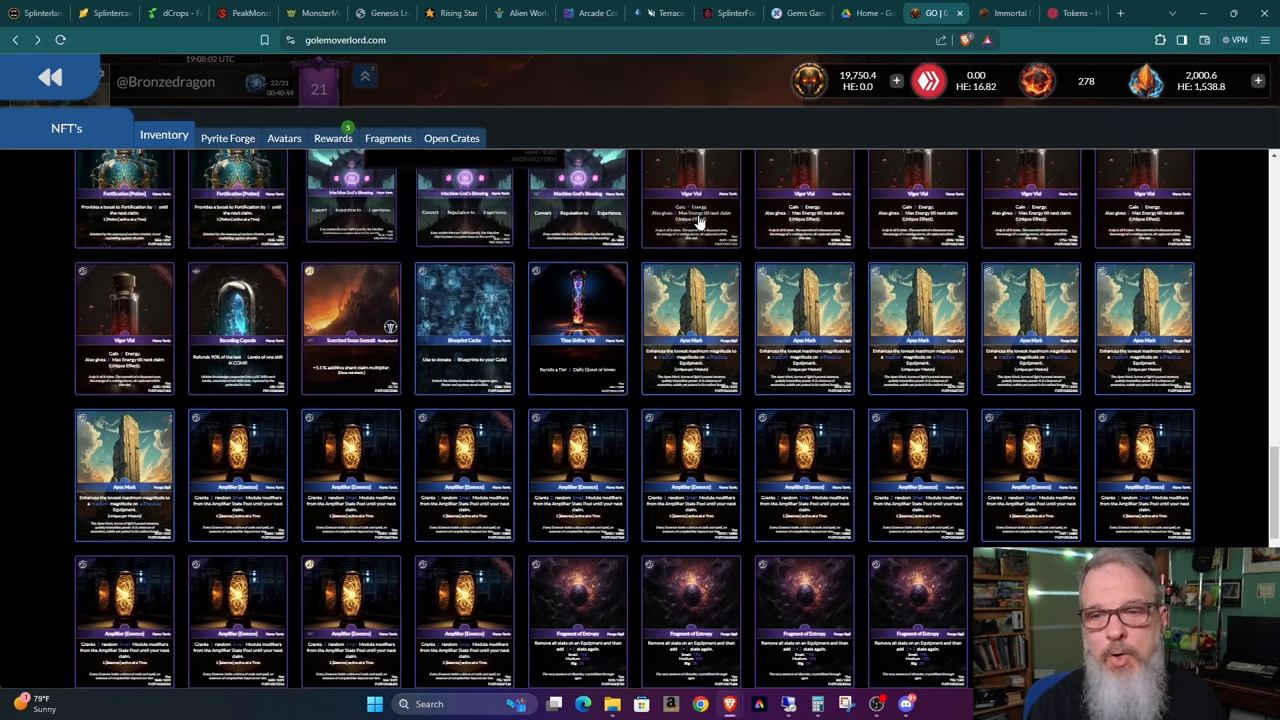
pyautogui.moveTo(710, 112)
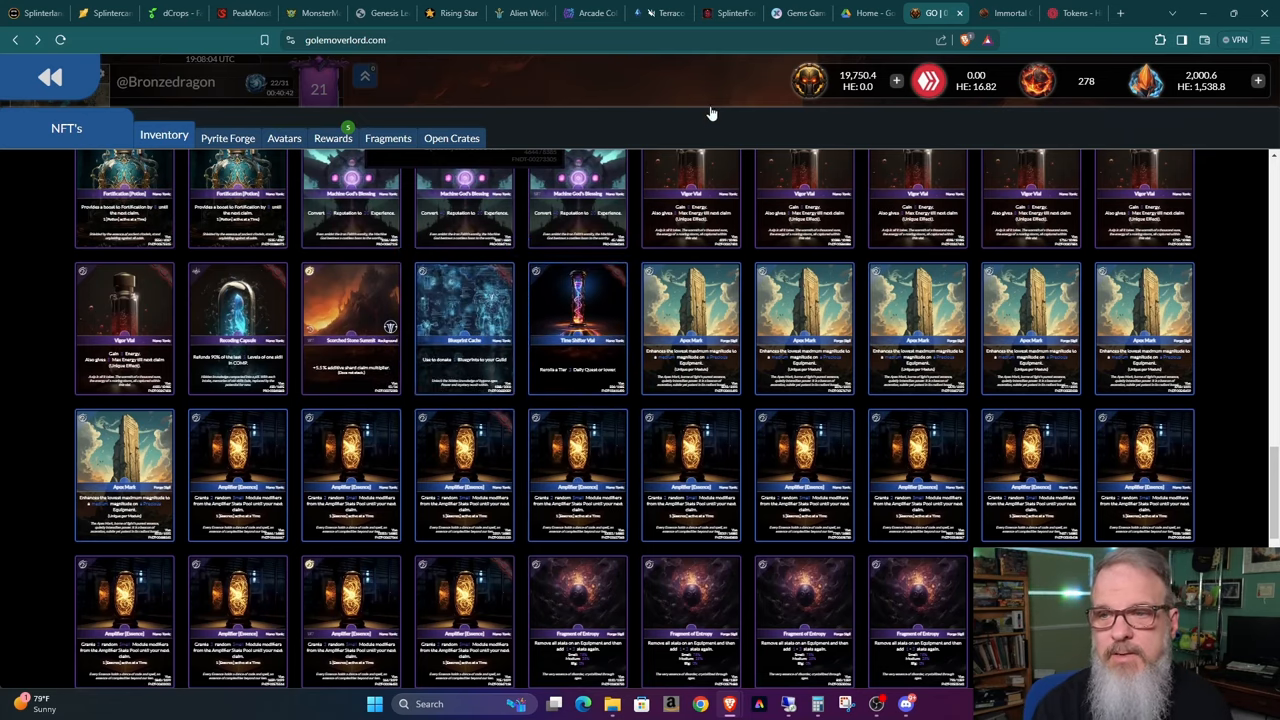
pyautogui.moveTo(758, 307)
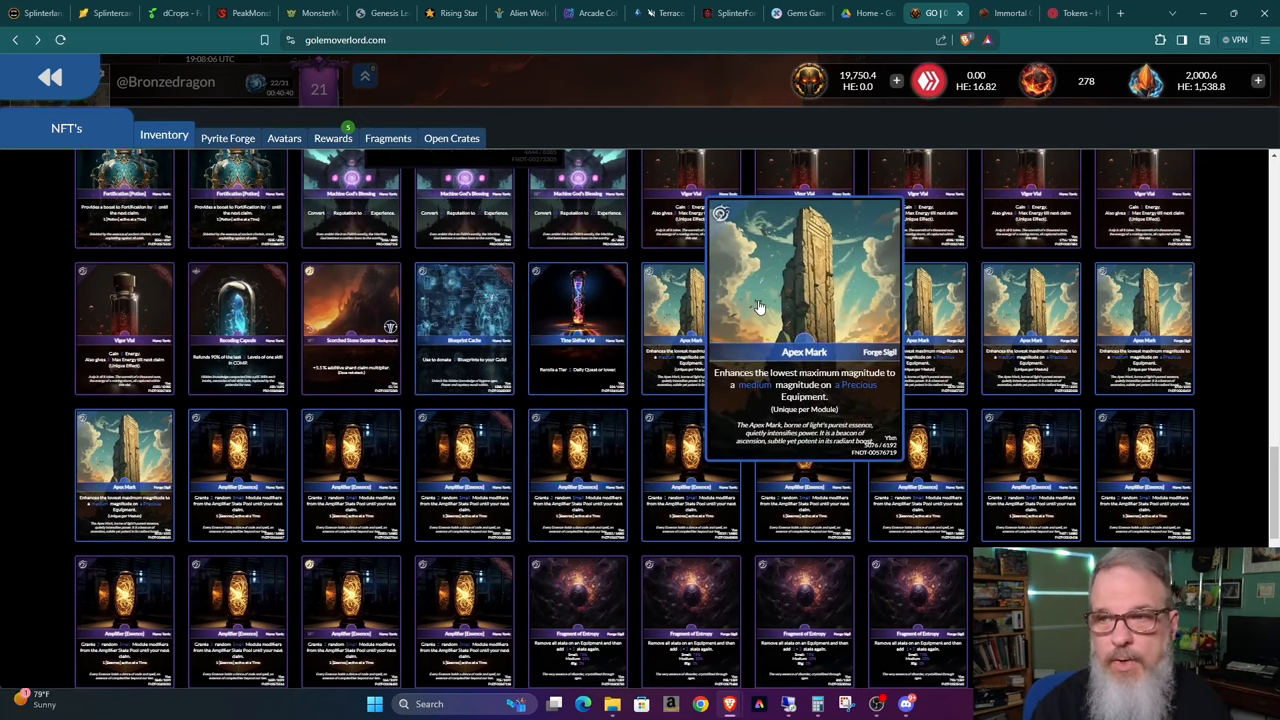
pyautogui.moveTo(1080, 83)
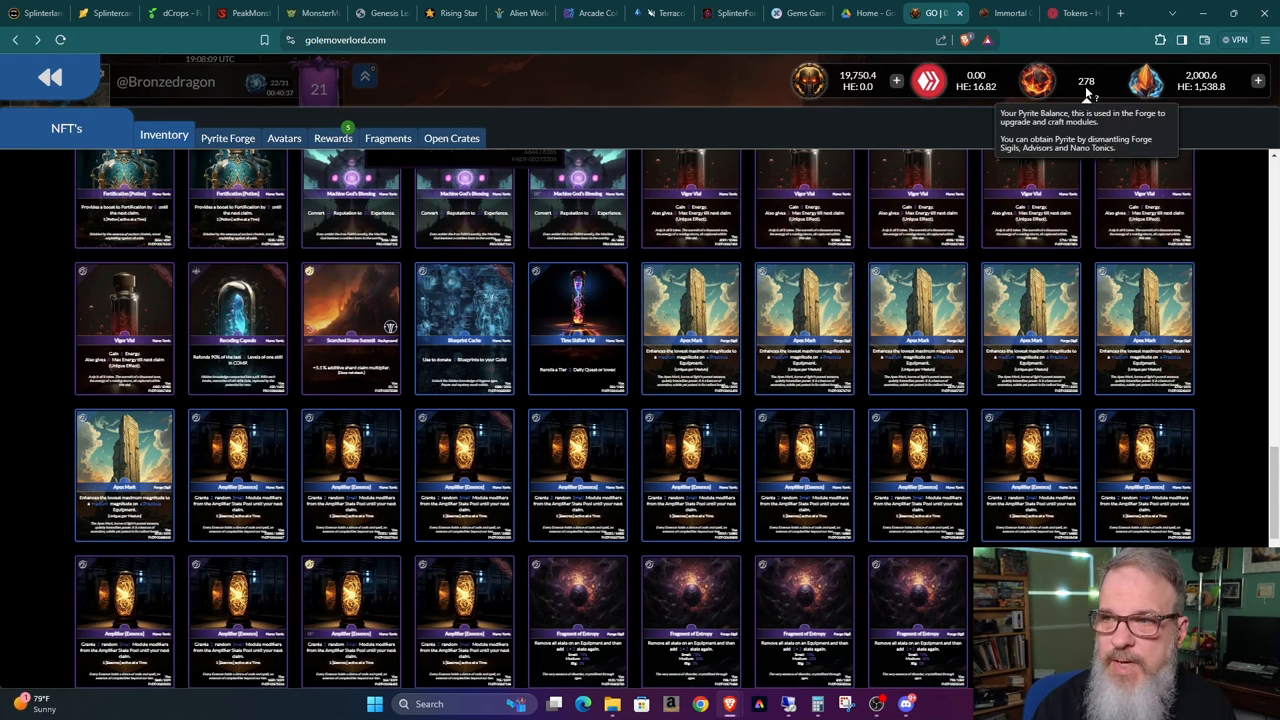
pyautogui.moveTo(562, 137)
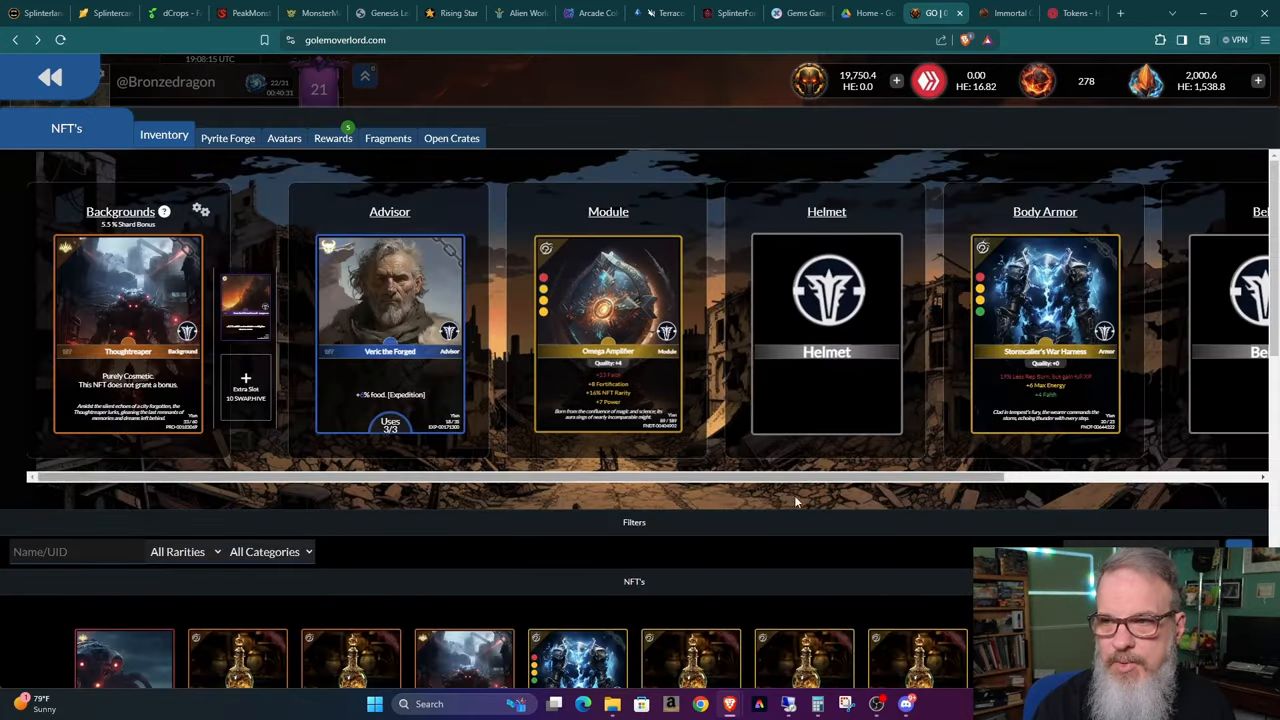
# - Unequip Stormcaller's War Harness from Body Armor and close the signing confirmation
pyautogui.hscroll(3)
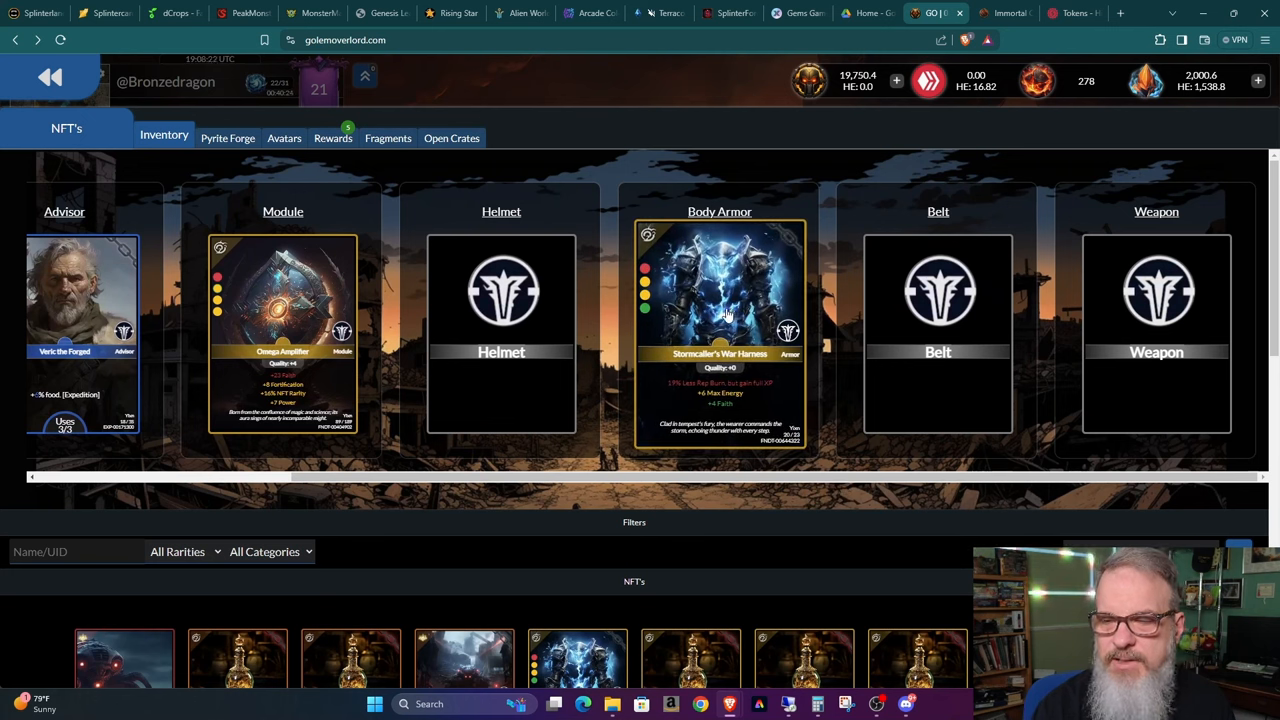
pyautogui.moveTo(728, 310)
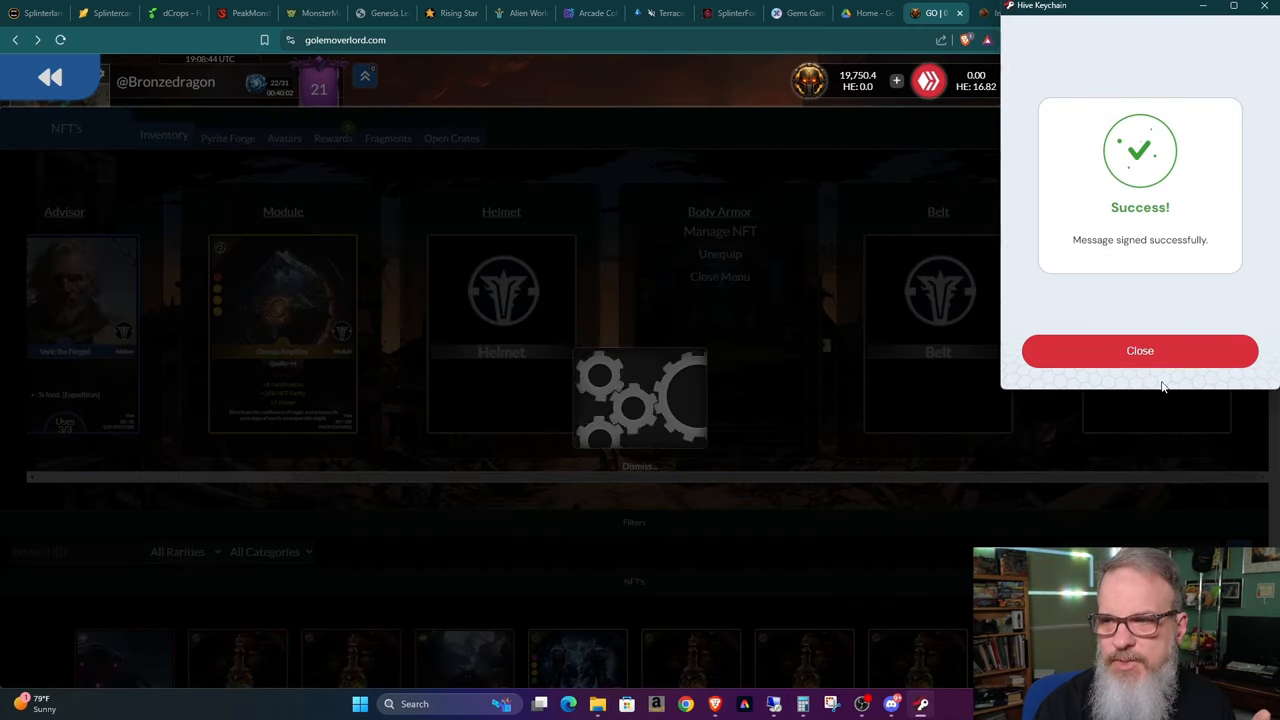
pyautogui.click(1140, 351)
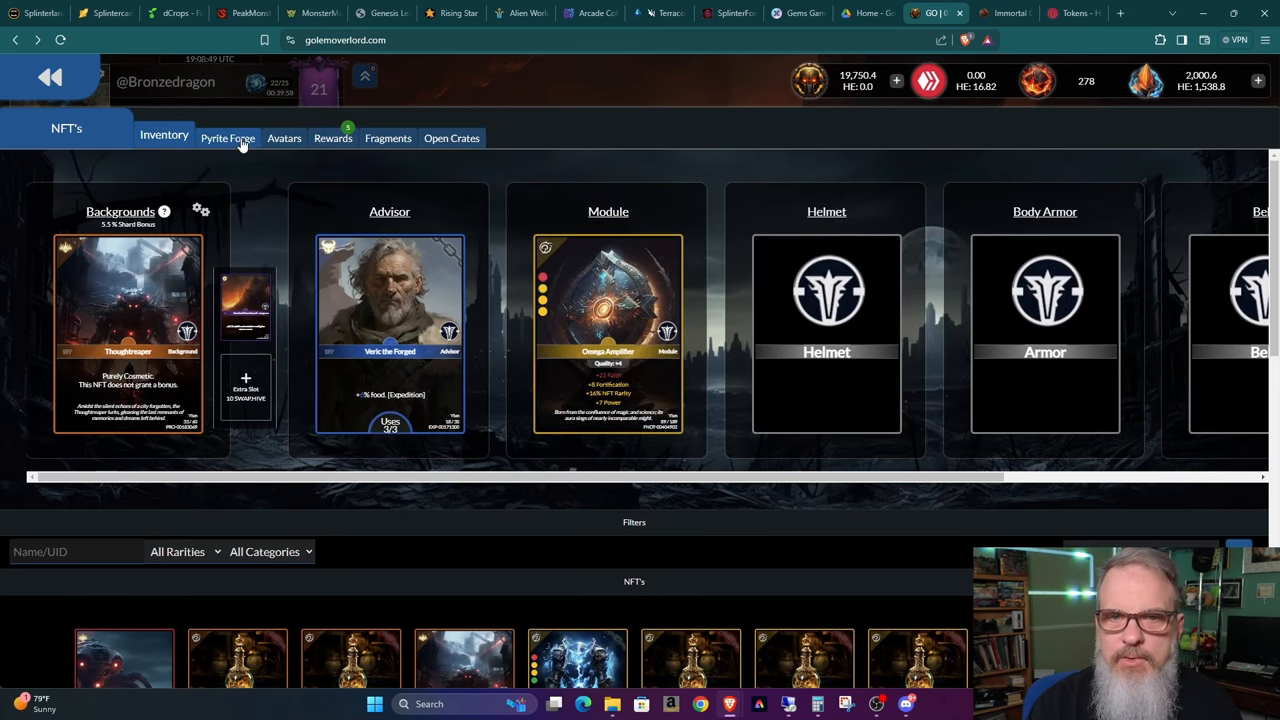
# - Switch the Pyrite Forge to its Quality mode
pyautogui.click(227, 138)
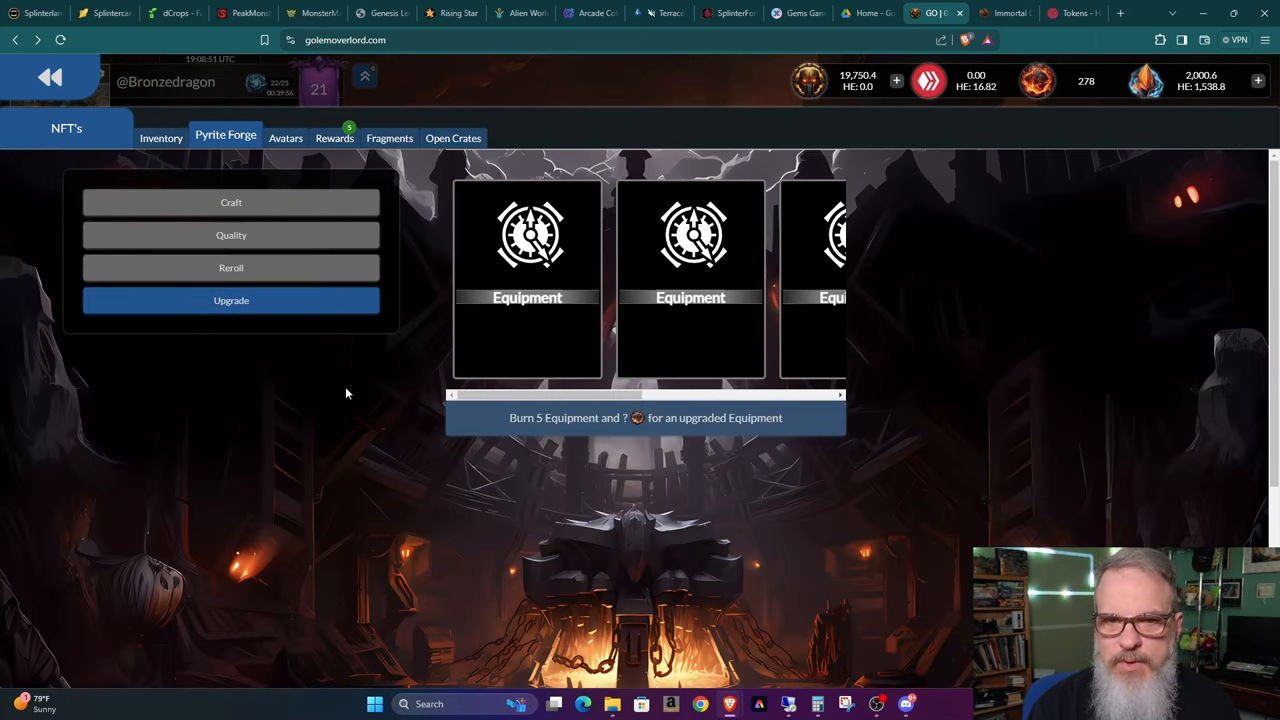
pyautogui.click(231, 234)
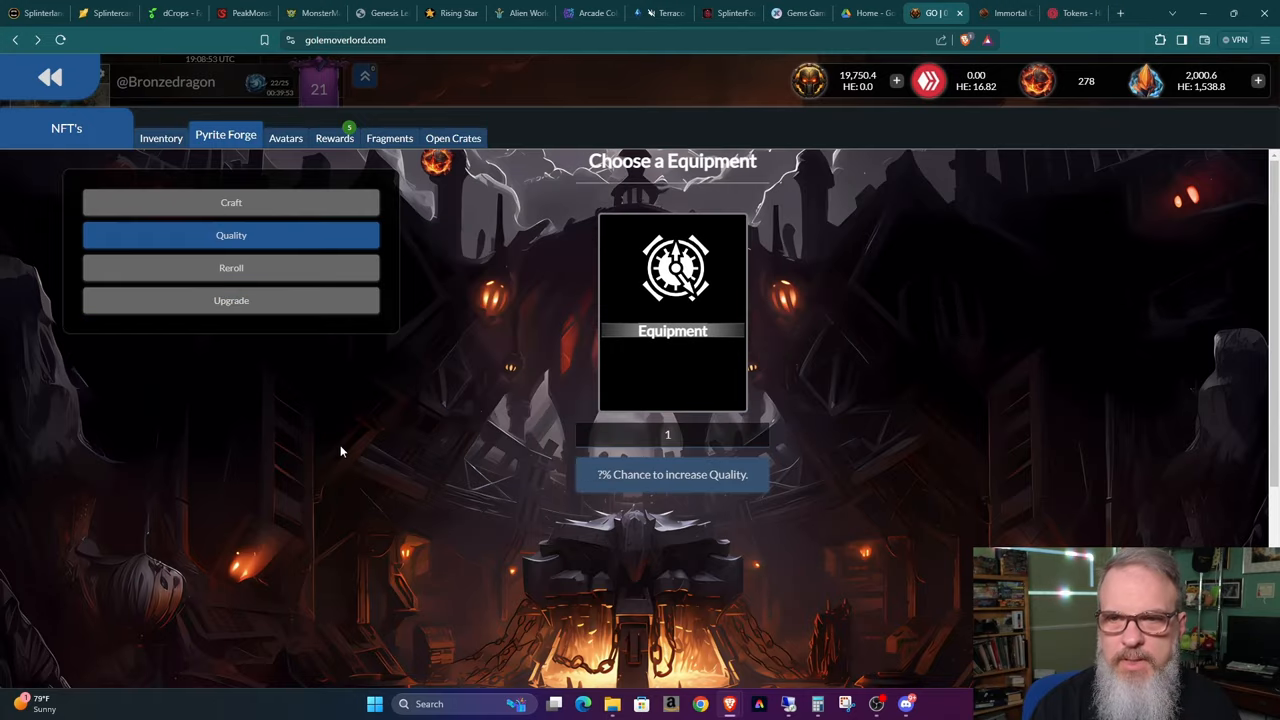
pyautogui.moveTo(668, 310)
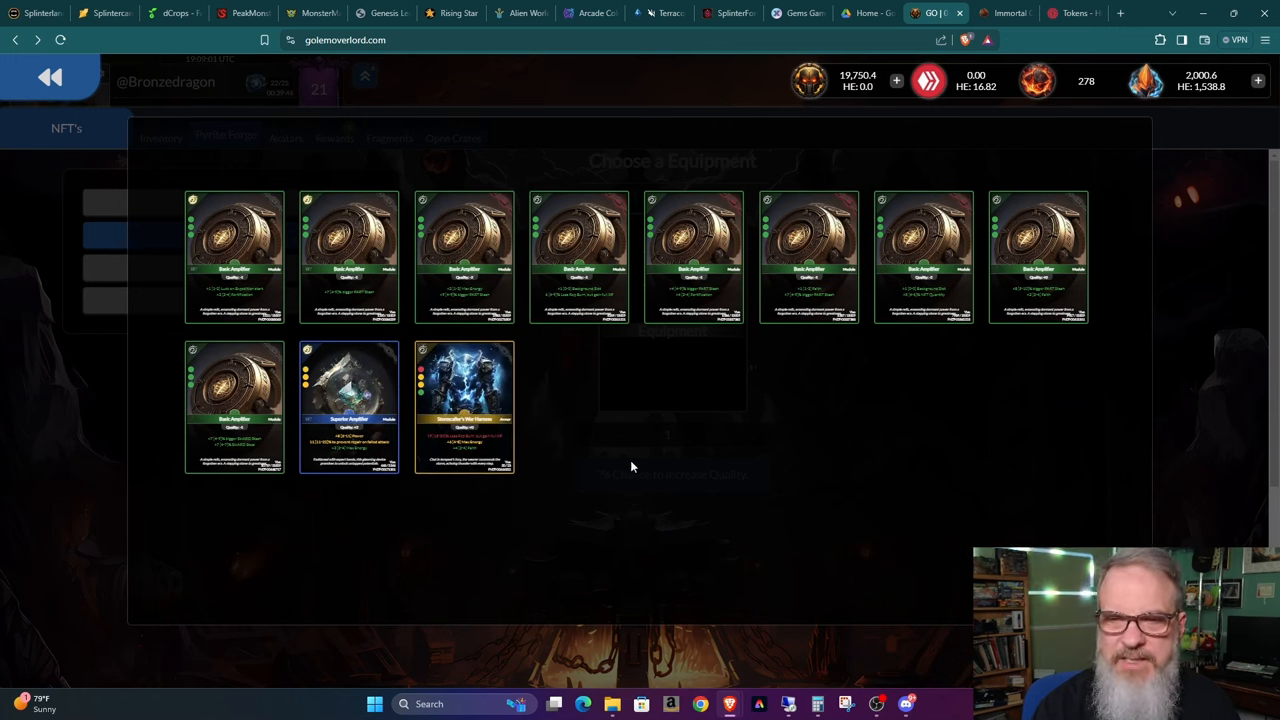
# - Place Stormcaller's War Harness in the Quality slot, showing a 0.49% chance
pyautogui.click(464, 405)
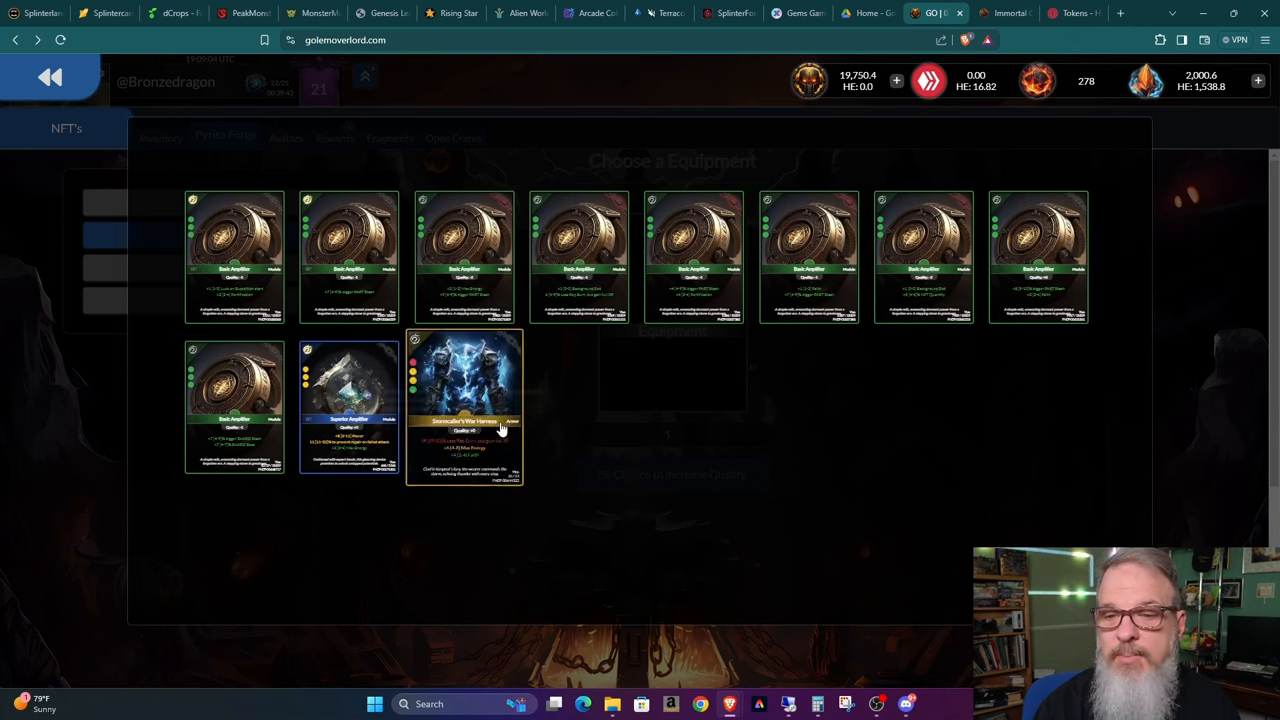
pyautogui.click(464, 407)
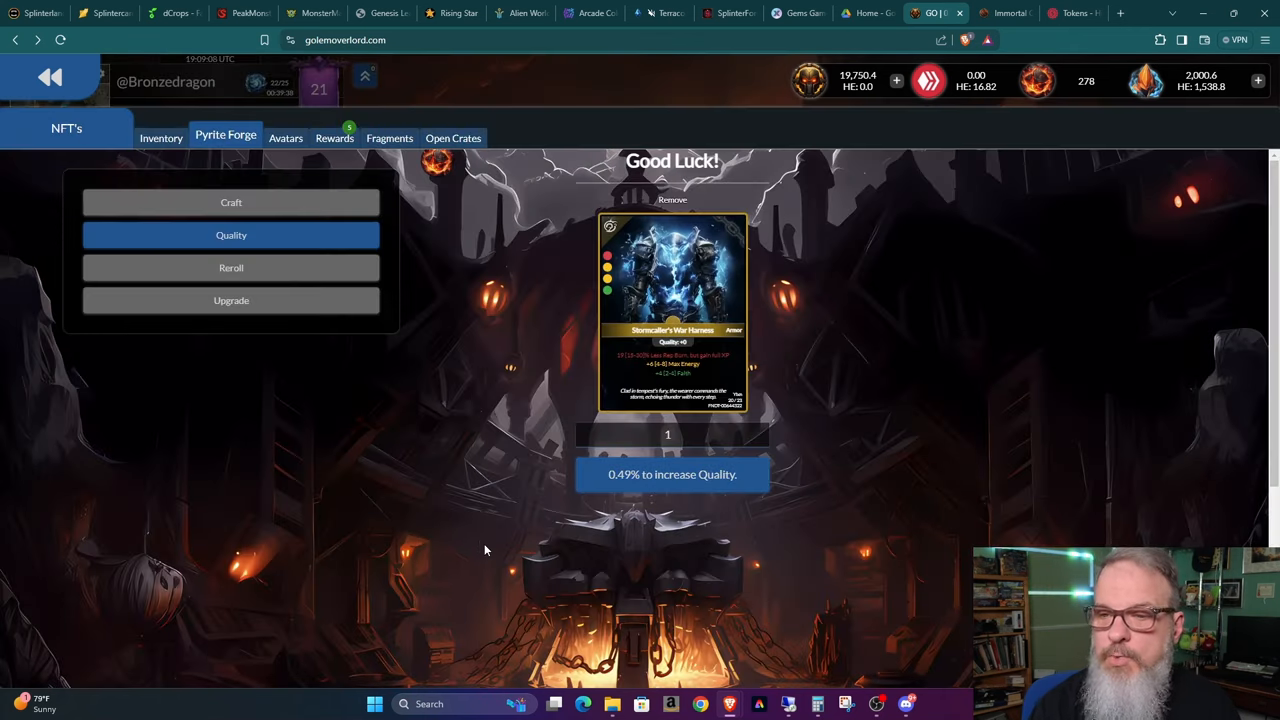
pyautogui.moveTo(673, 456)
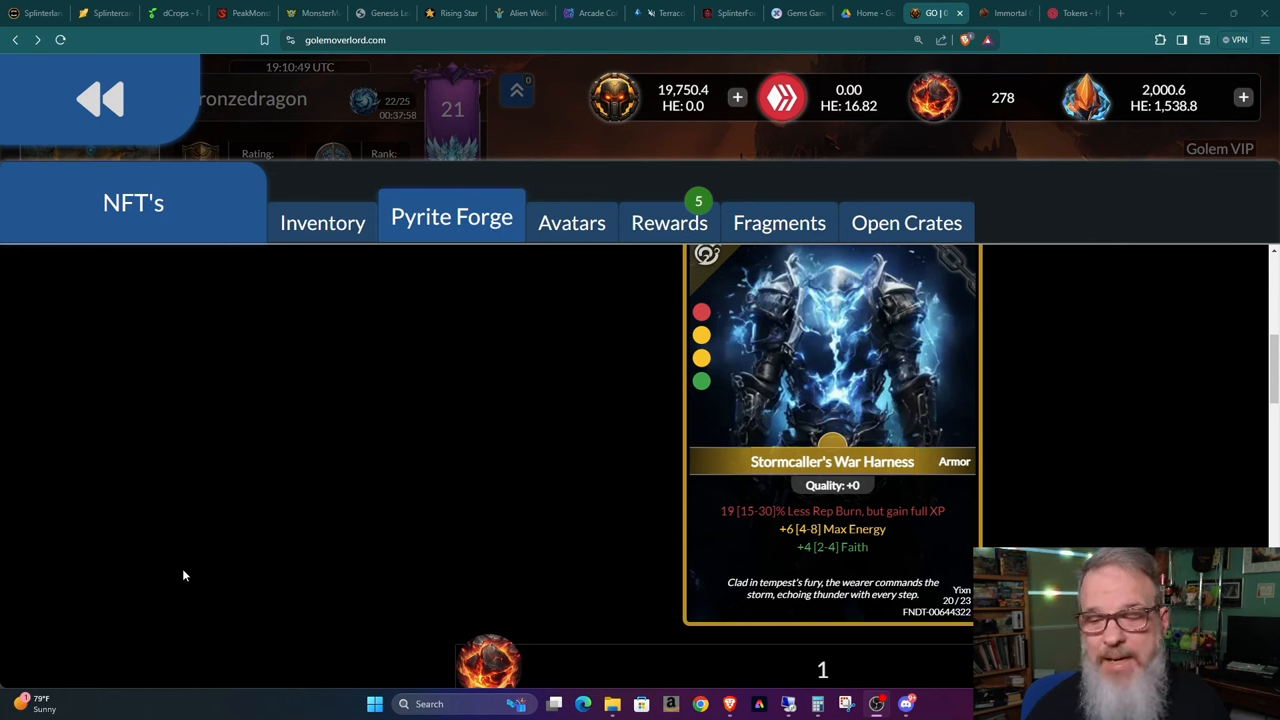
pyautogui.moveTo(633, 567)
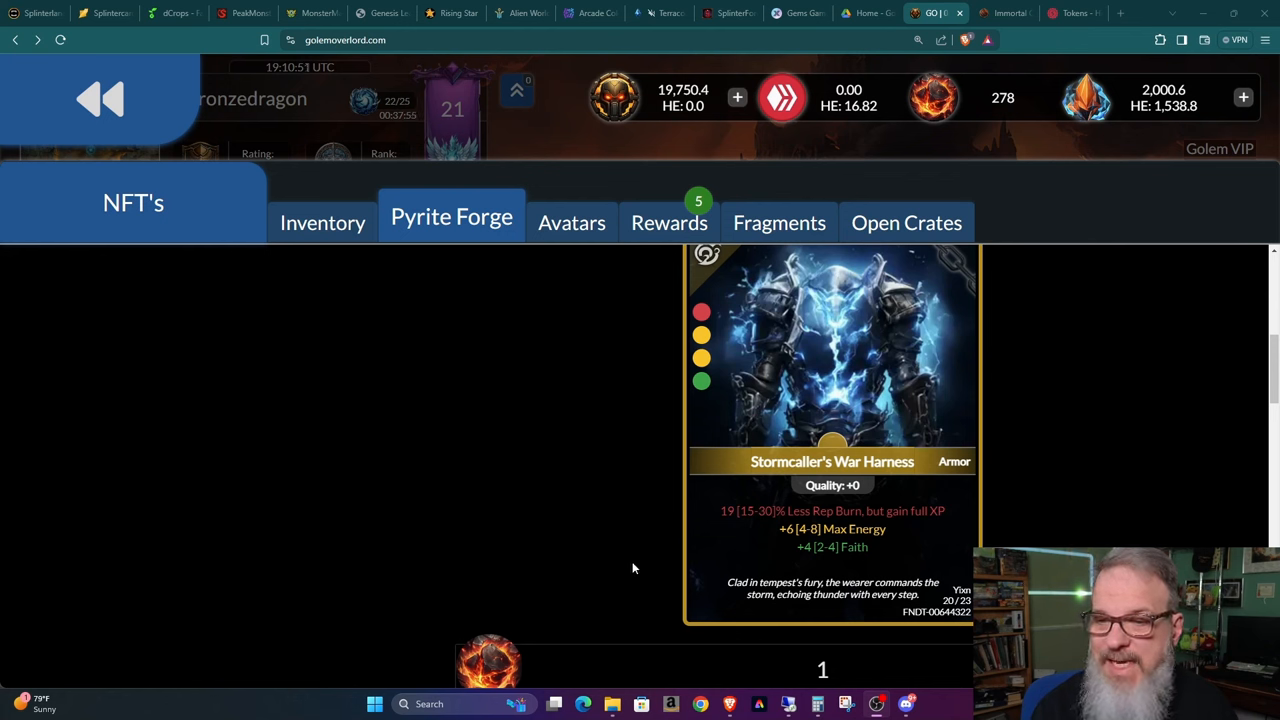
pyautogui.moveTo(730, 528)
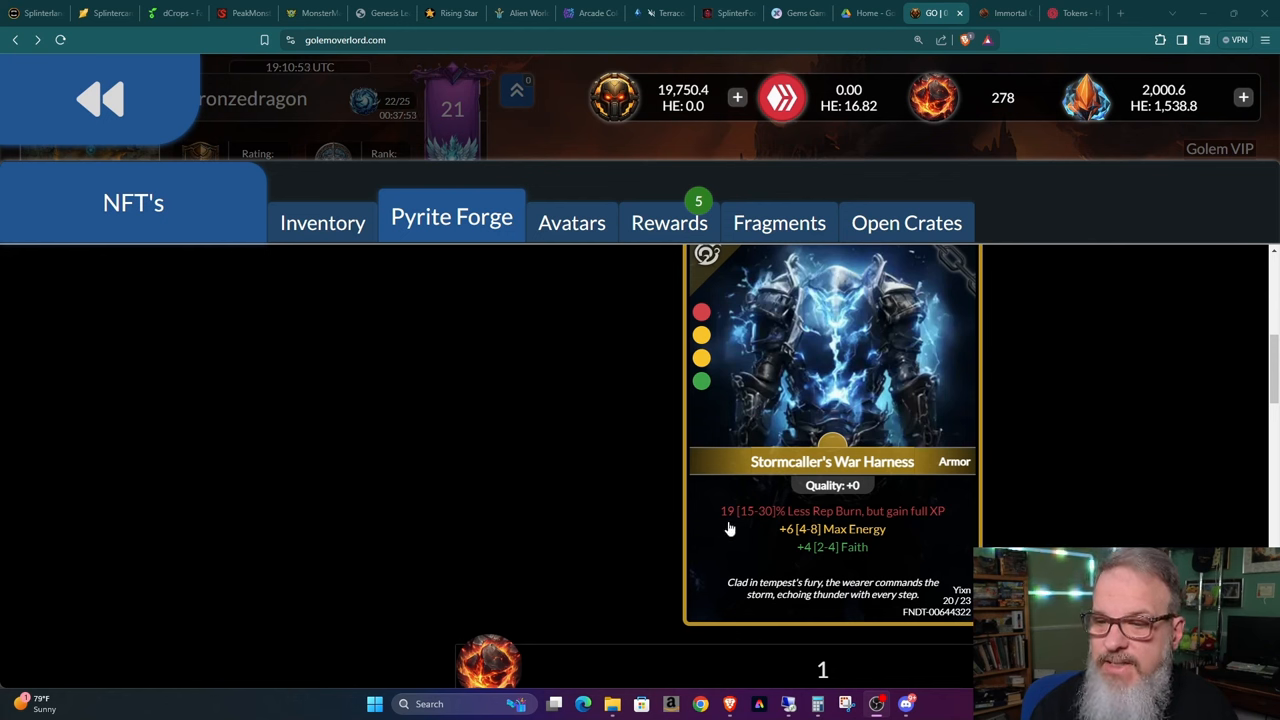
pyautogui.moveTo(846, 529)
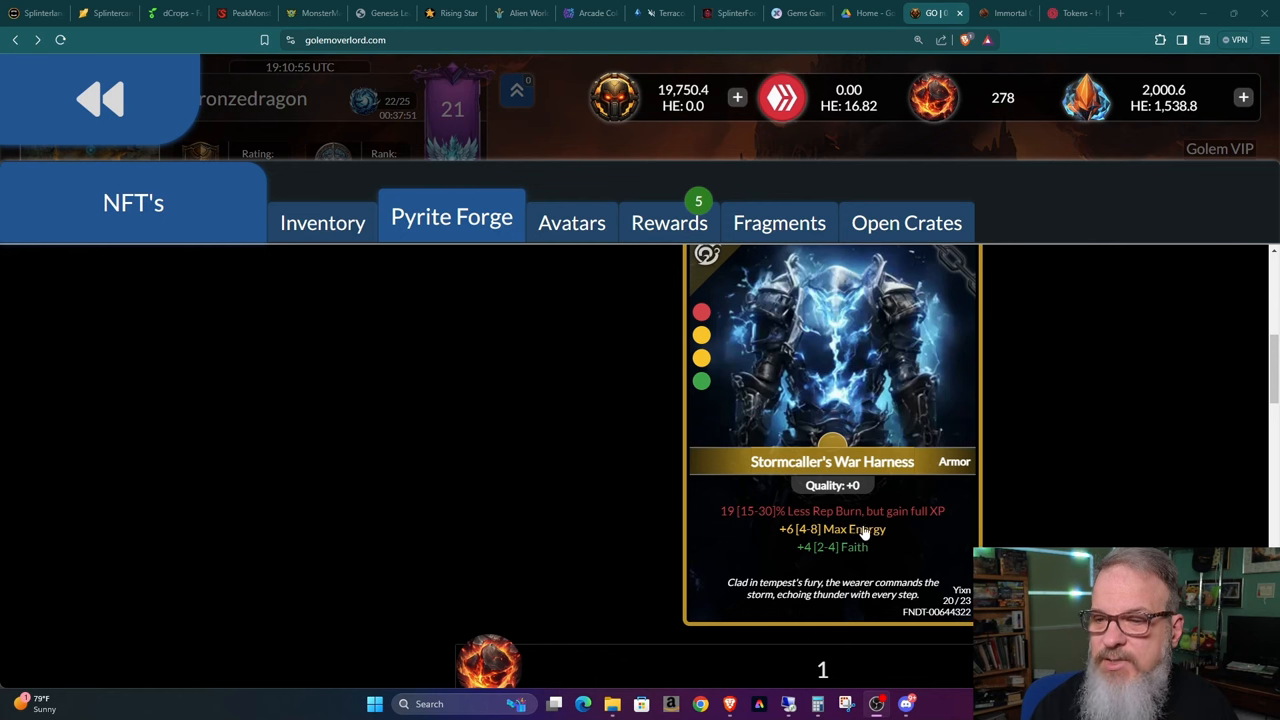
pyautogui.moveTo(938, 522)
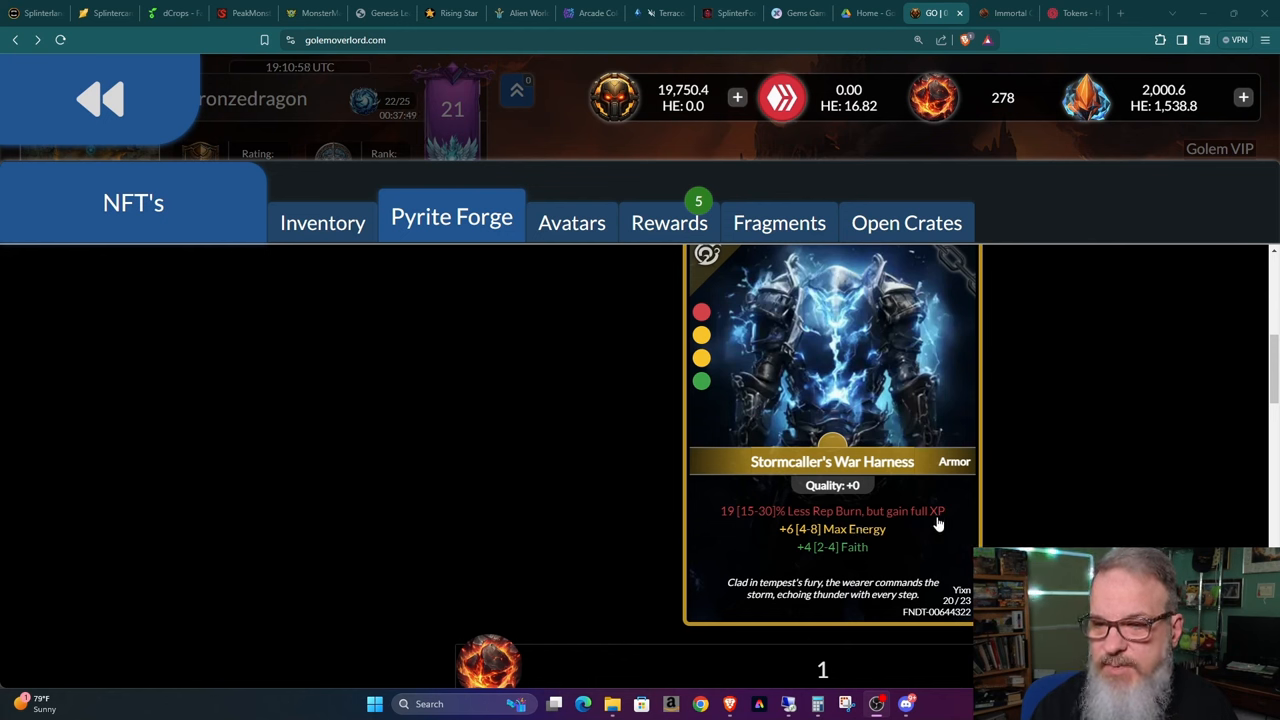
pyautogui.moveTo(812, 540)
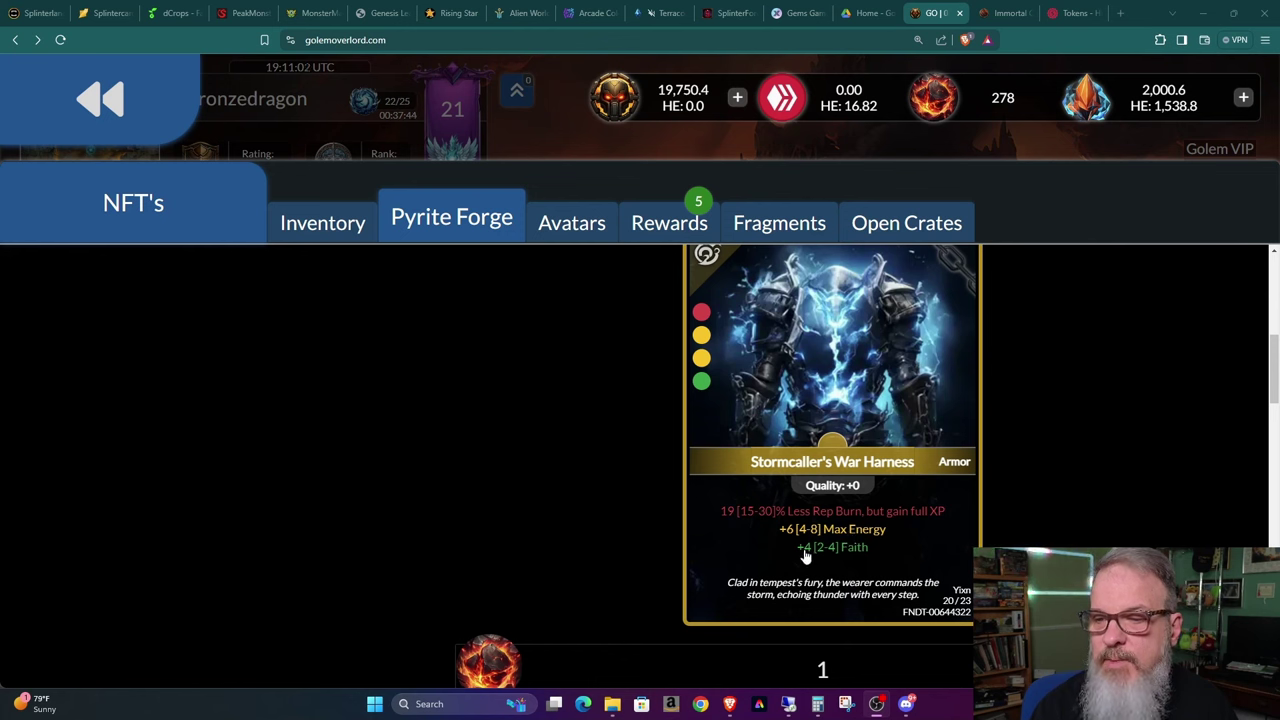
pyautogui.moveTo(862, 568)
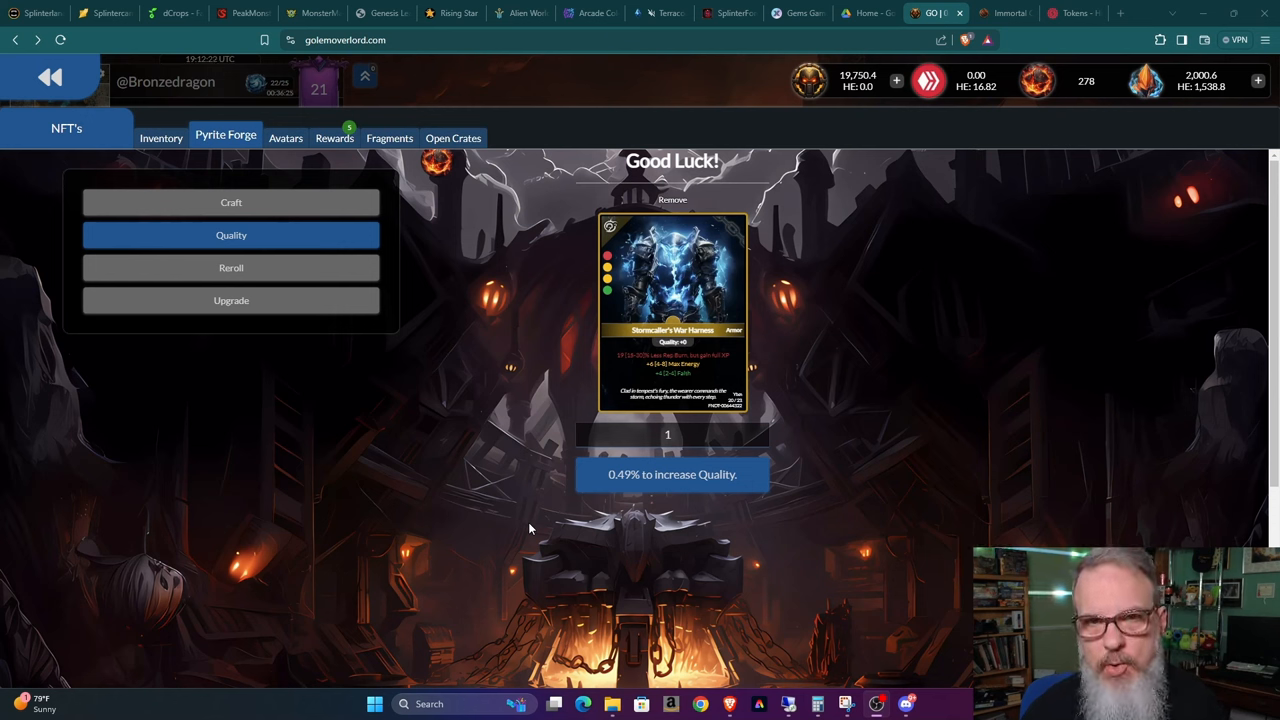
pyautogui.moveTo(817, 429)
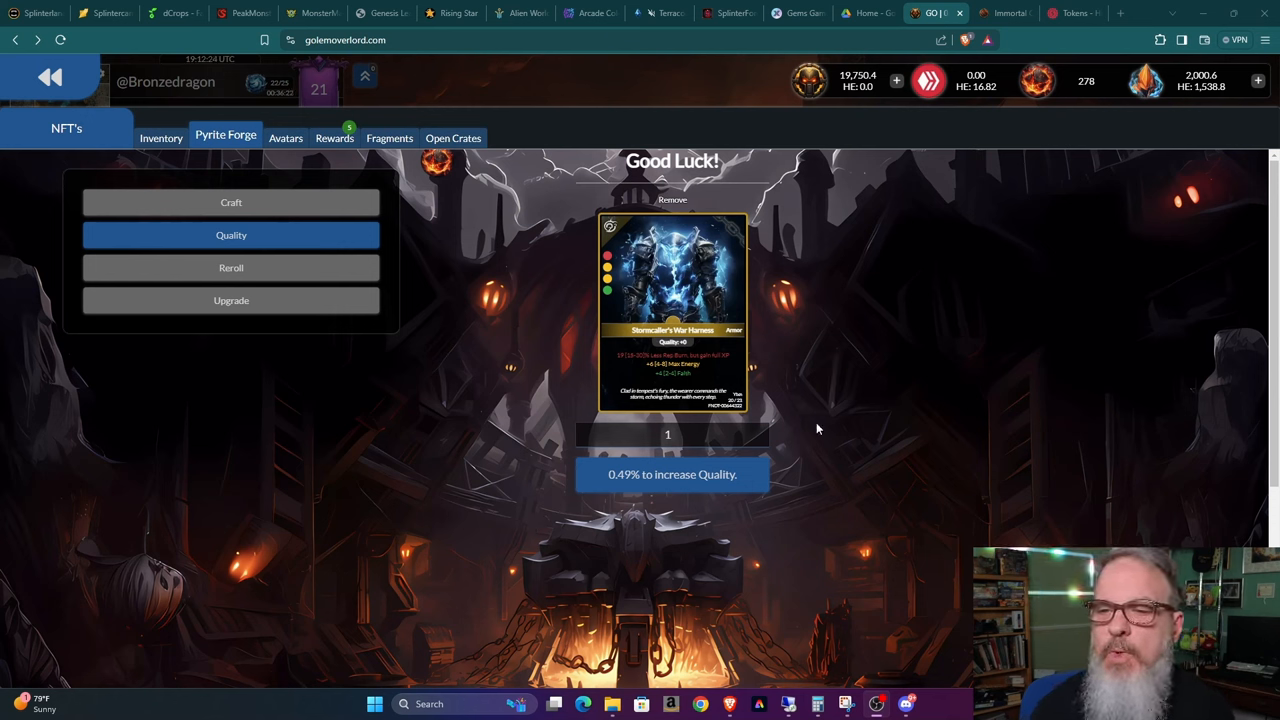
pyautogui.moveTo(867, 453)
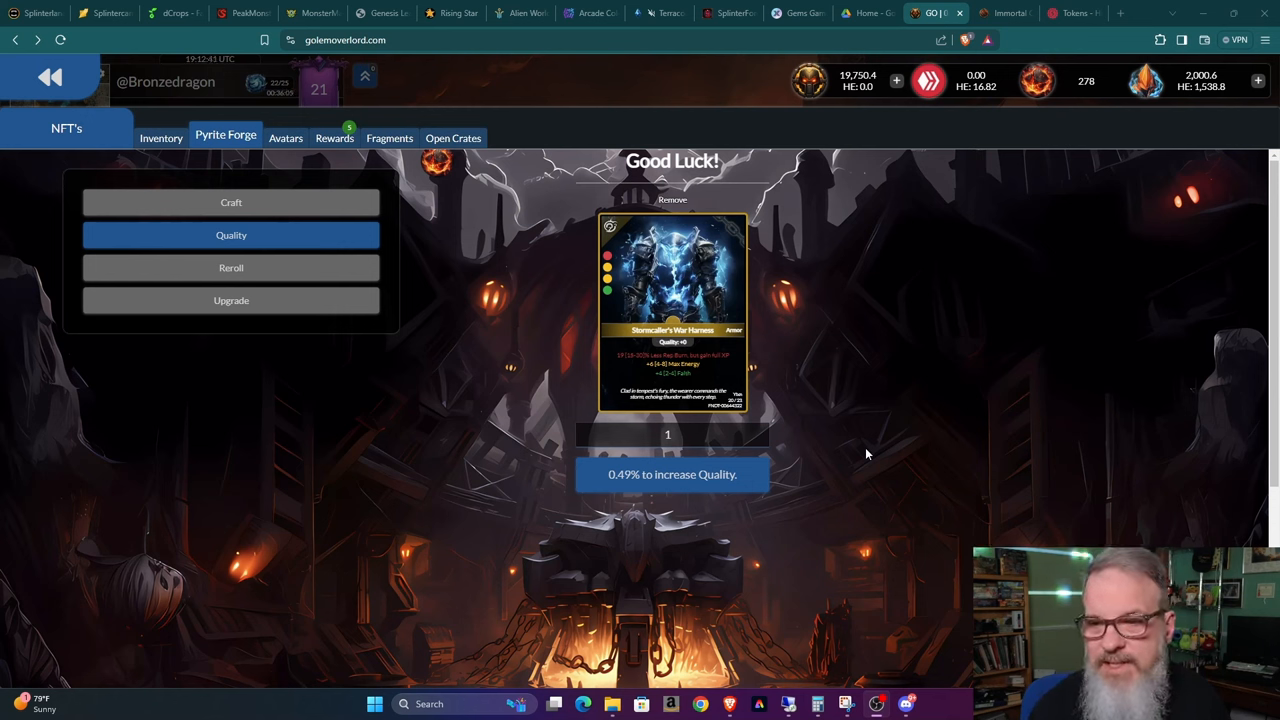
pyautogui.moveTo(825, 461)
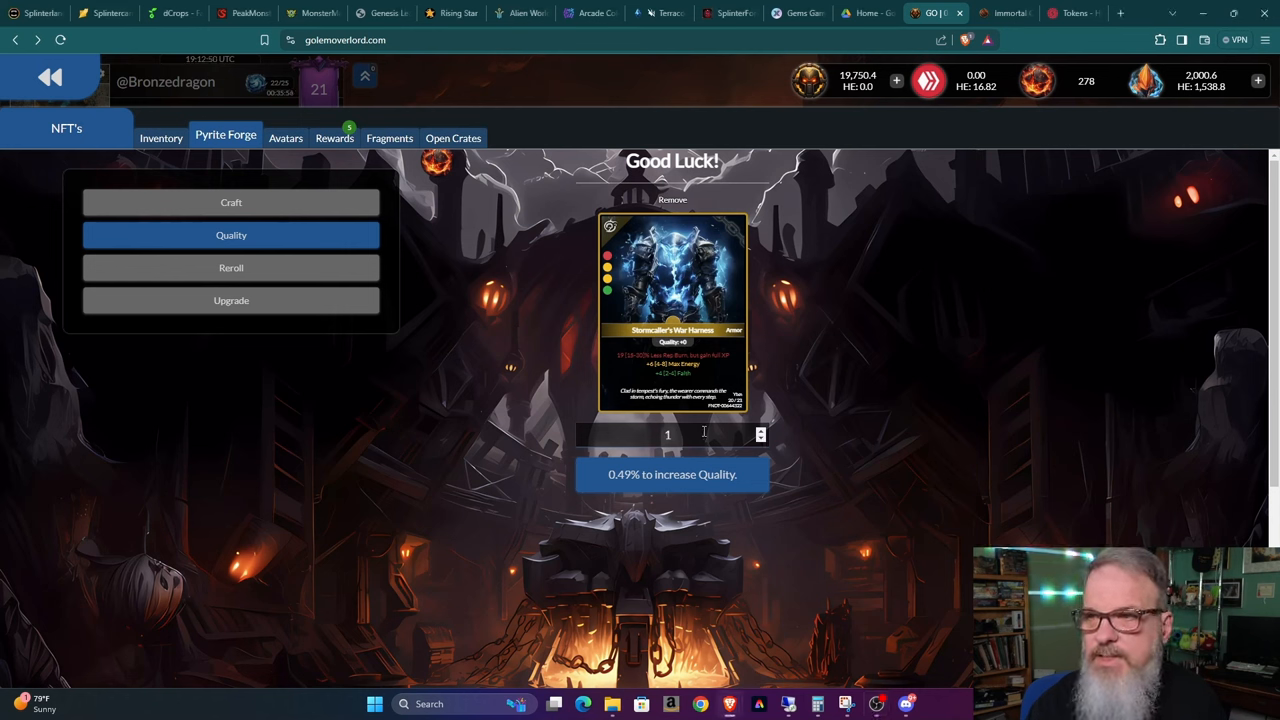
# - Enter the pyrite amount and submit the War Harness quality upgrade
pyautogui.write('120')
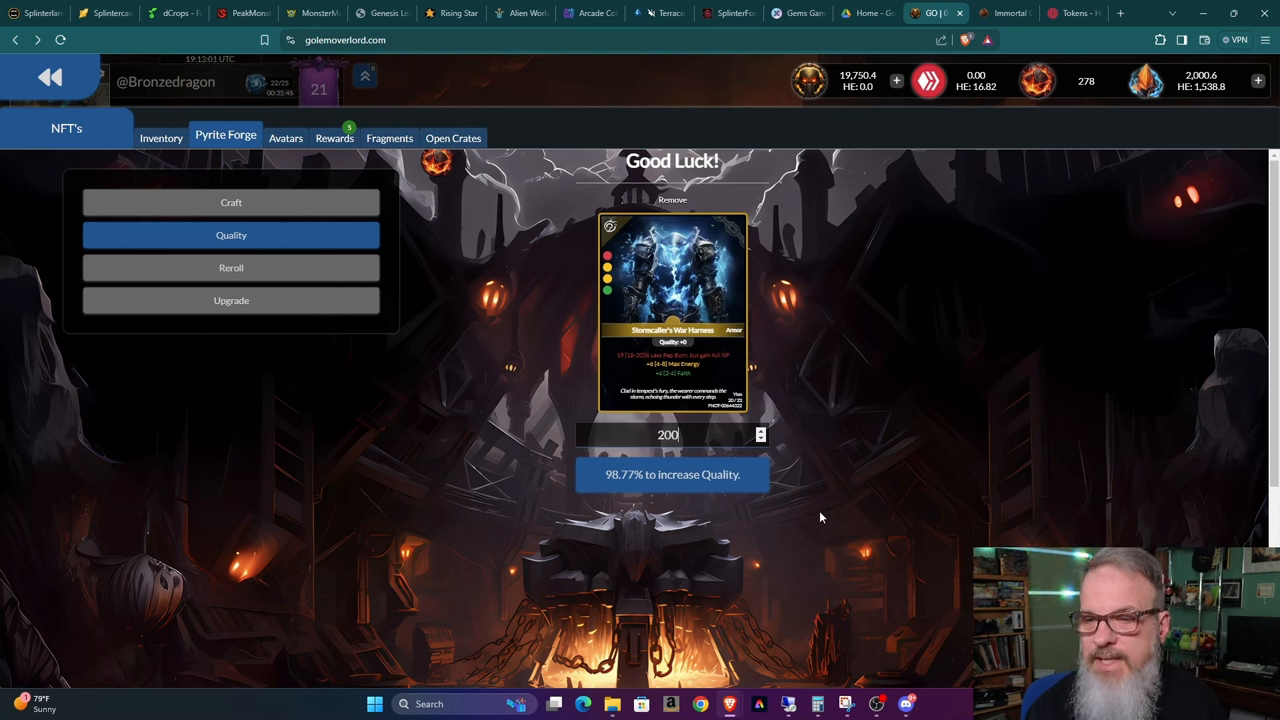
pyautogui.moveTo(816, 512)
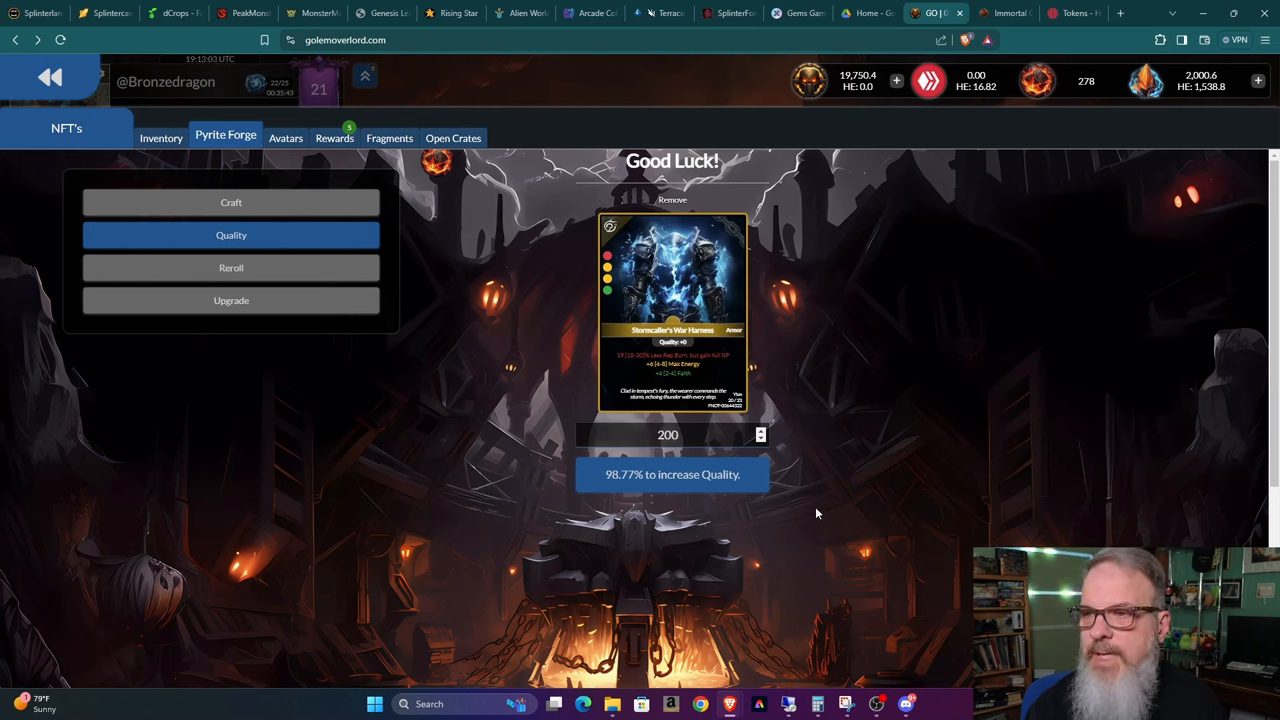
pyautogui.moveTo(810, 503)
pyautogui.write('202.5')
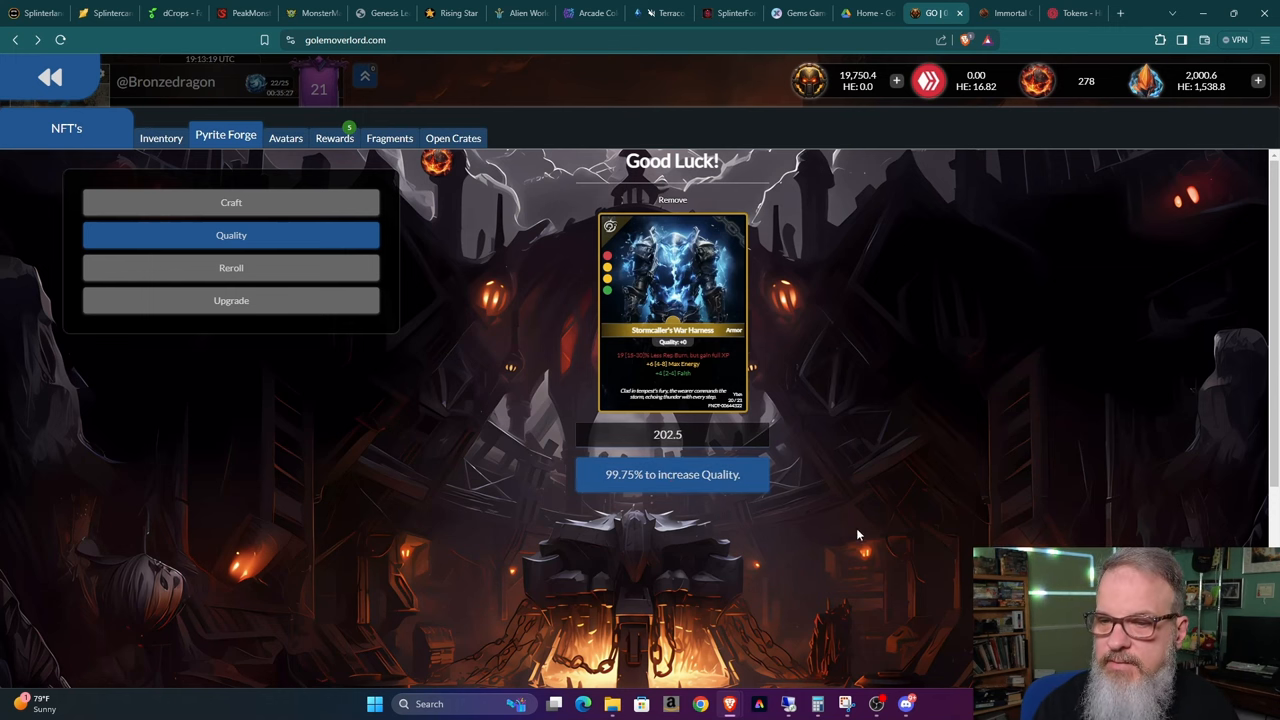
pyautogui.click(671, 475)
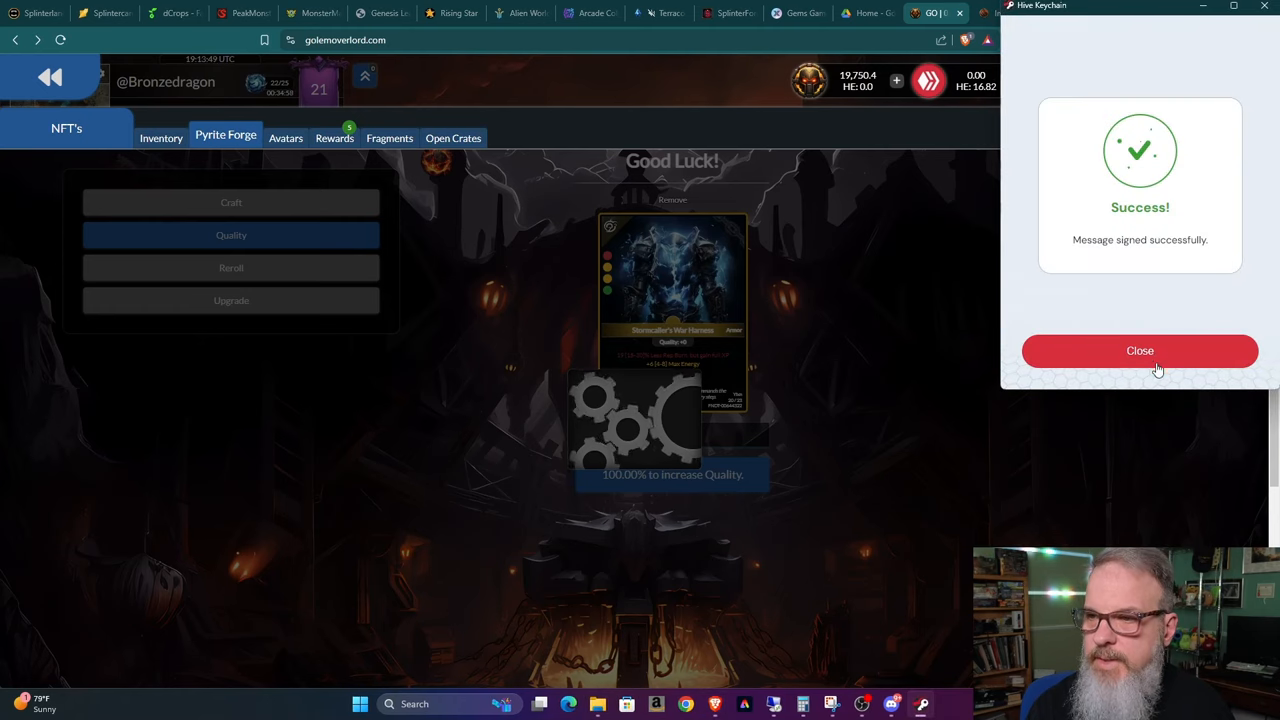
# - Dismiss the signing success popup to reveal the War Harness at Quality +1
pyautogui.click(1140, 351)
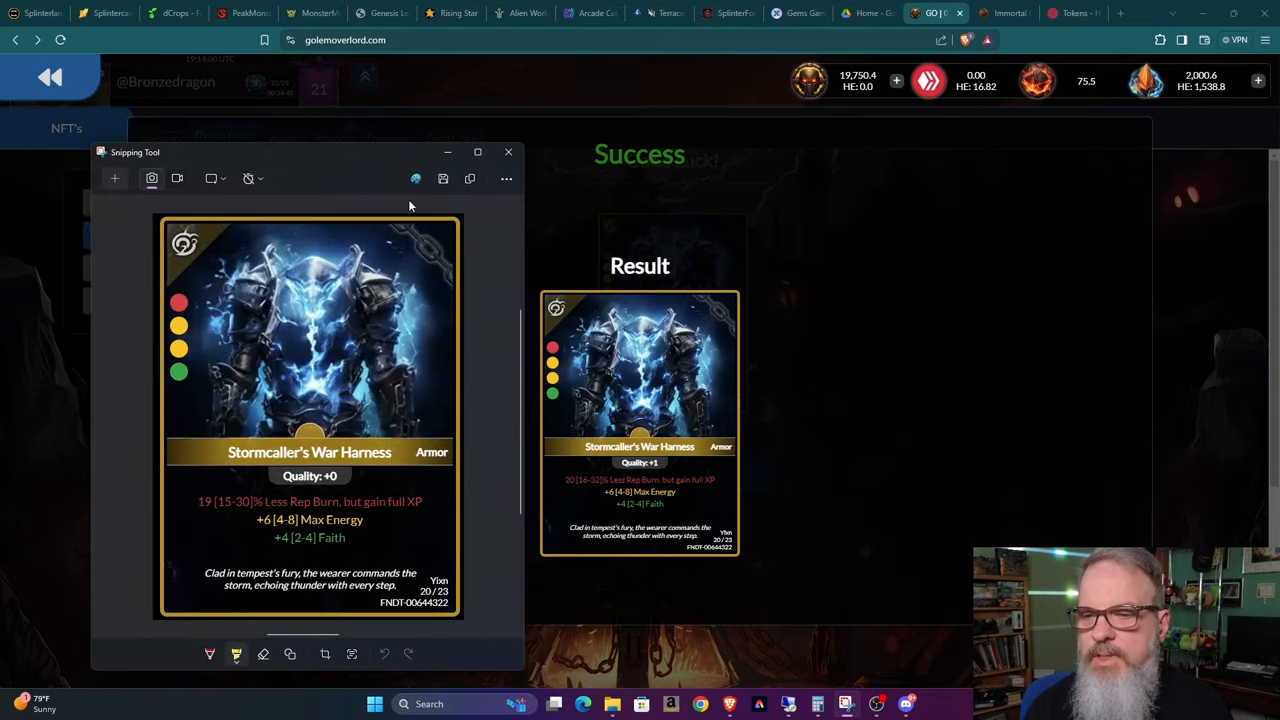
pyautogui.moveTo(247, 523)
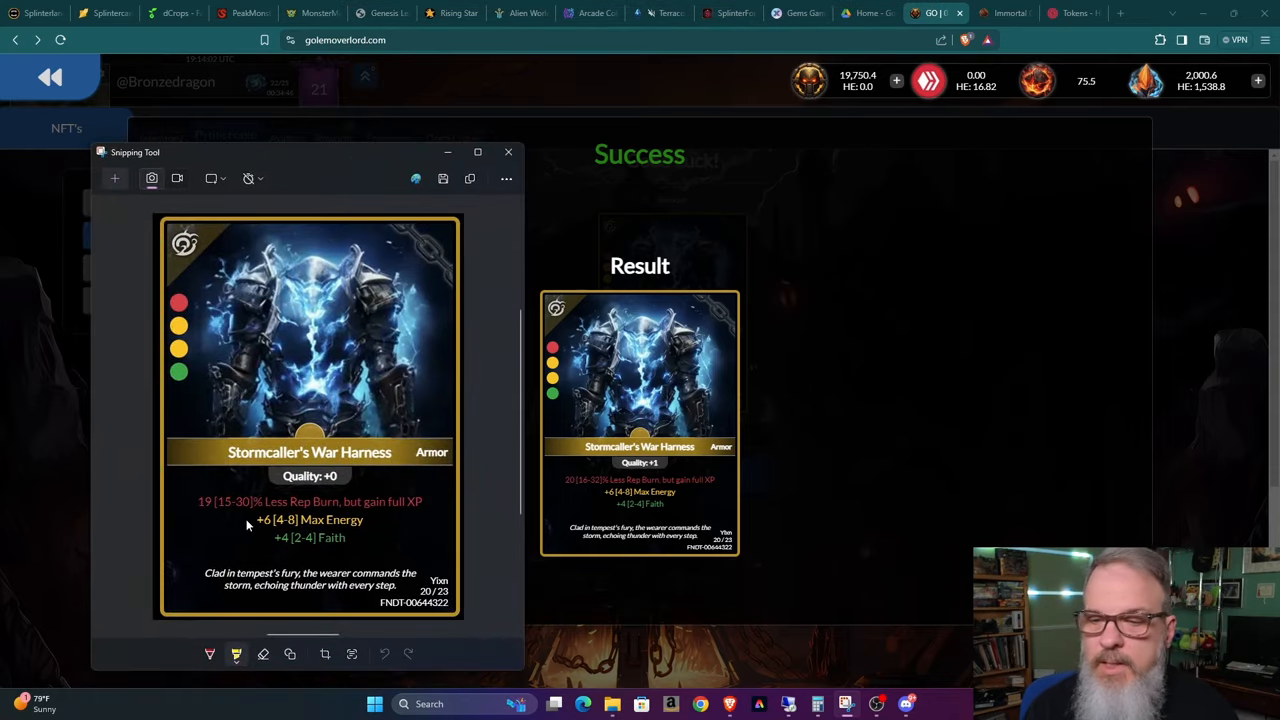
pyautogui.moveTo(580, 495)
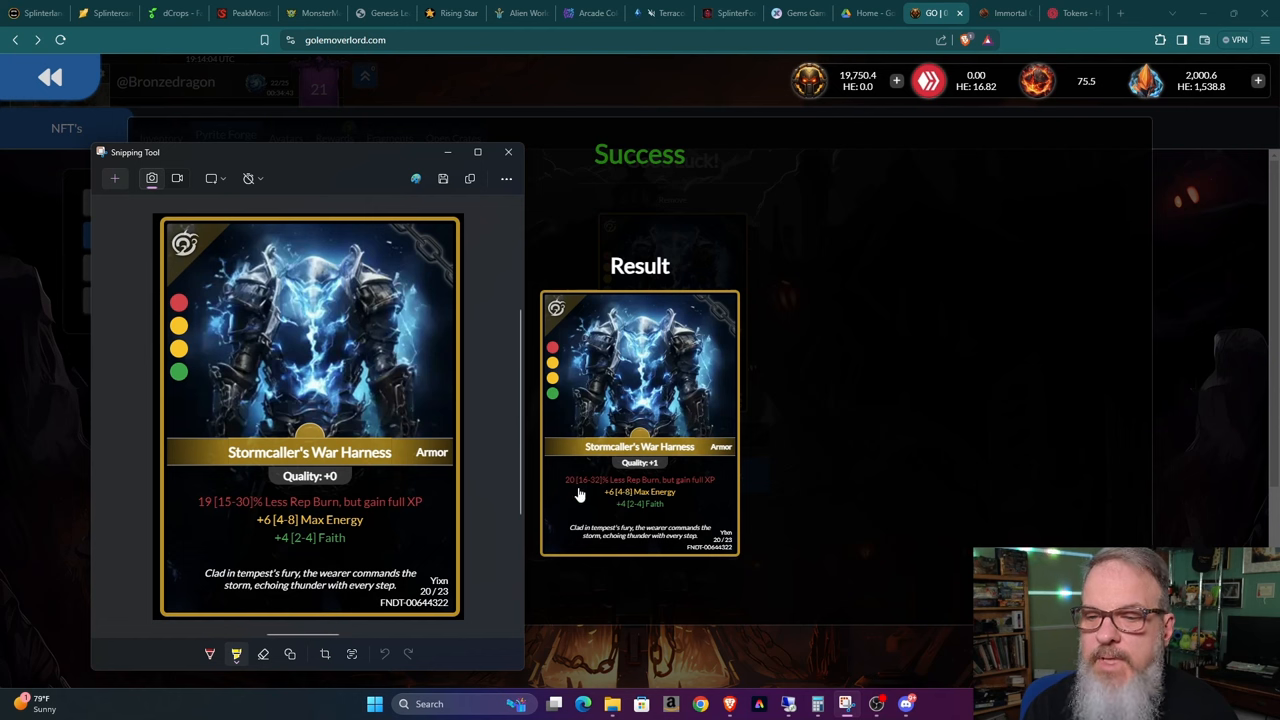
pyautogui.moveTo(510, 491)
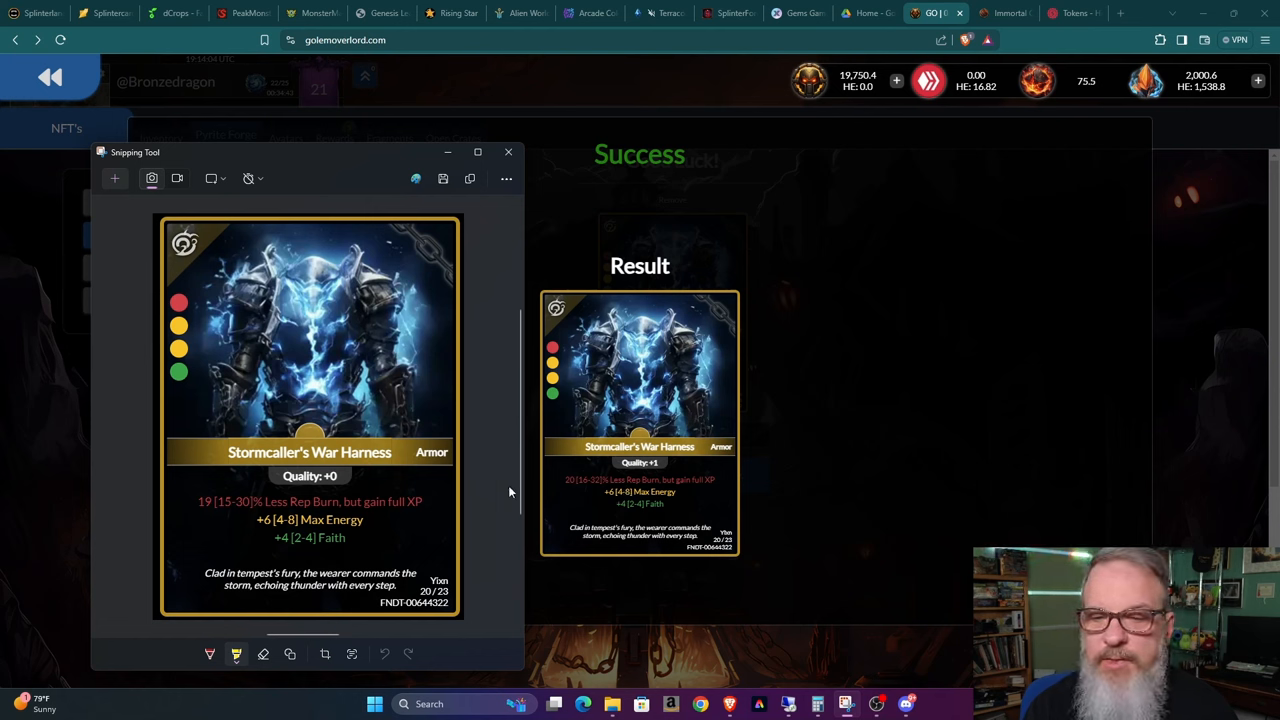
pyautogui.moveTo(616, 491)
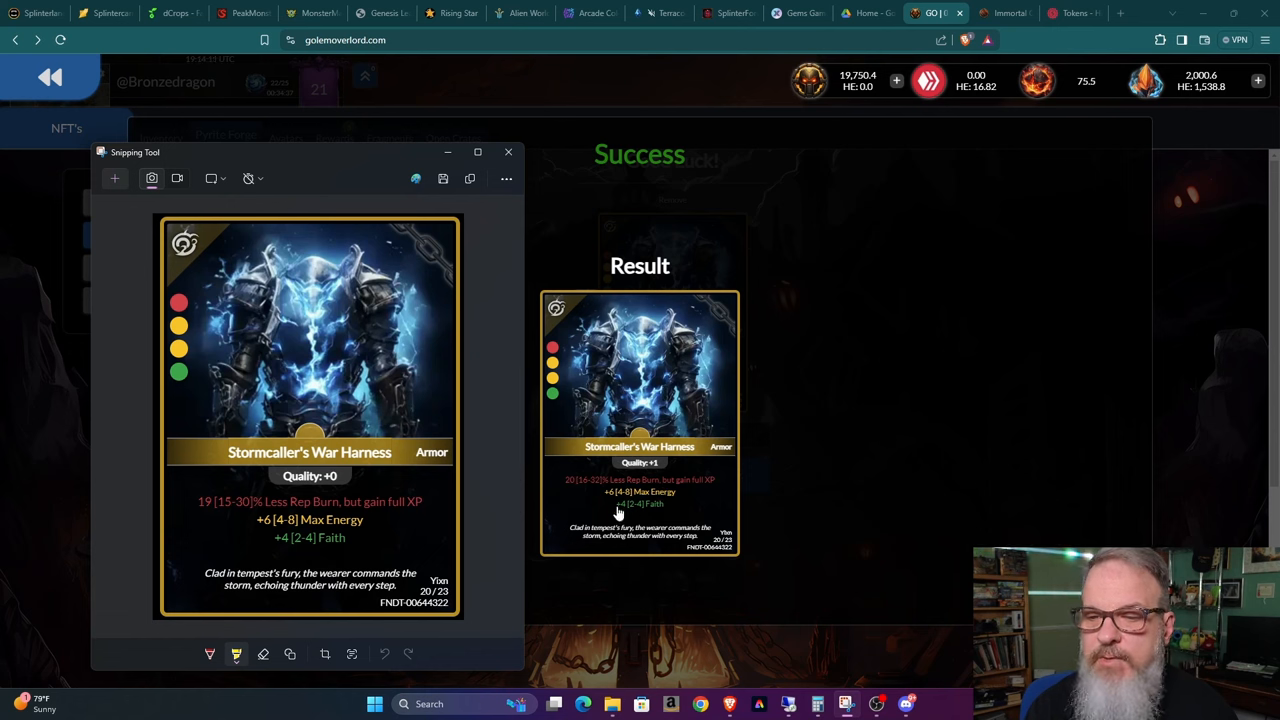
pyautogui.moveTo(655, 504)
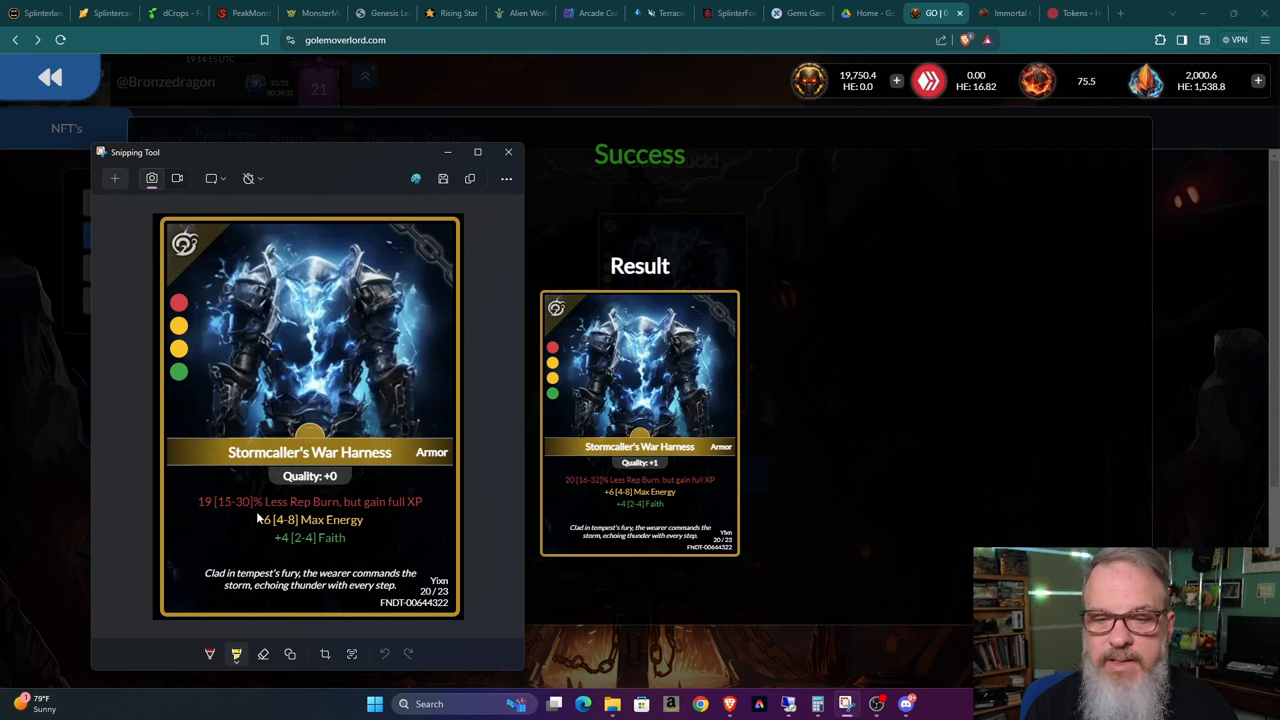
pyautogui.moveTo(330, 504)
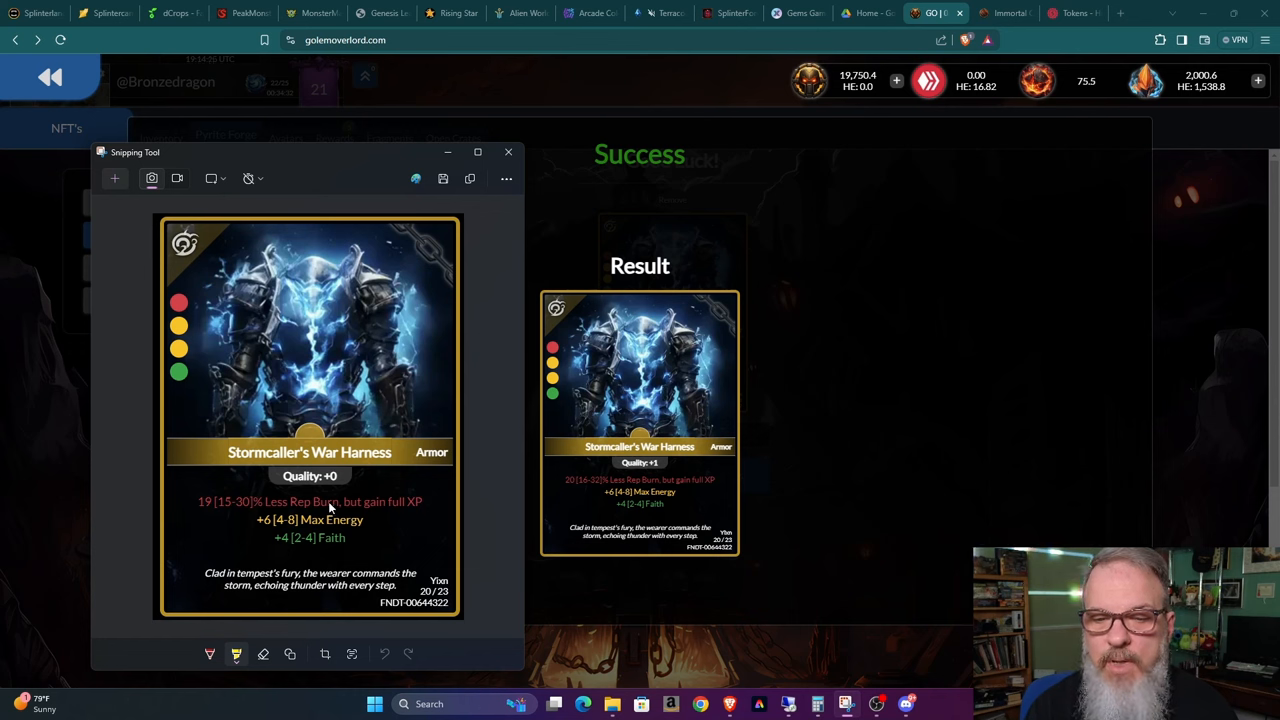
pyautogui.moveTo(433, 524)
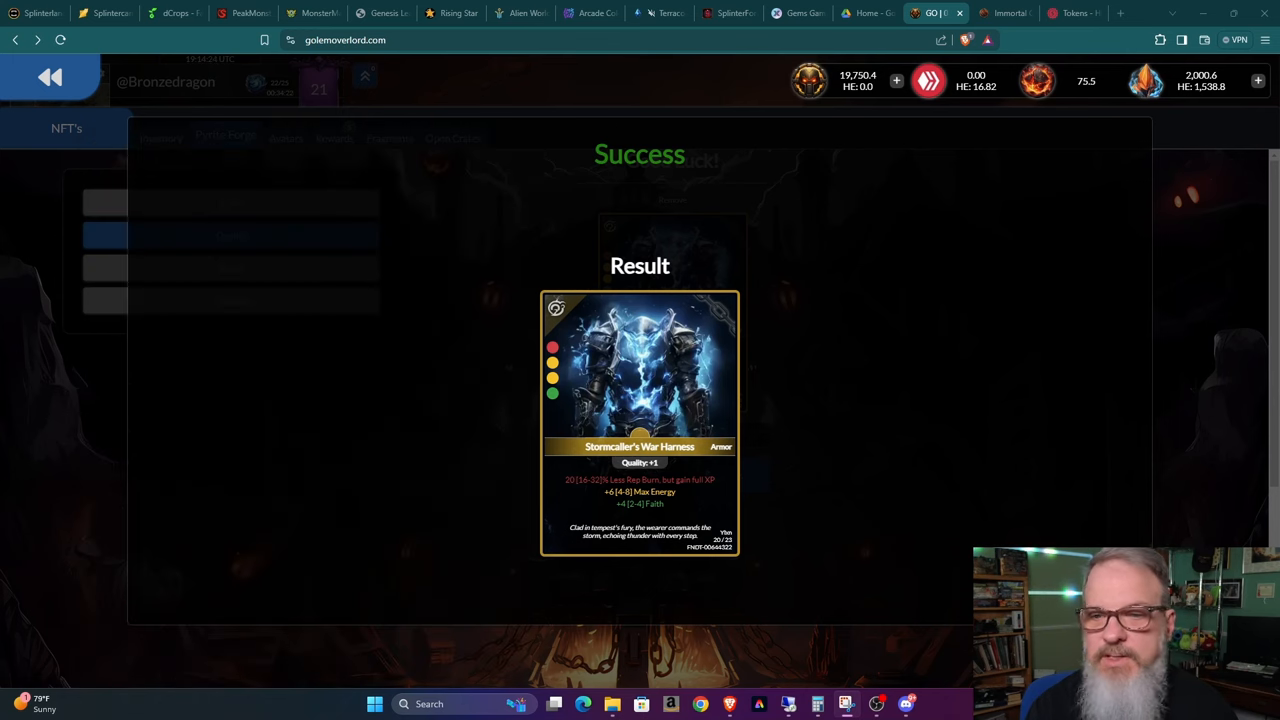
pyautogui.moveTo(994, 302)
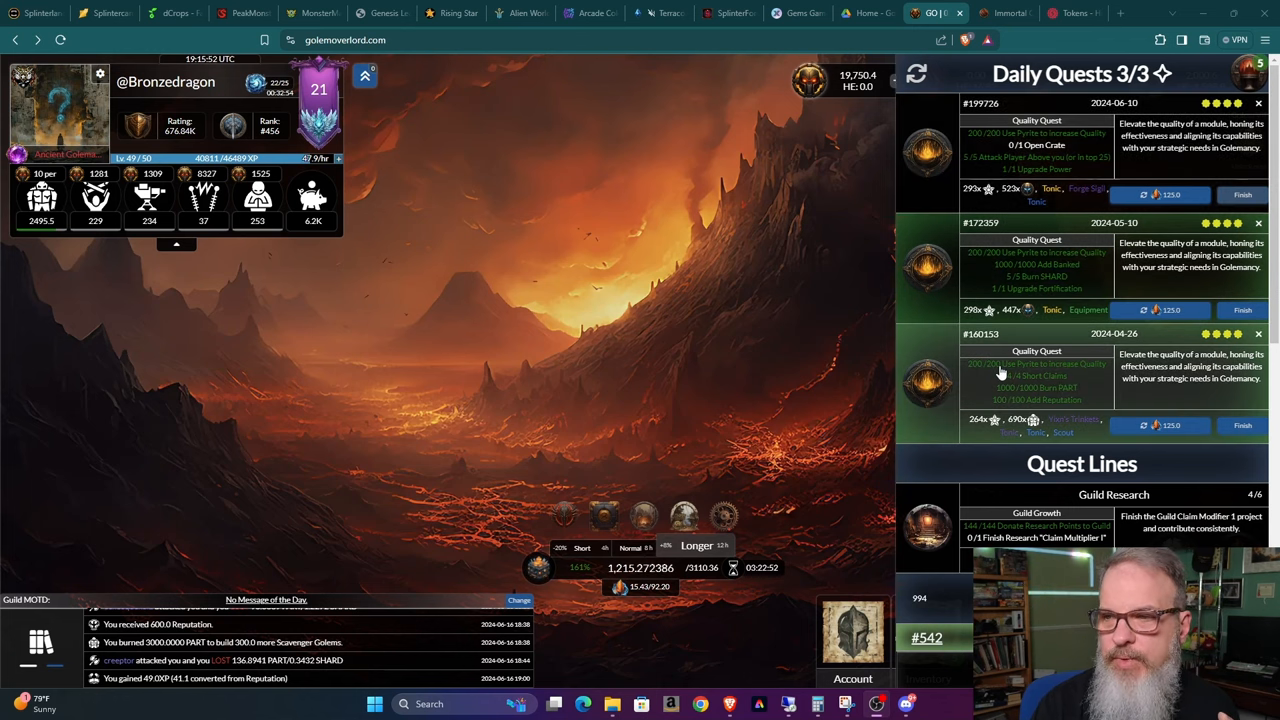
pyautogui.moveTo(995, 364)
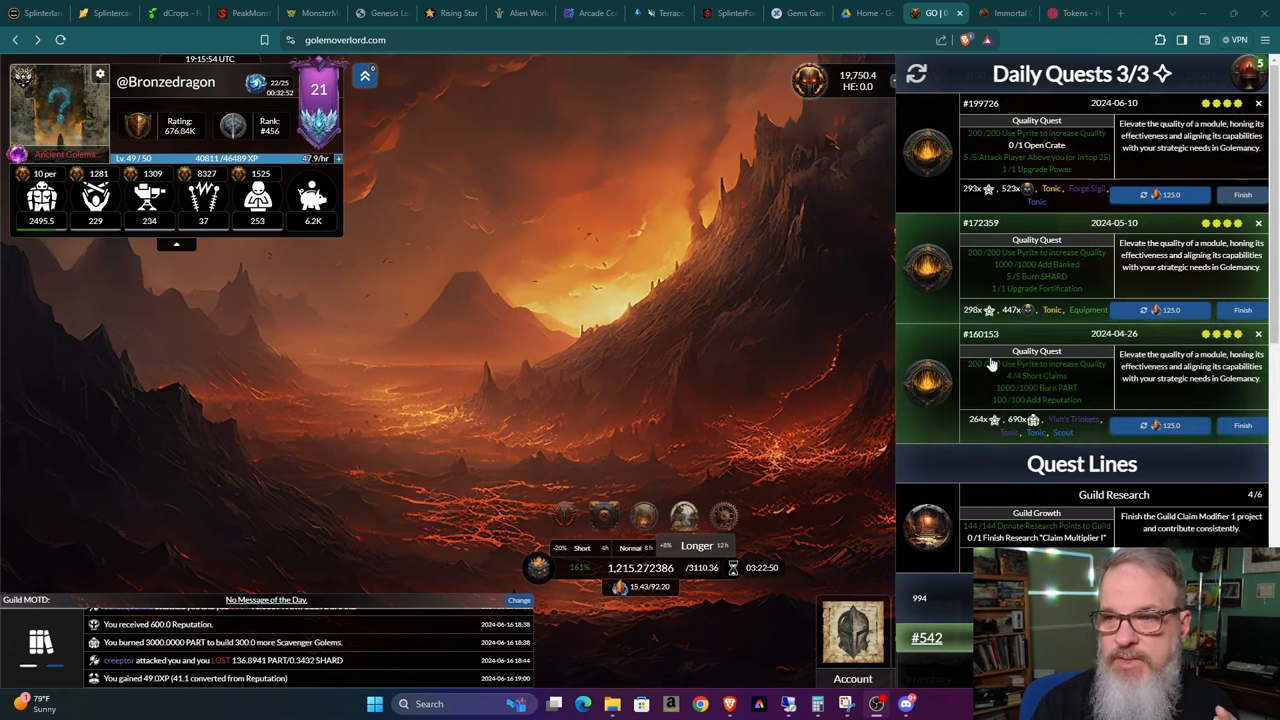
pyautogui.moveTo(1020, 313)
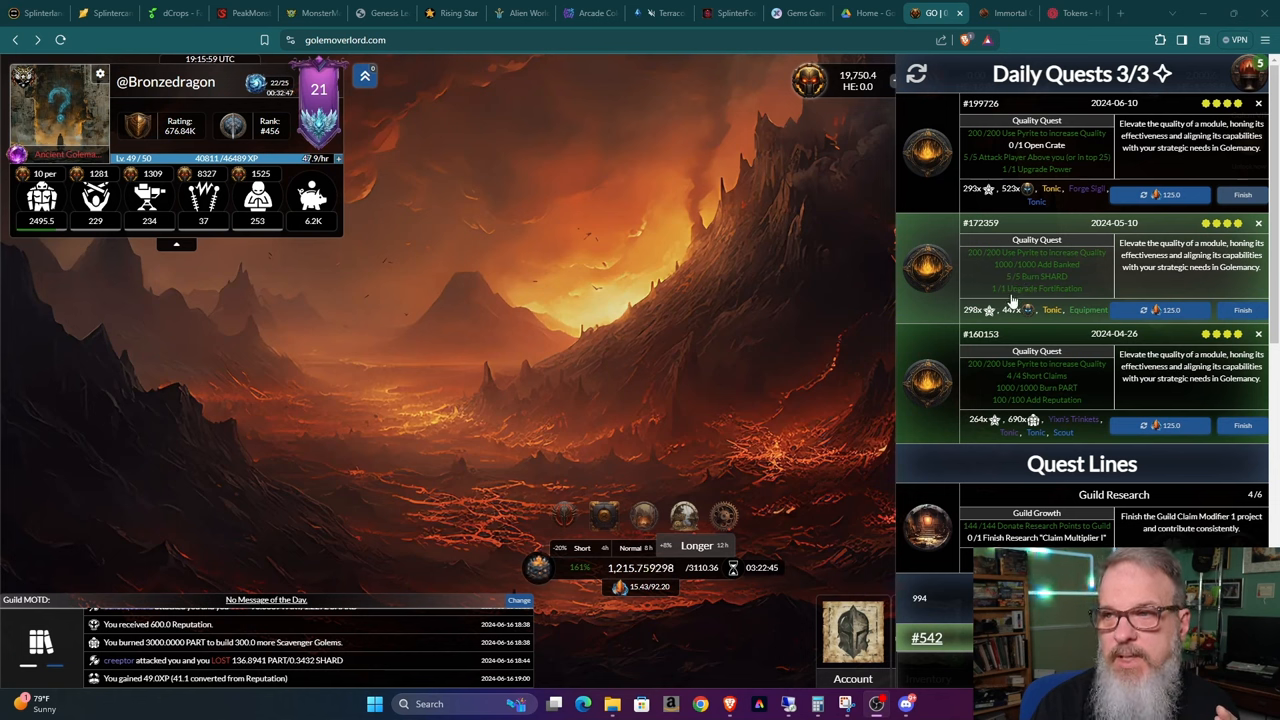
pyautogui.moveTo(1002, 294)
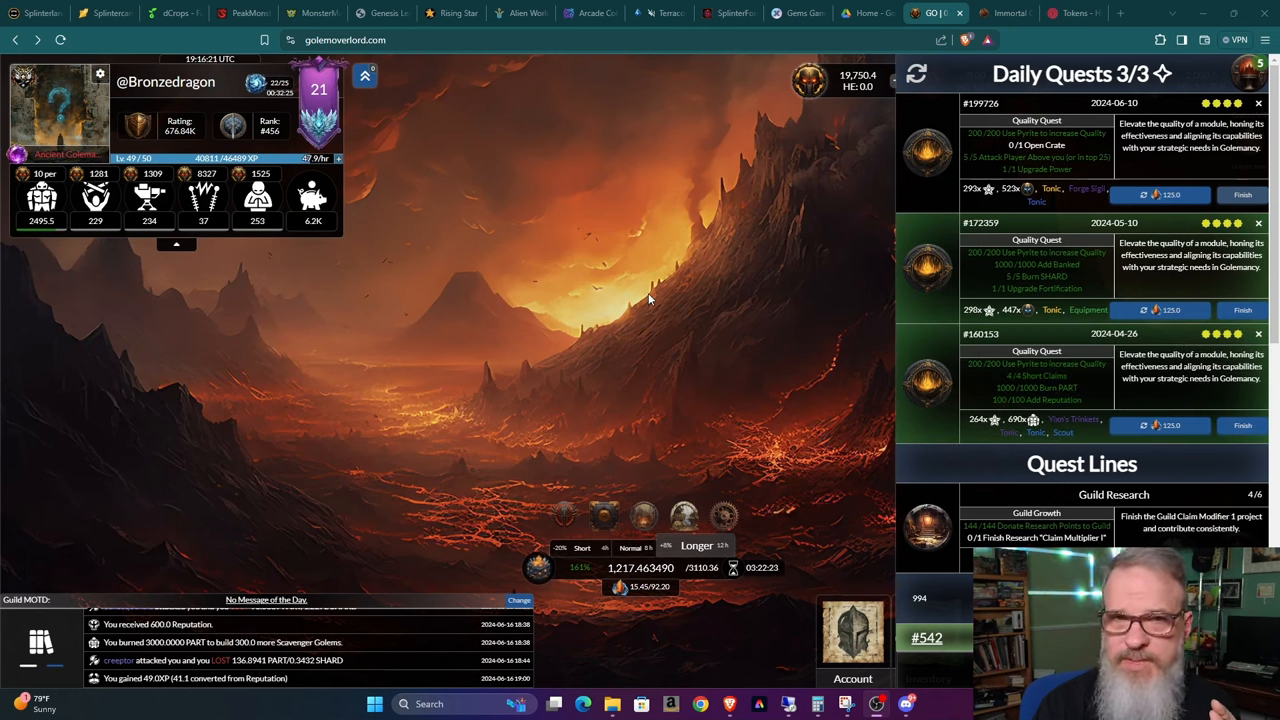
pyautogui.moveTo(763, 243)
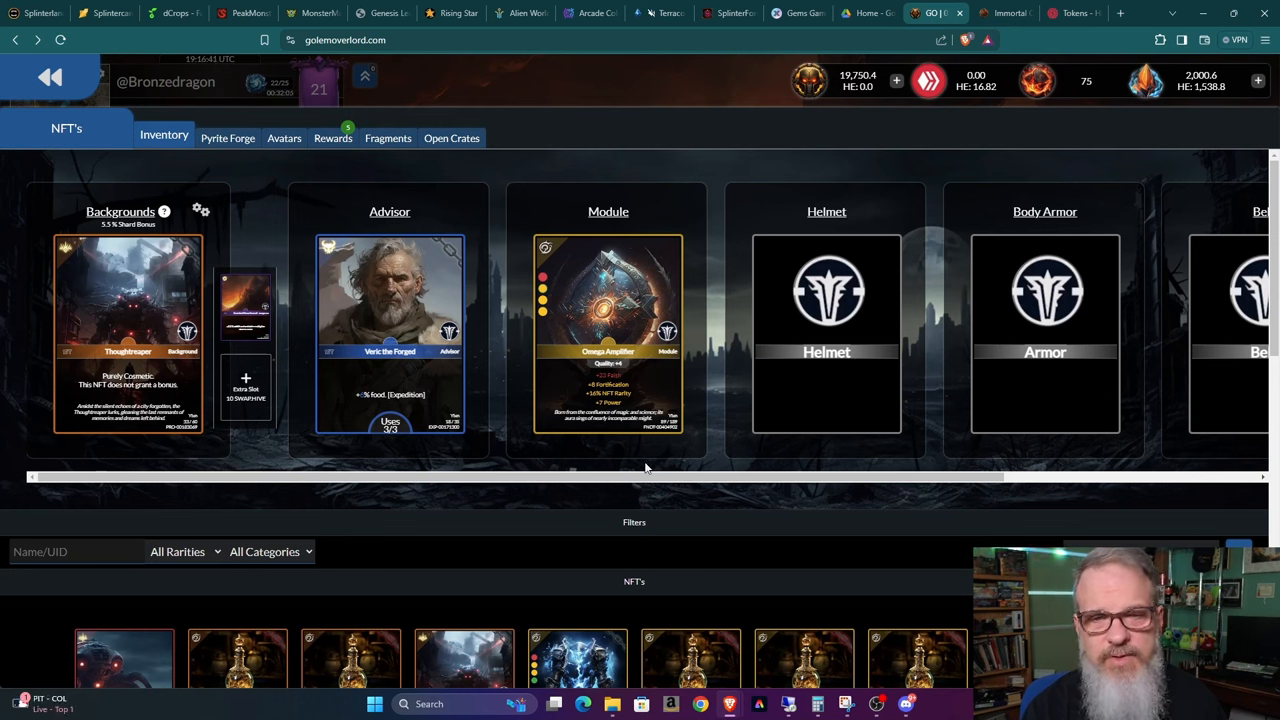
pyautogui.moveTo(255, 175)
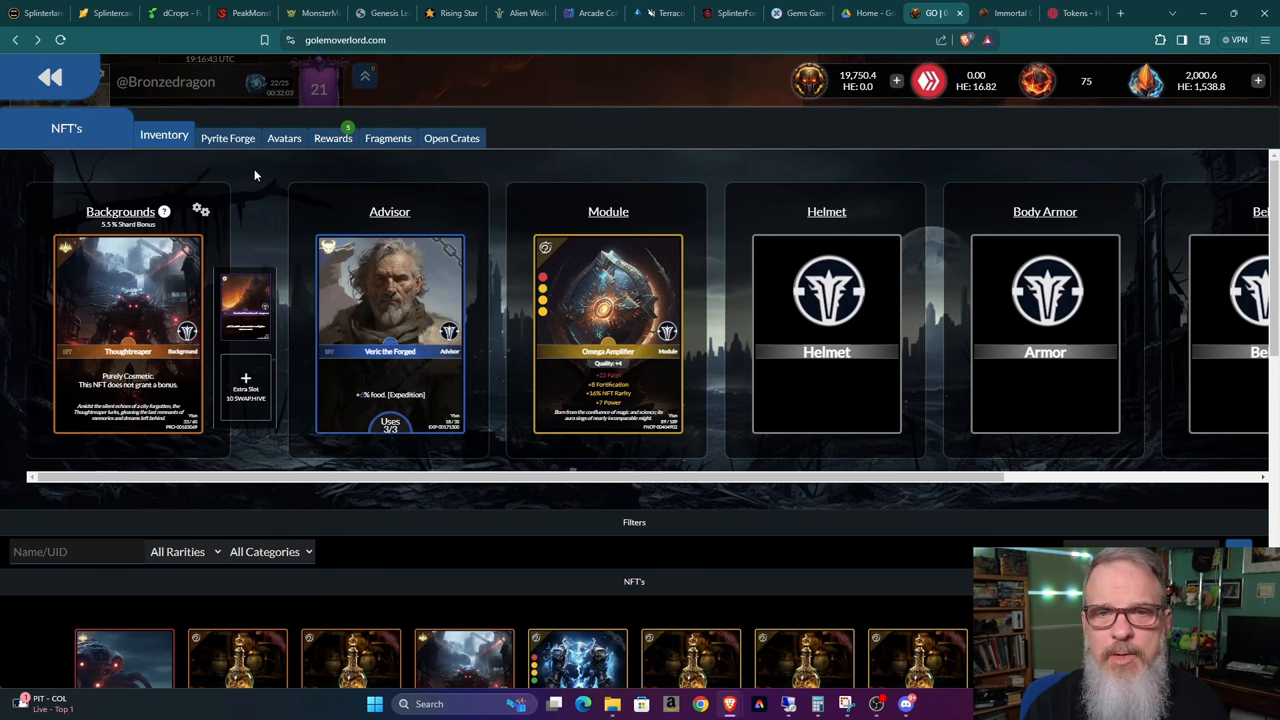
pyautogui.click(270, 551)
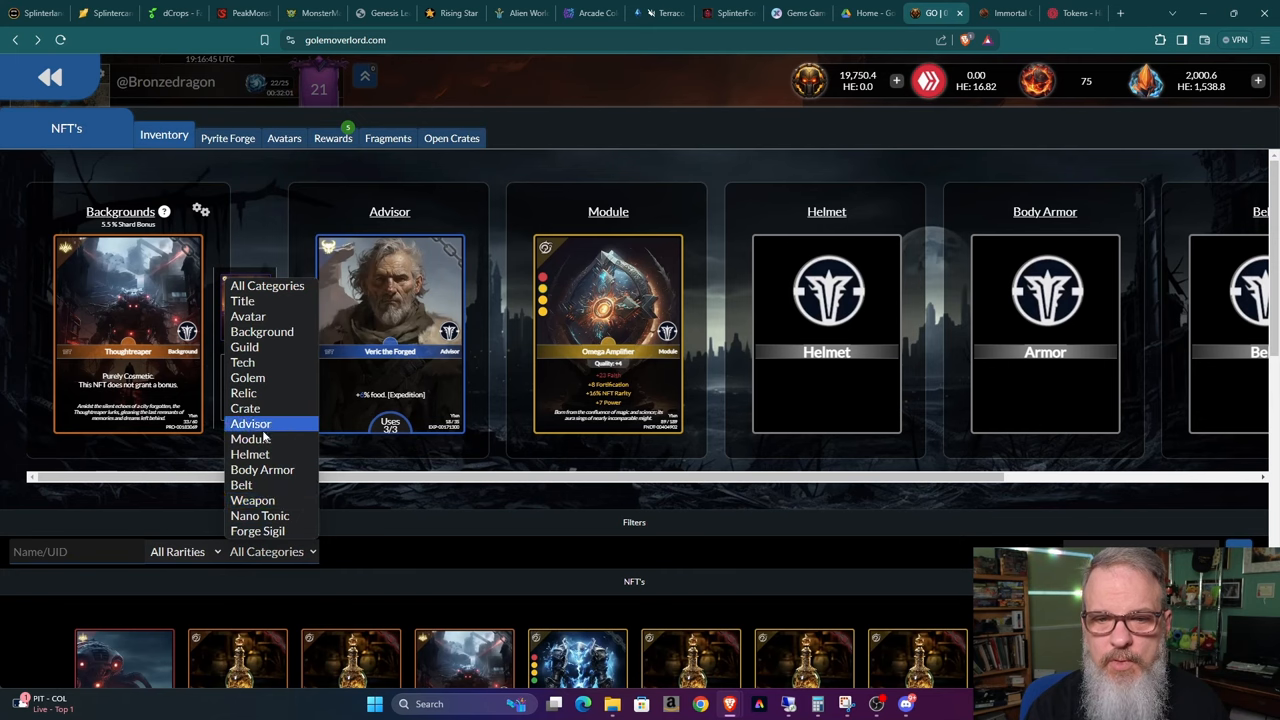
pyautogui.click(245, 408)
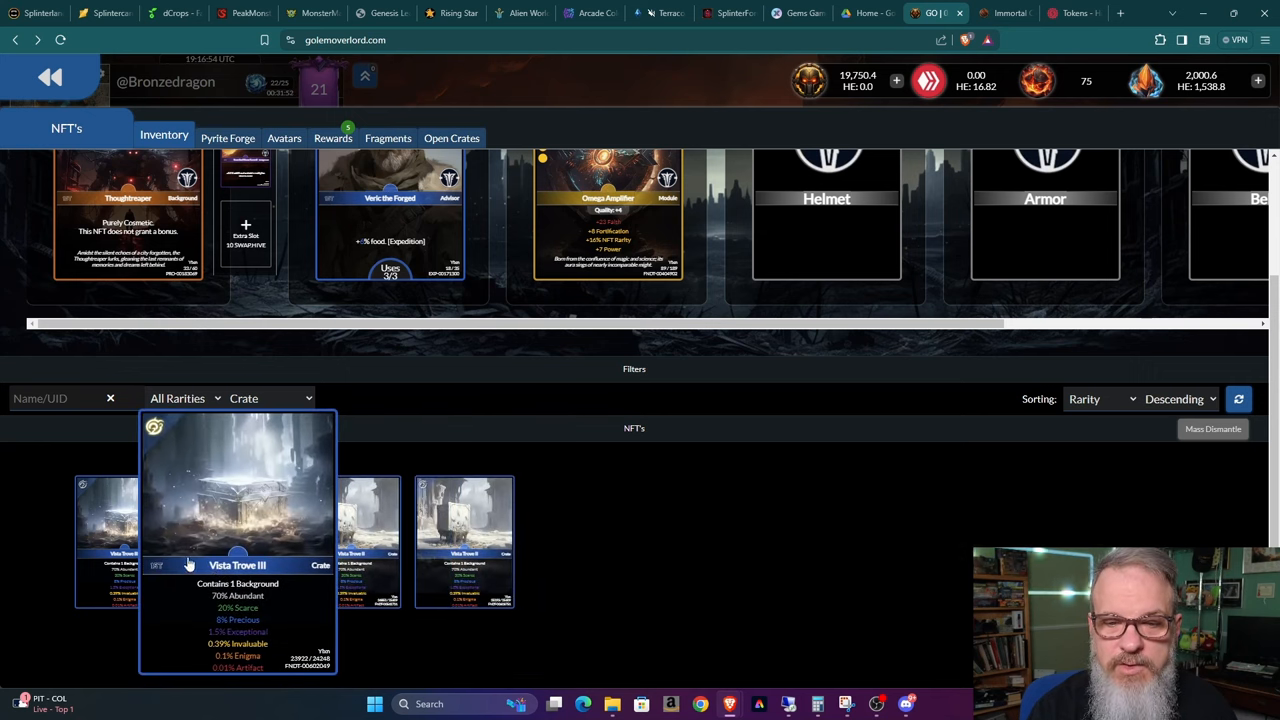
pyautogui.moveTo(546, 557)
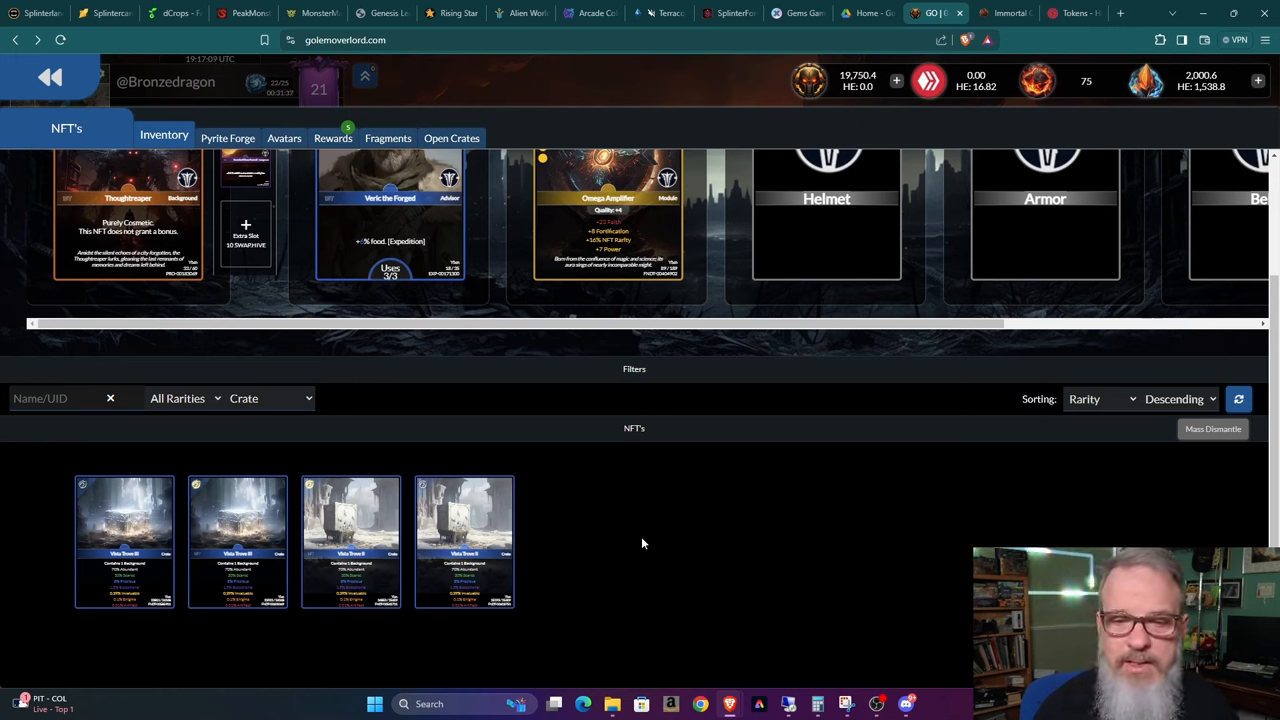
pyautogui.moveTo(446, 531)
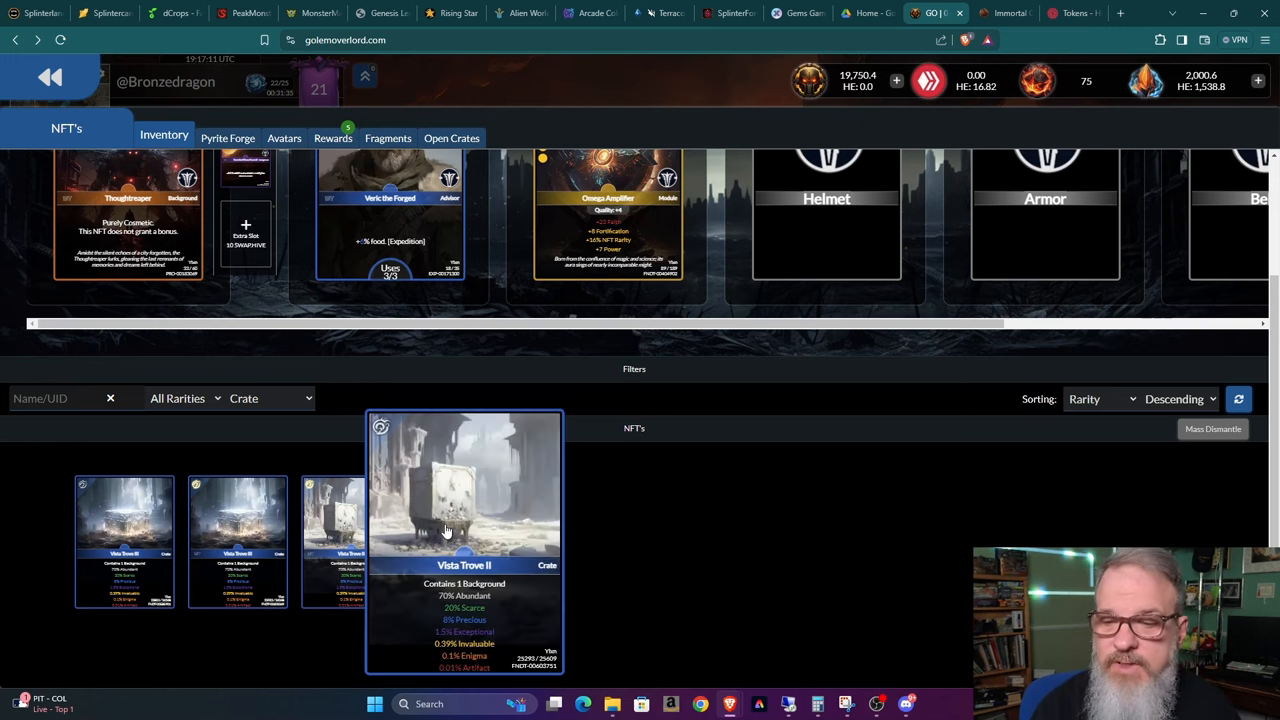
pyautogui.moveTo(498, 631)
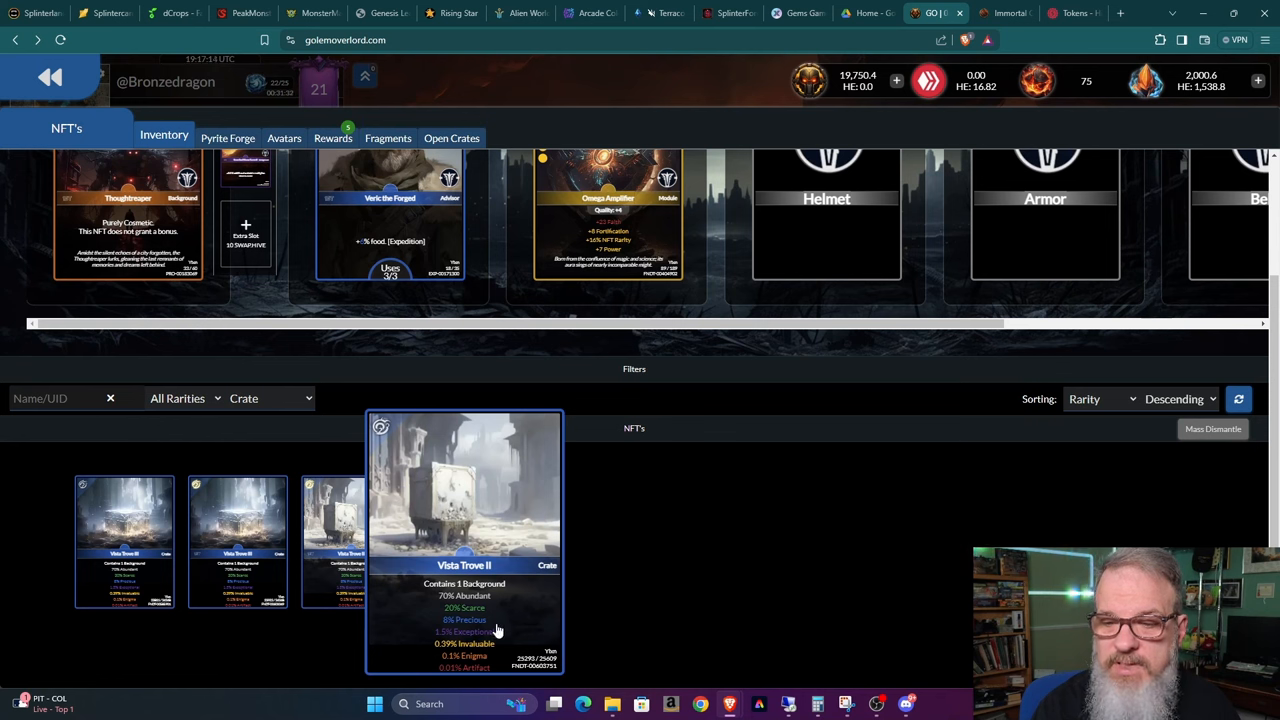
pyautogui.moveTo(488, 607)
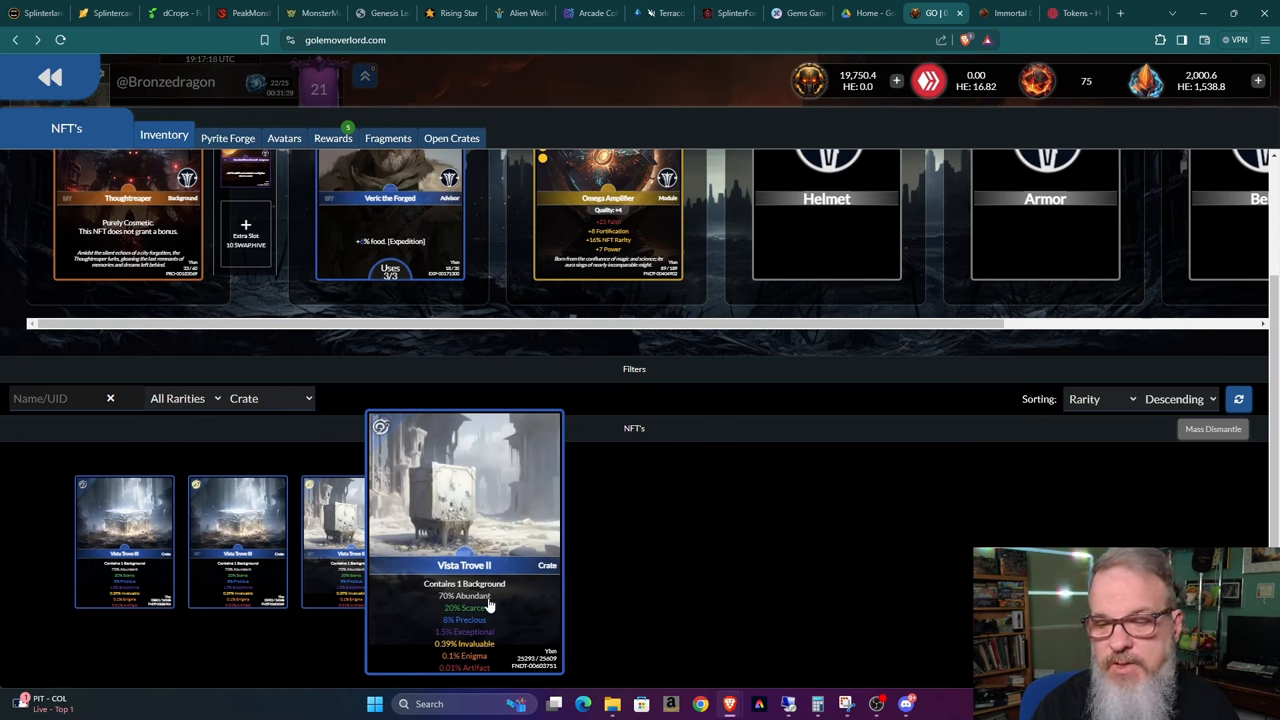
pyautogui.moveTo(488, 675)
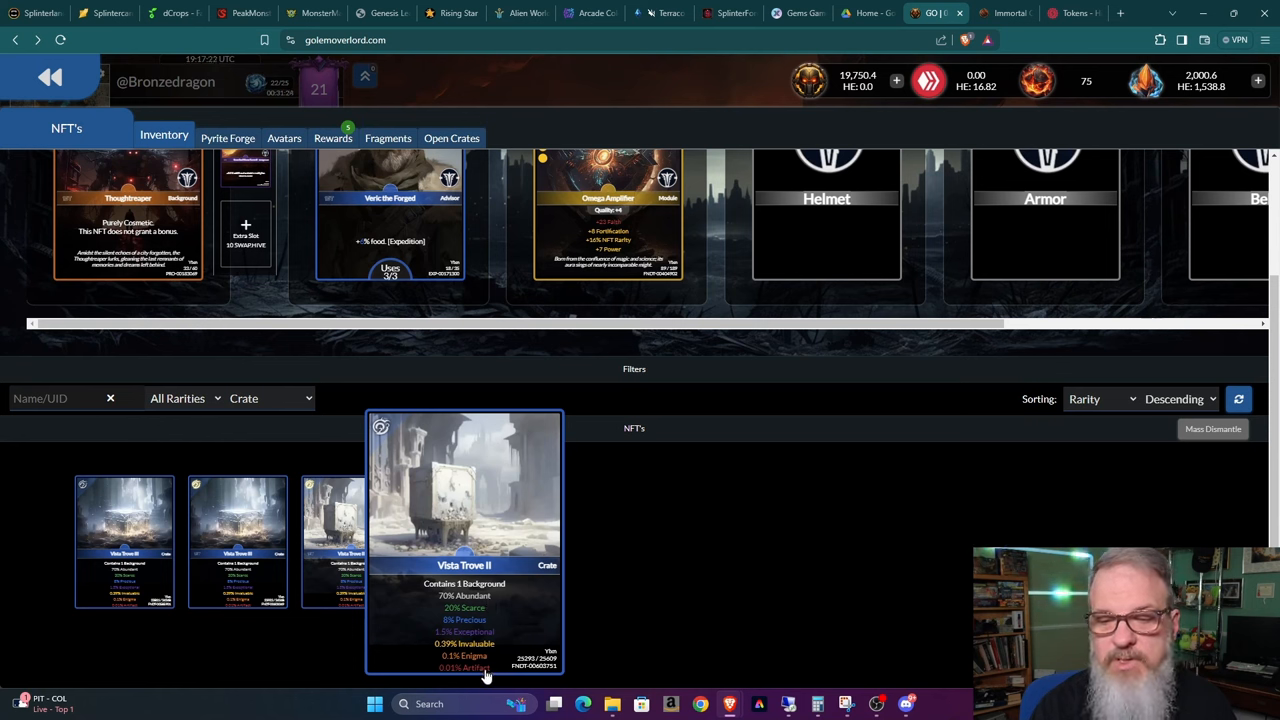
pyautogui.moveTo(477, 508)
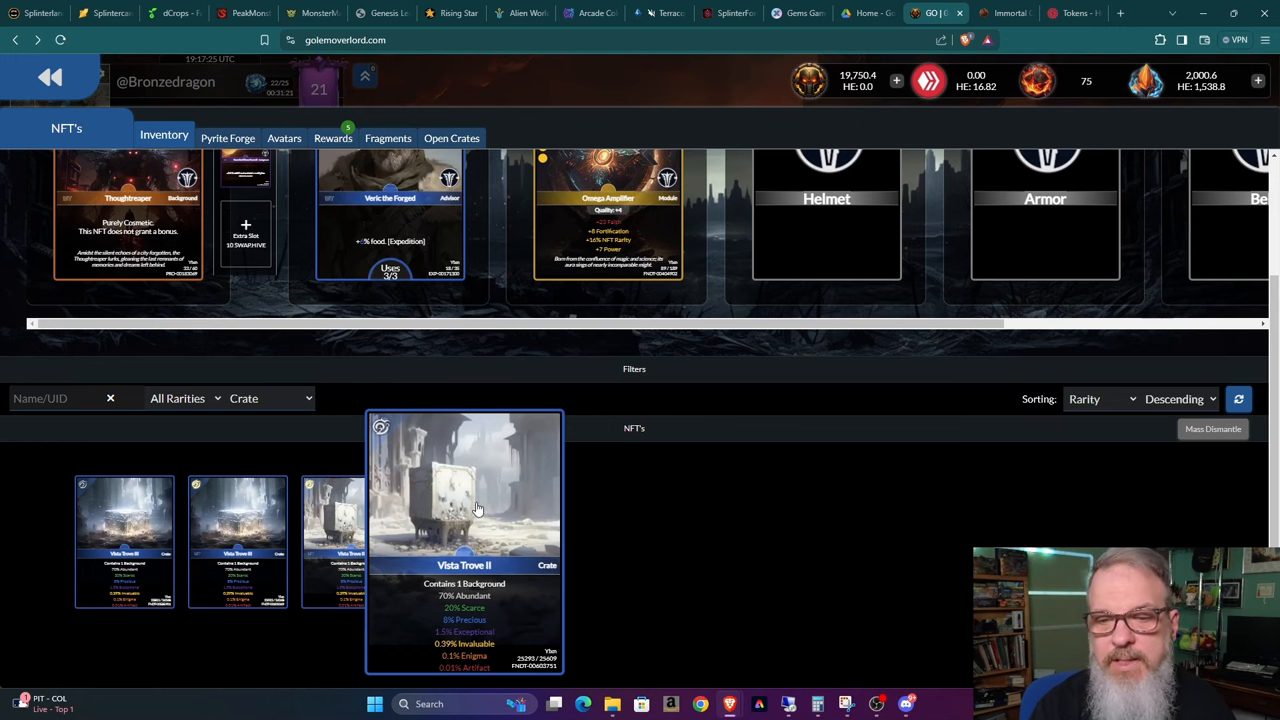
pyautogui.moveTo(462, 495)
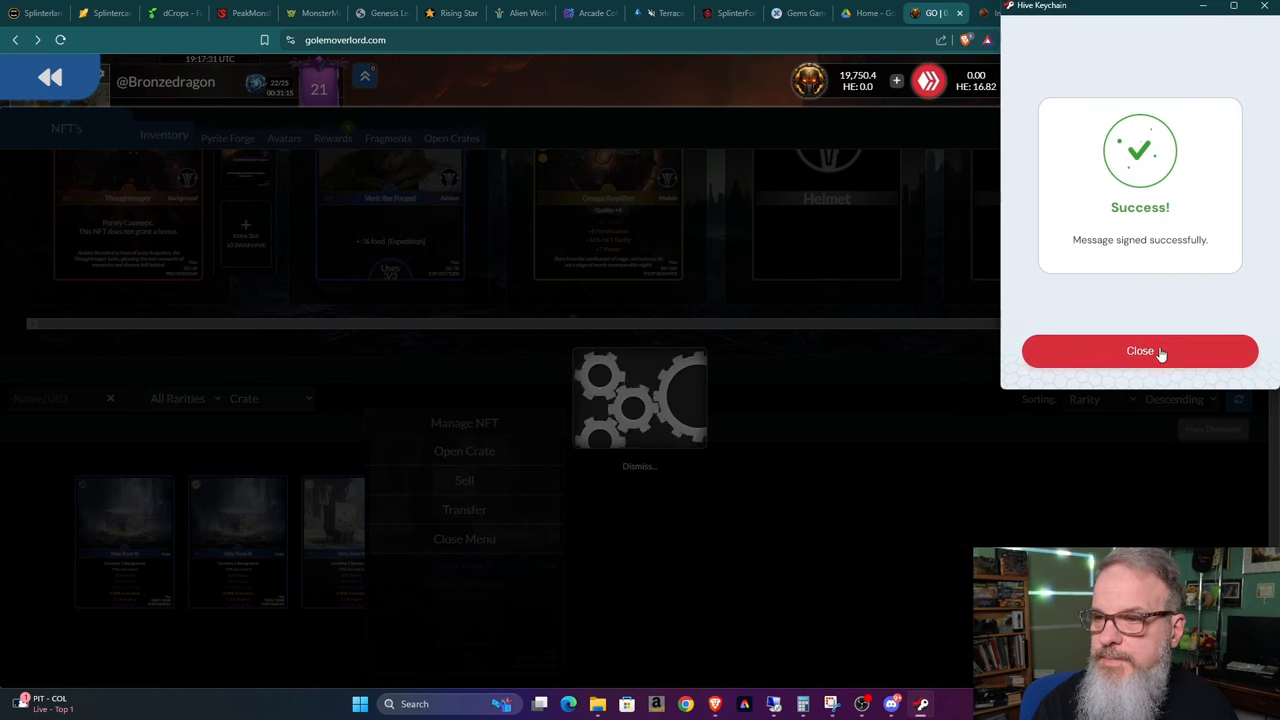
# - Close the Keychain confirmation to reveal the Pillars of Past Plains background
pyautogui.click(1140, 351)
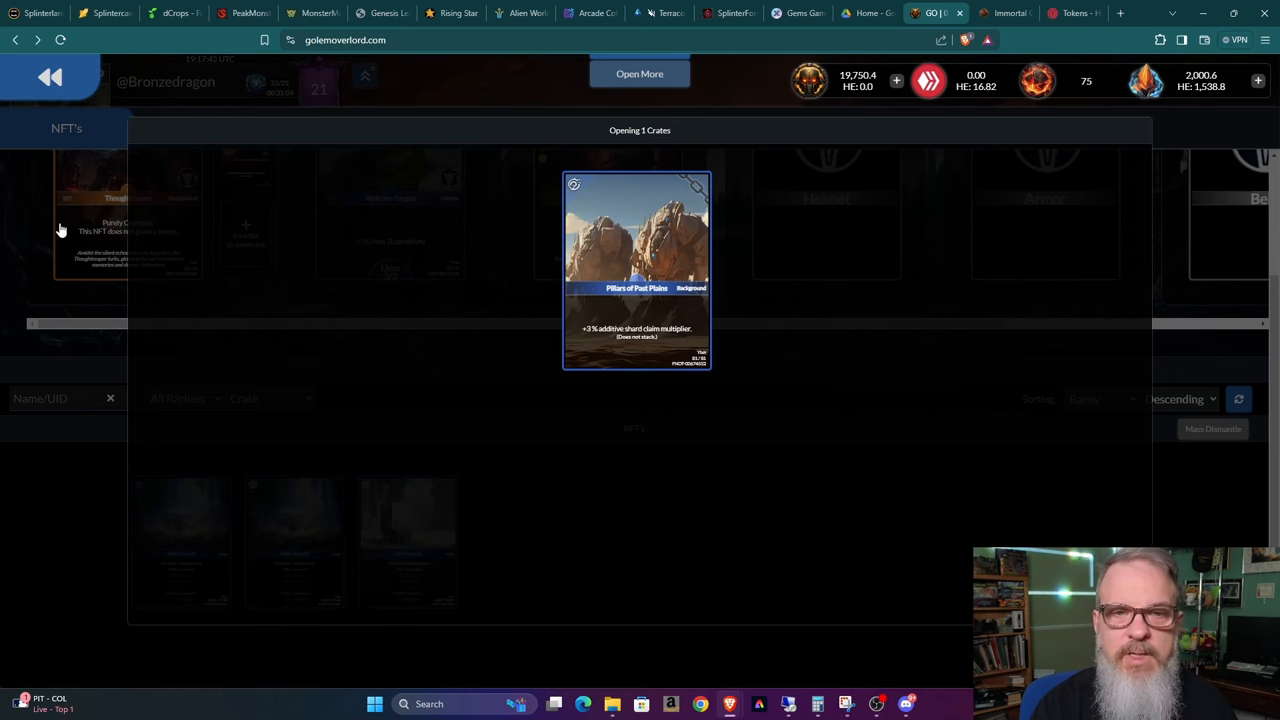
pyautogui.moveTo(794, 495)
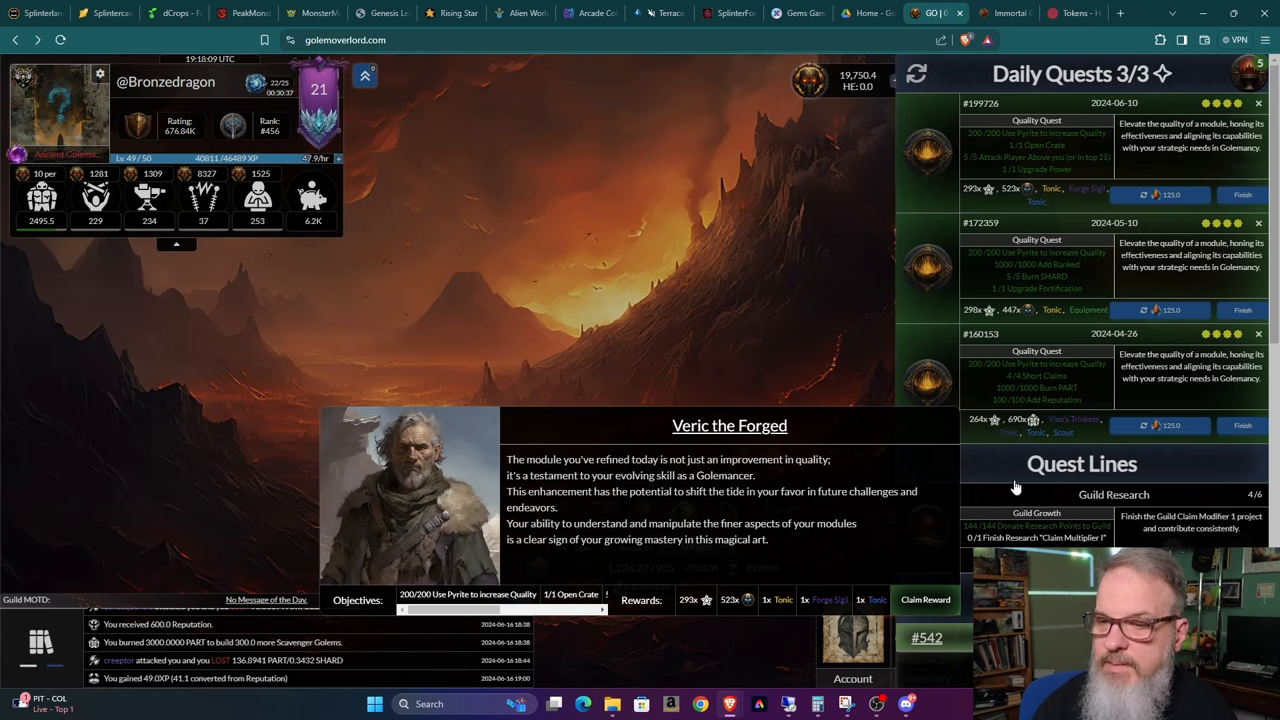
# - Claim Veric the Forged's daily quest reward for 293 XP
pyautogui.click(925, 600)
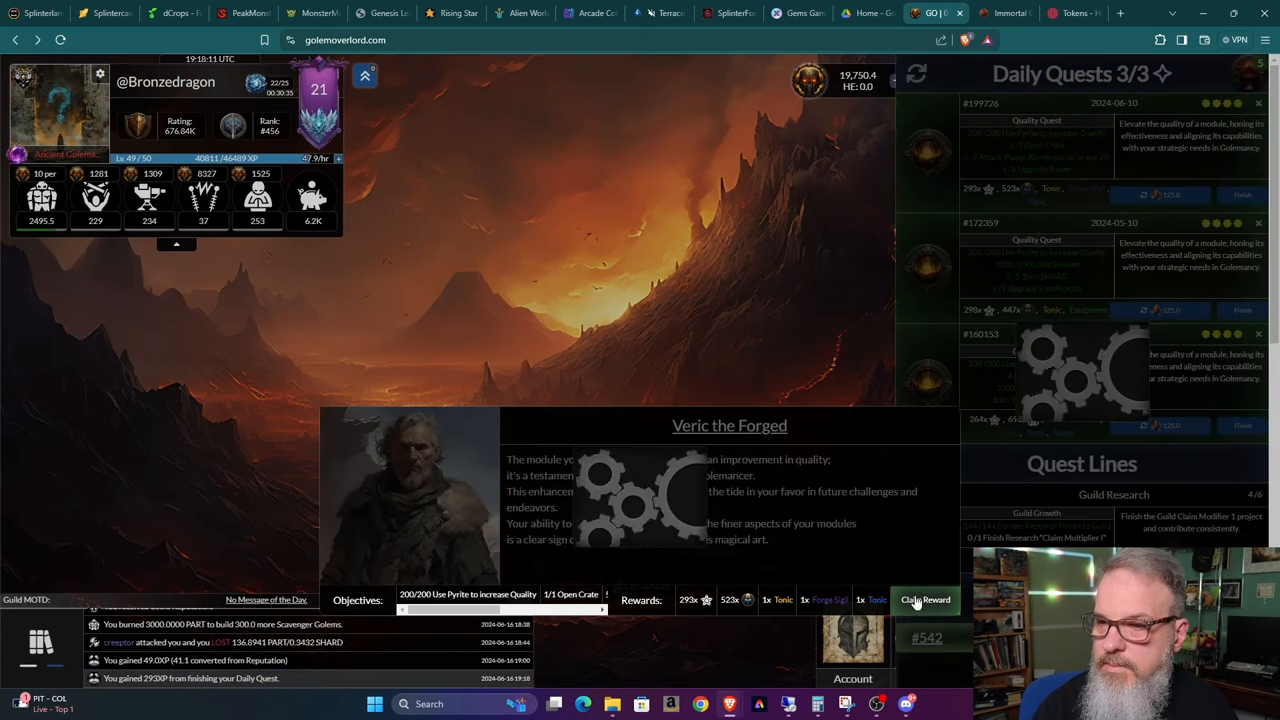
pyautogui.click(924, 600)
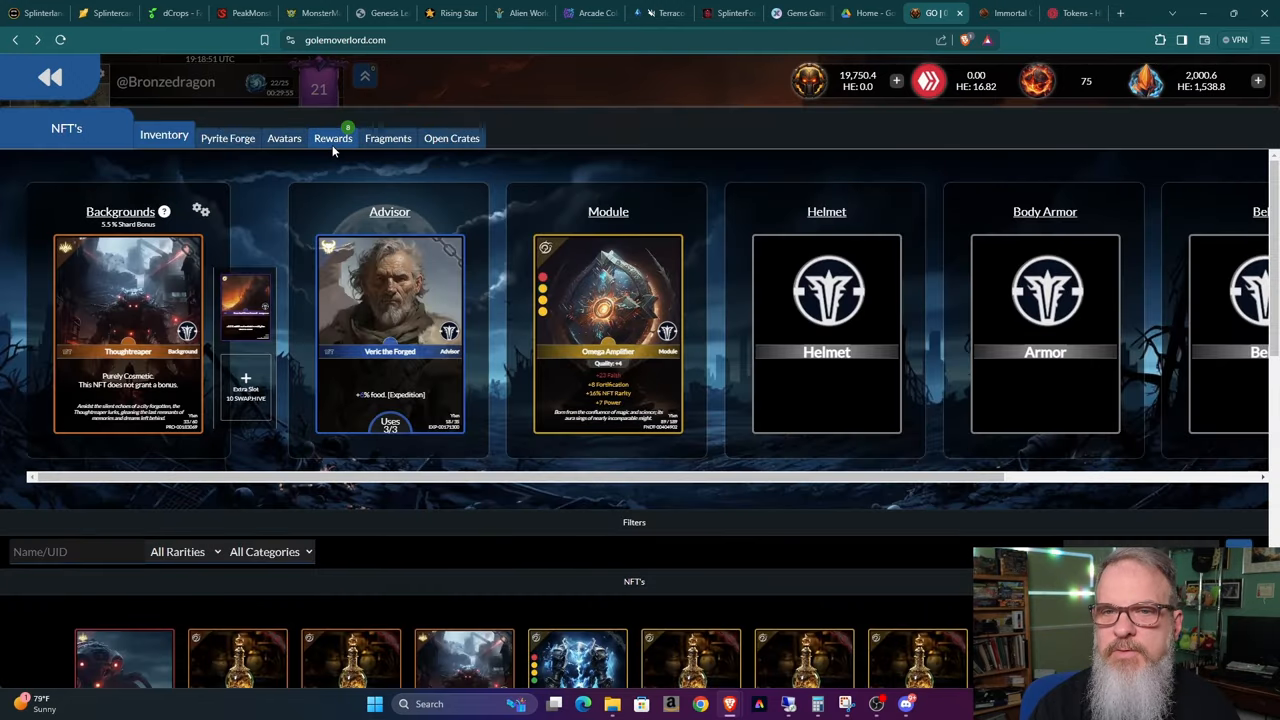
# - Review the unclaimed weekly and daily quest rewards on the Rewards tab
pyautogui.click(331, 138)
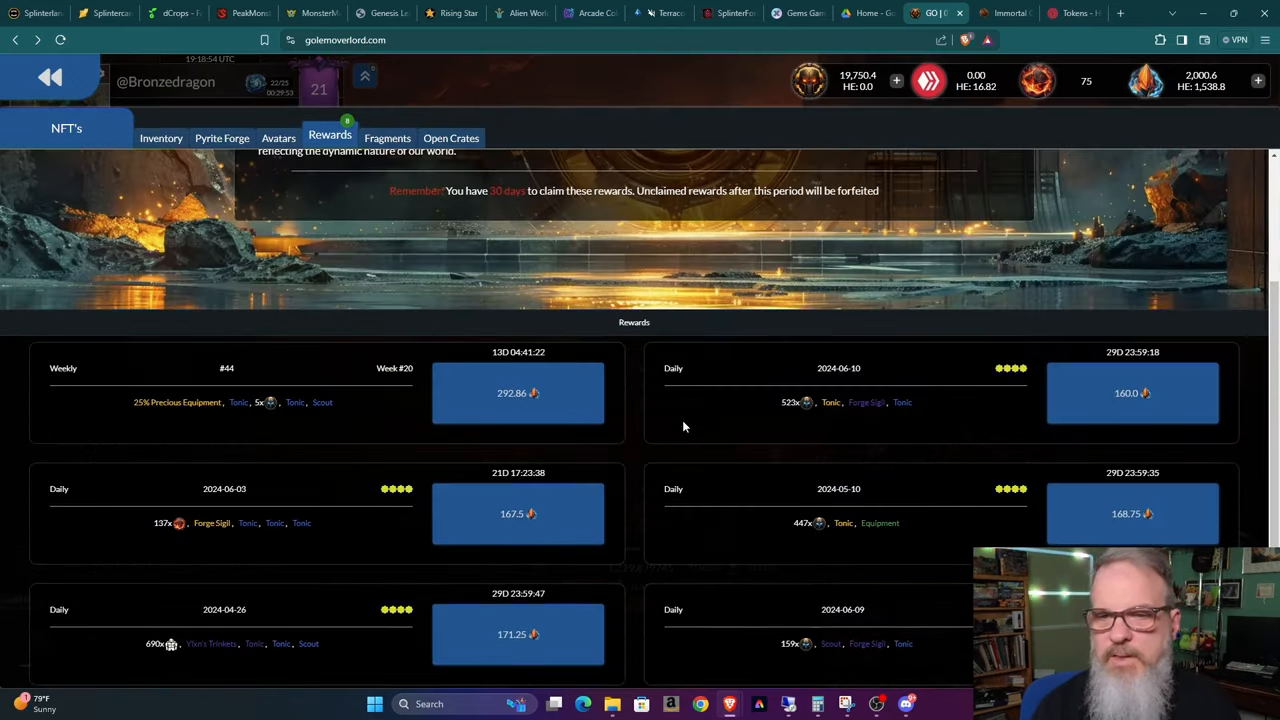
pyautogui.scroll(-3)
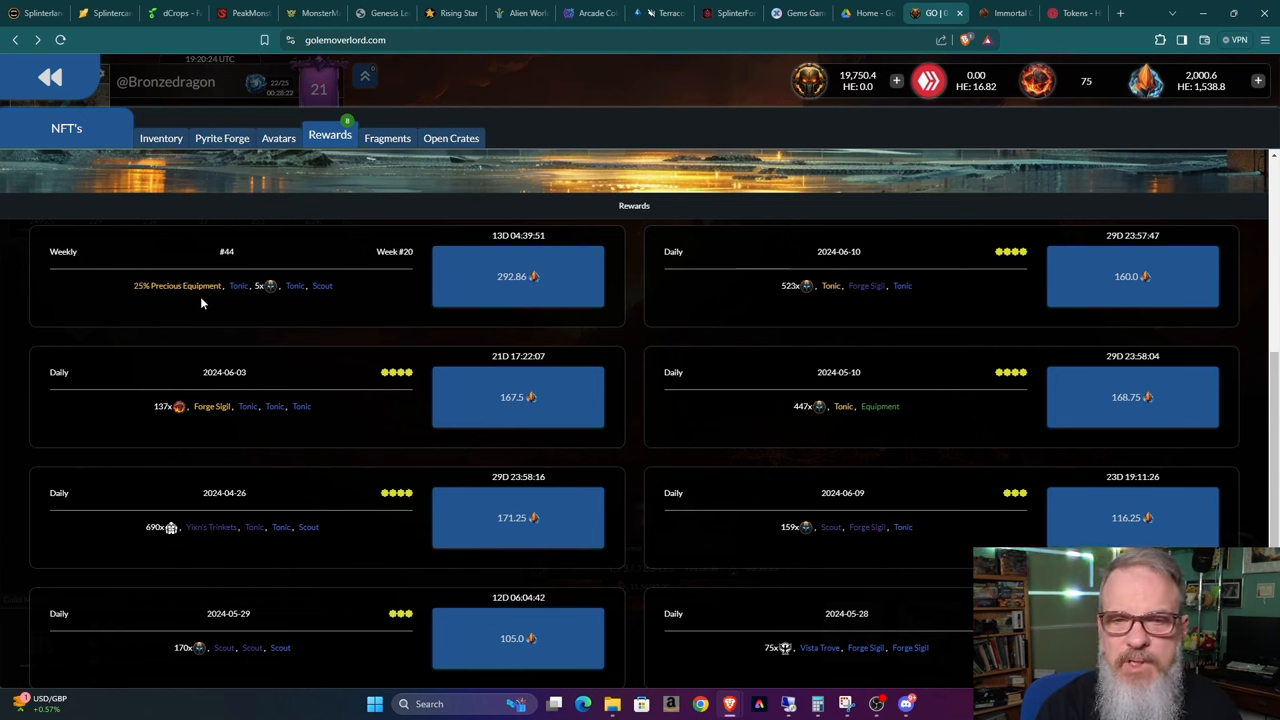
pyautogui.moveTo(178, 297)
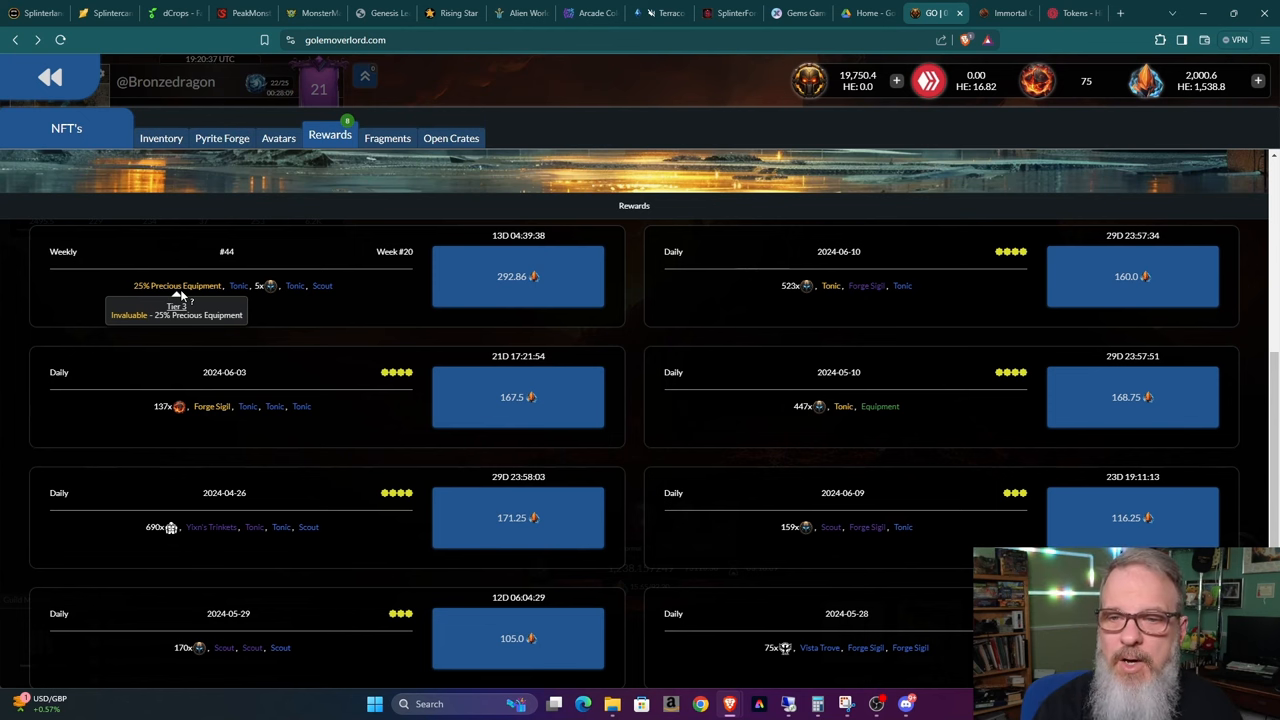
pyautogui.moveTo(500, 311)
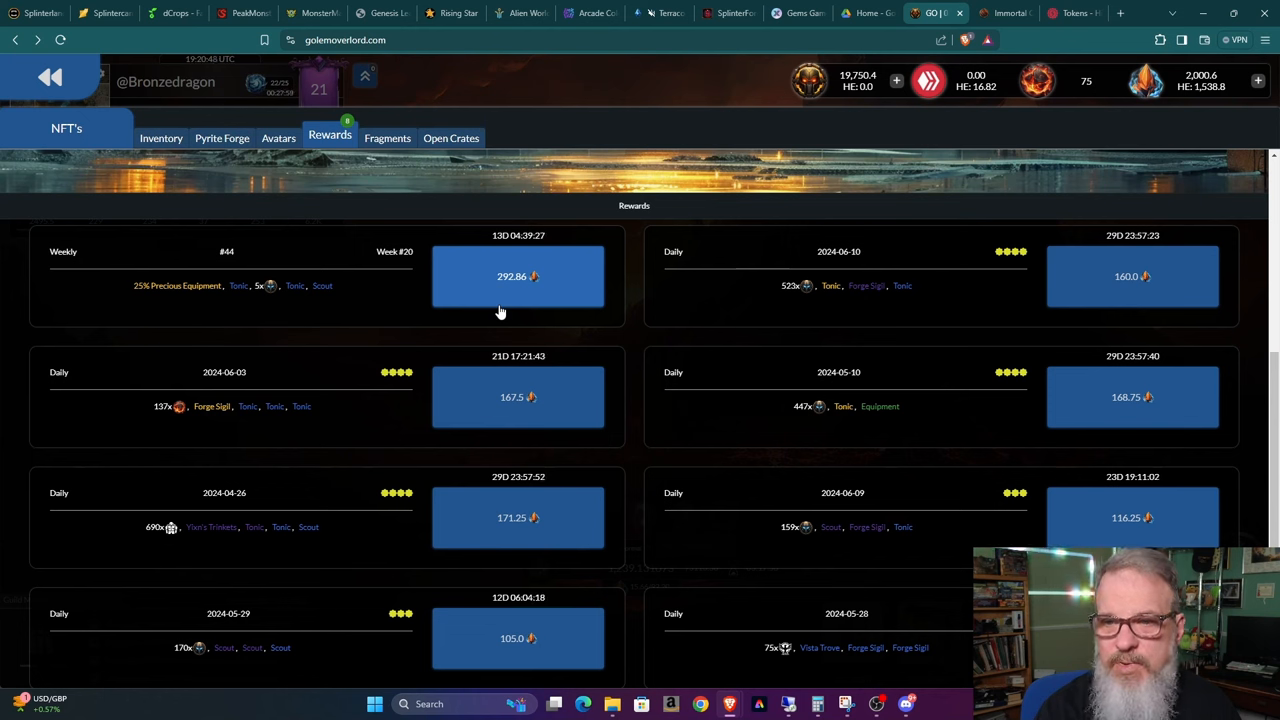
pyautogui.moveTo(533, 288)
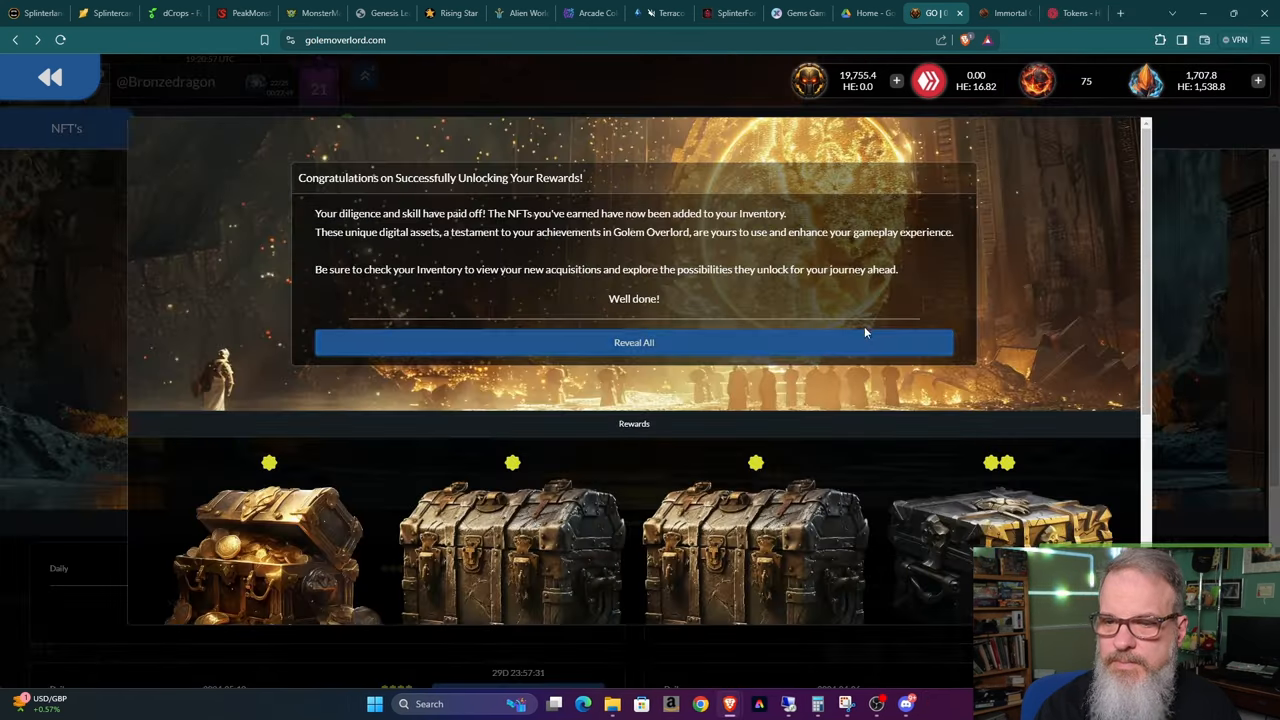
# - Reveal all weekly #44 reward chests: 5x COMP, Amplifier Essence, Silversight Scout, Blueprint Cache, Superior Amplifier
pyautogui.scroll(-3)
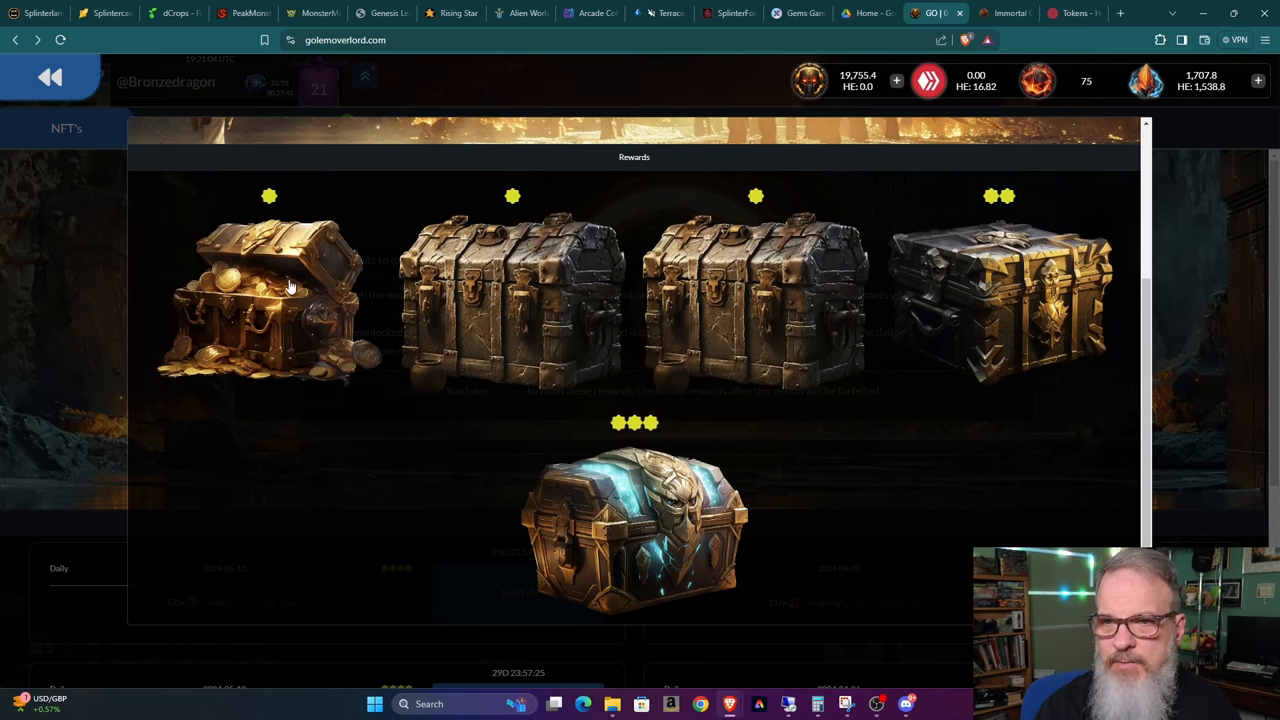
pyautogui.moveTo(805, 302)
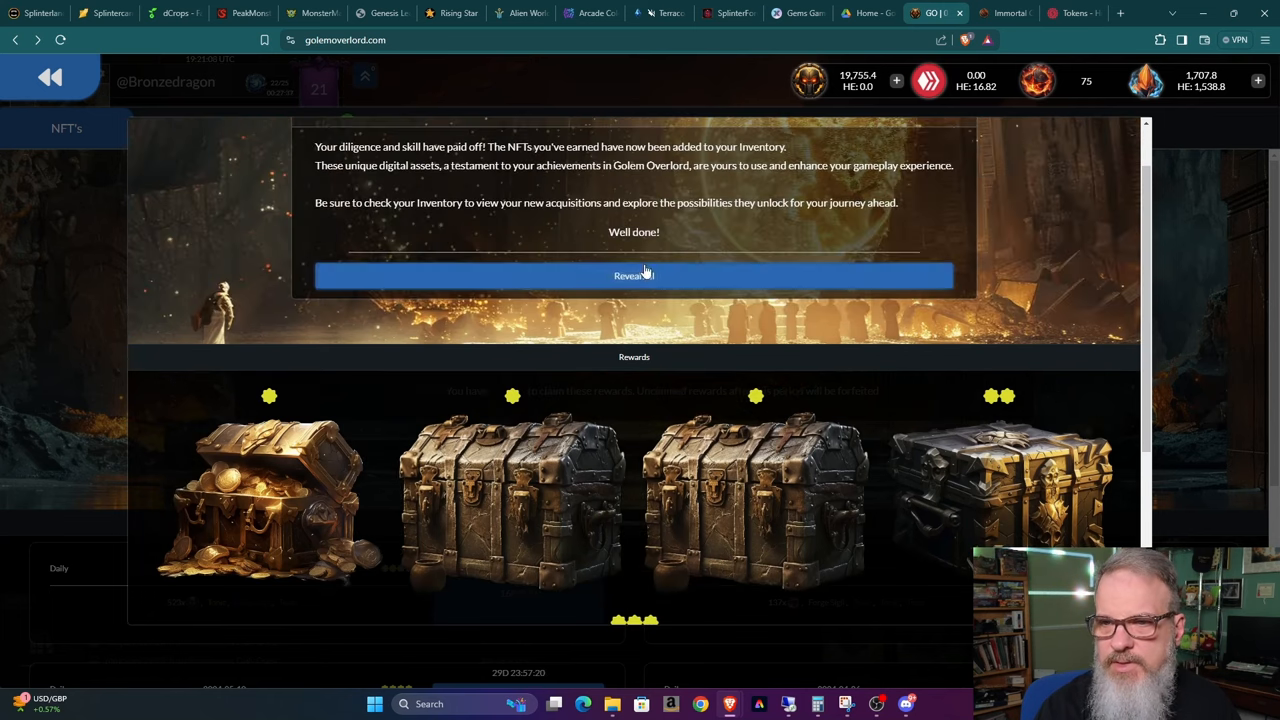
pyautogui.scroll(-3)
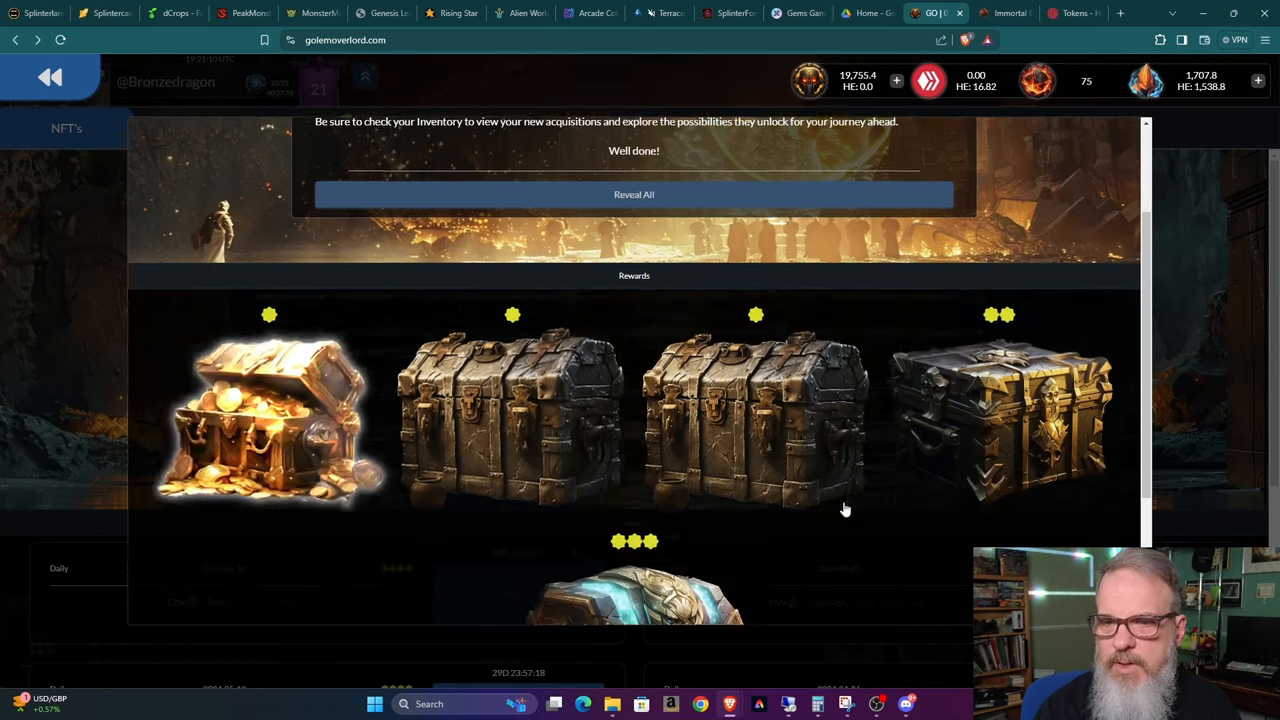
pyautogui.click(634, 194)
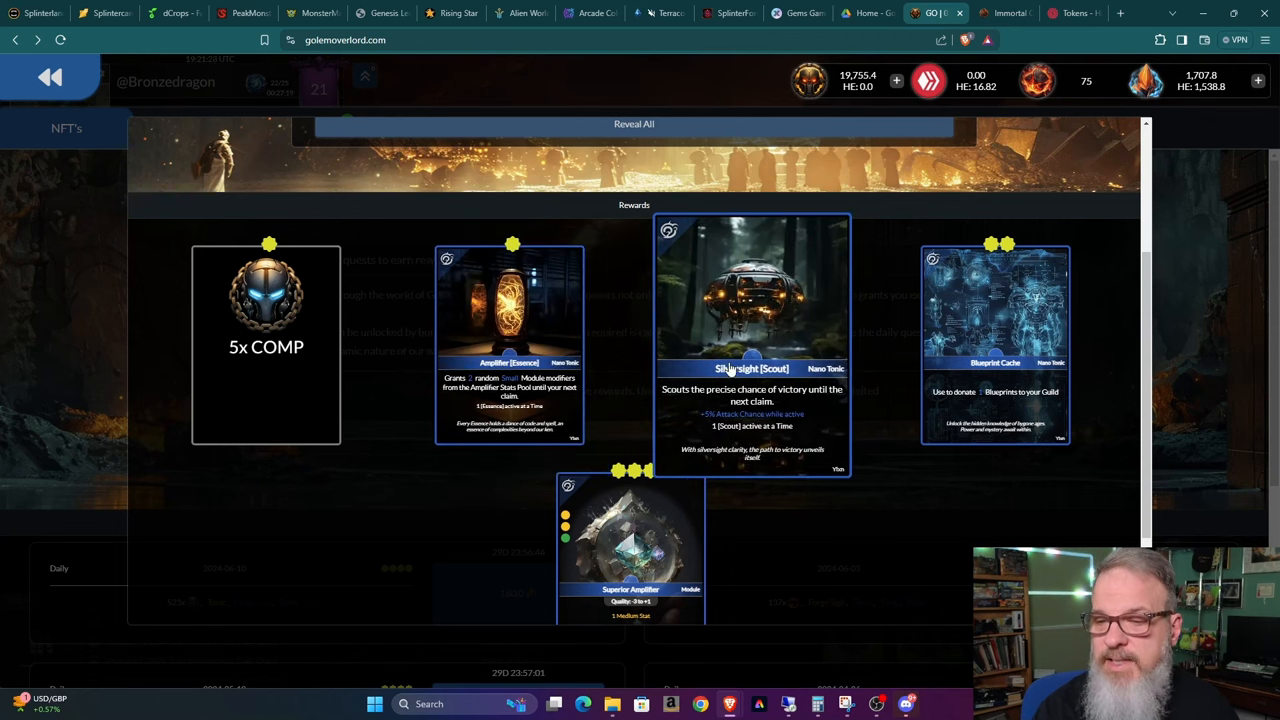
pyautogui.moveTo(697, 408)
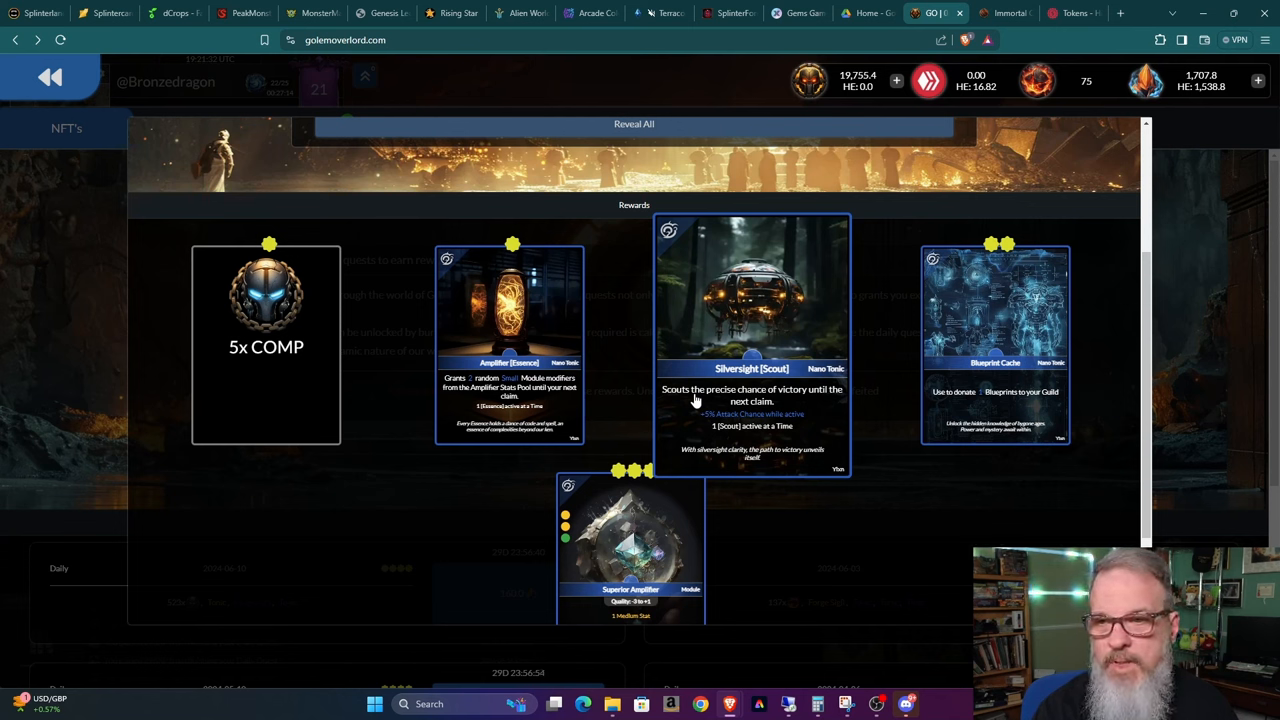
pyautogui.moveTo(695, 380)
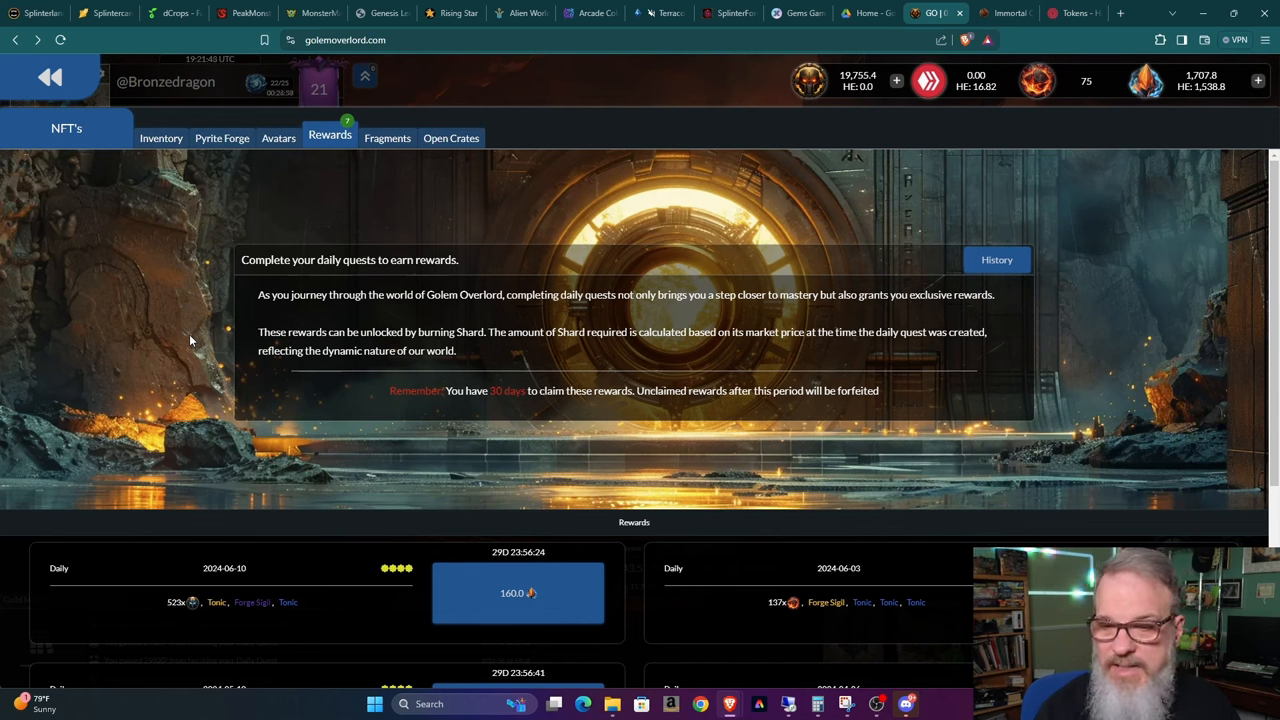
pyautogui.moveTo(230, 345)
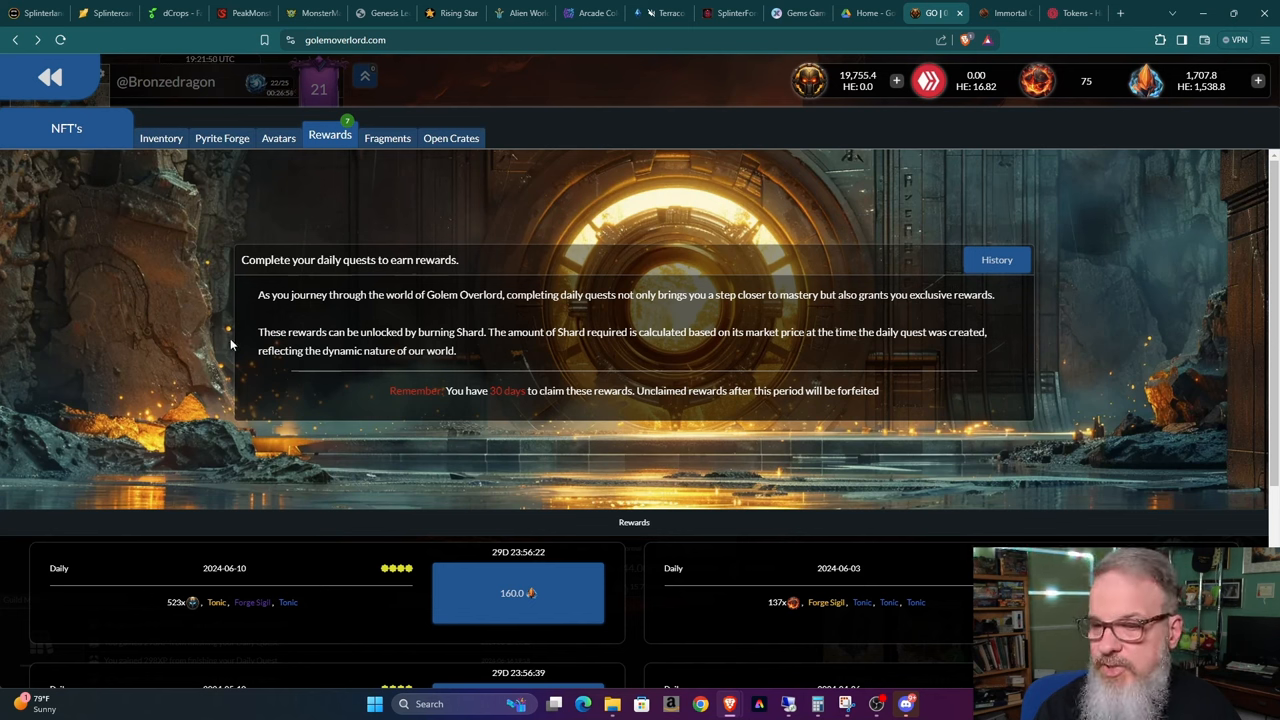
pyautogui.moveTo(364, 343)
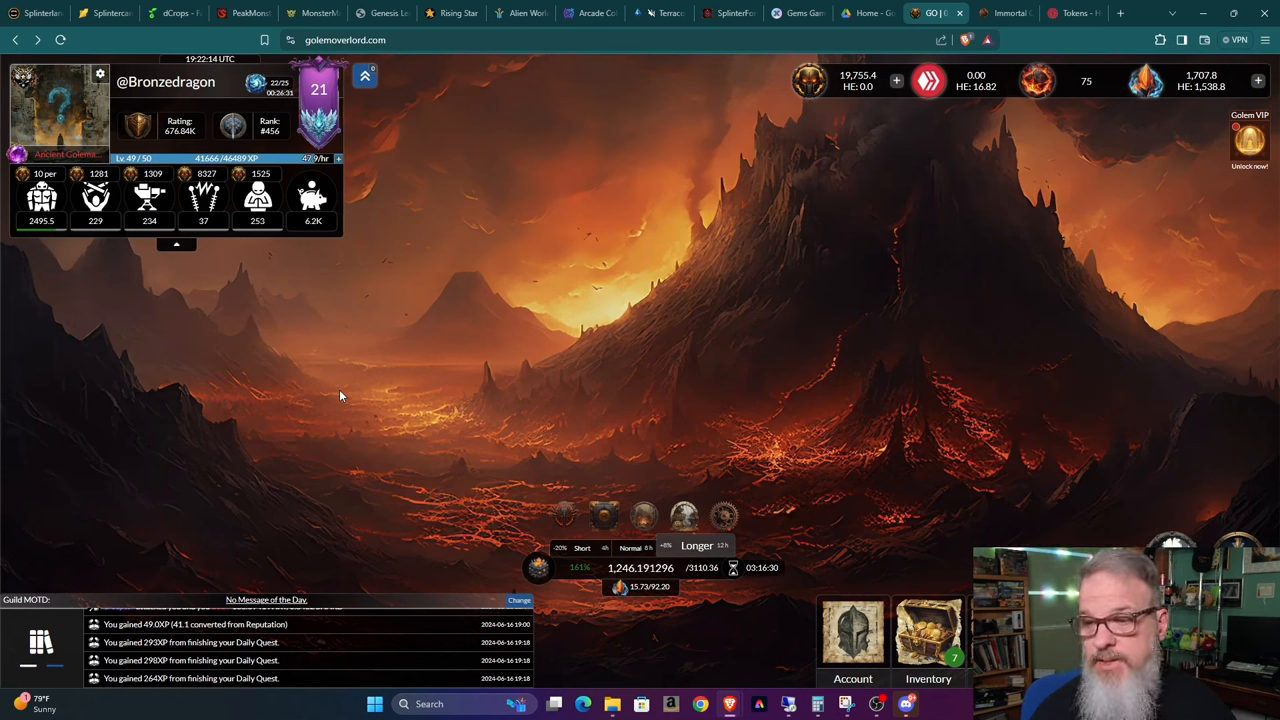
pyautogui.moveTo(902, 470)
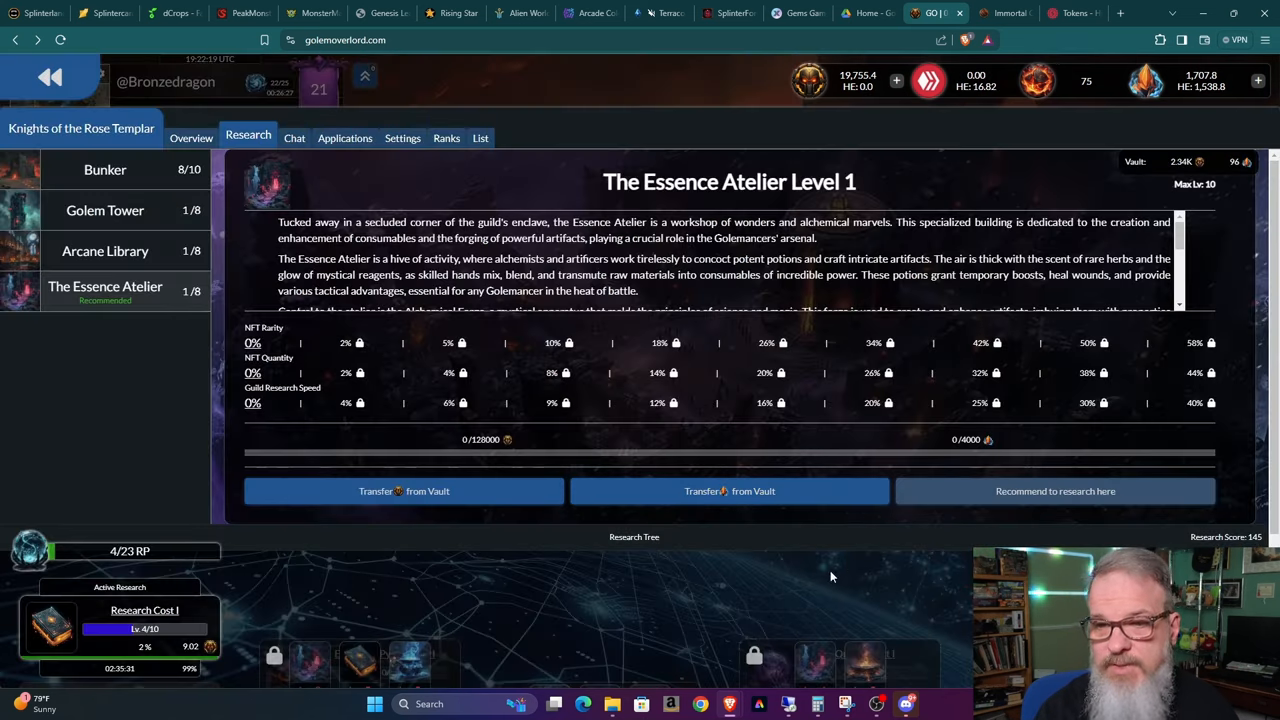
pyautogui.moveTo(792, 620)
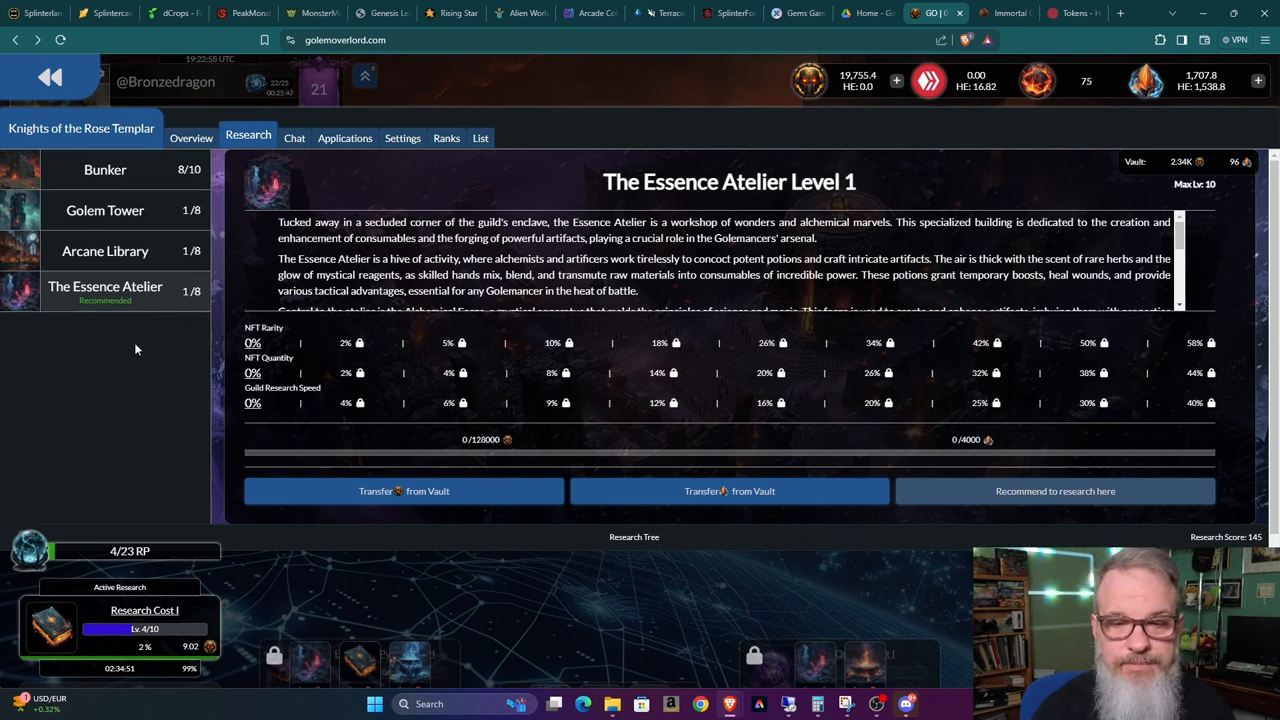
pyautogui.moveTo(919, 324)
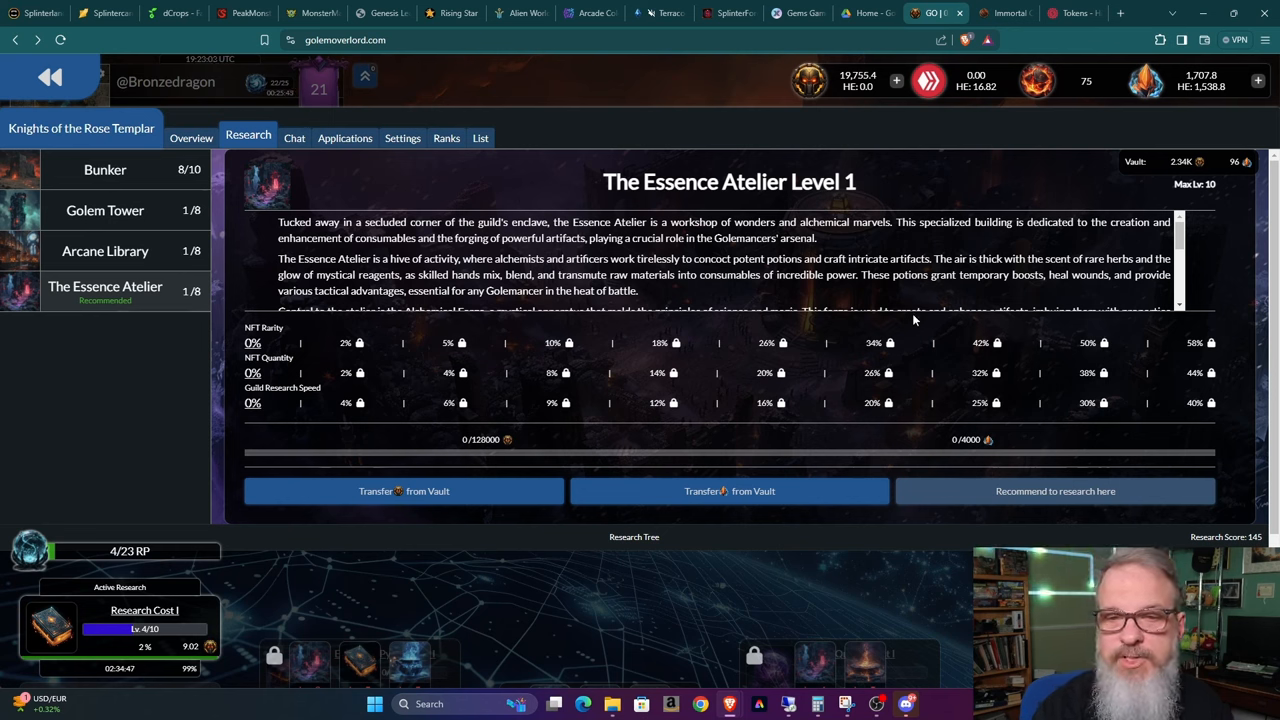
pyautogui.moveTo(291, 342)
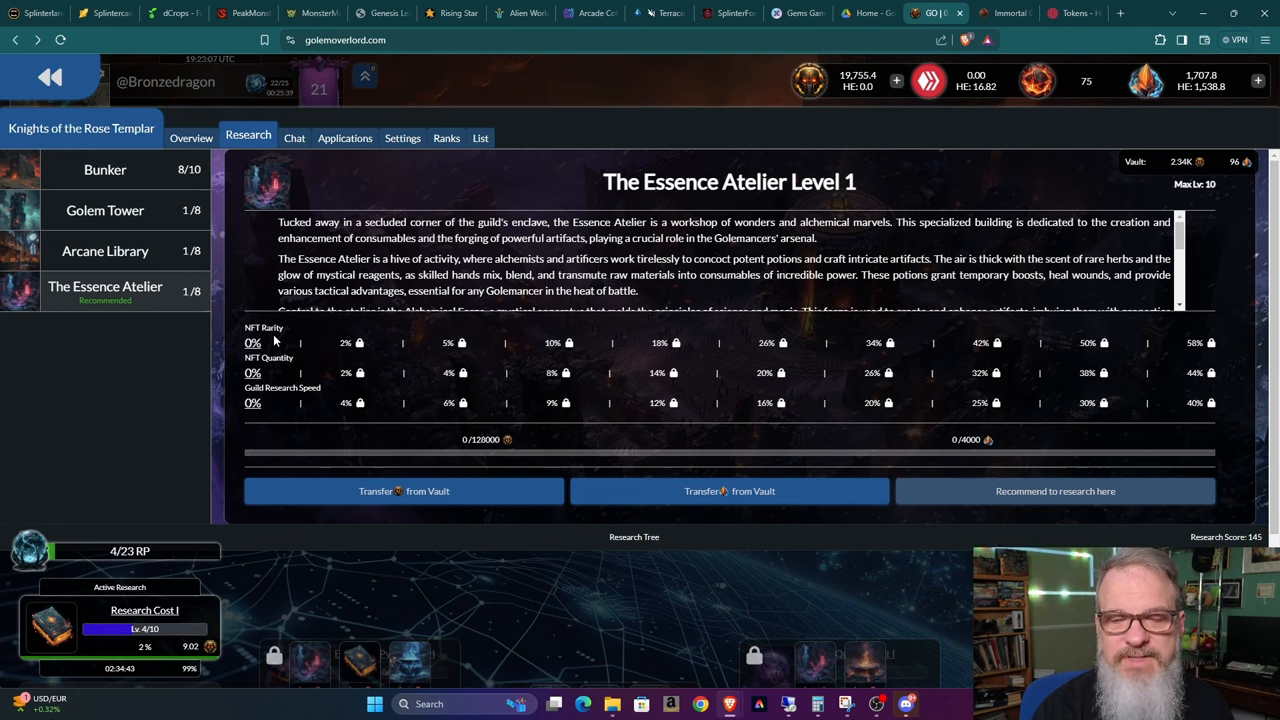
pyautogui.moveTo(281, 400)
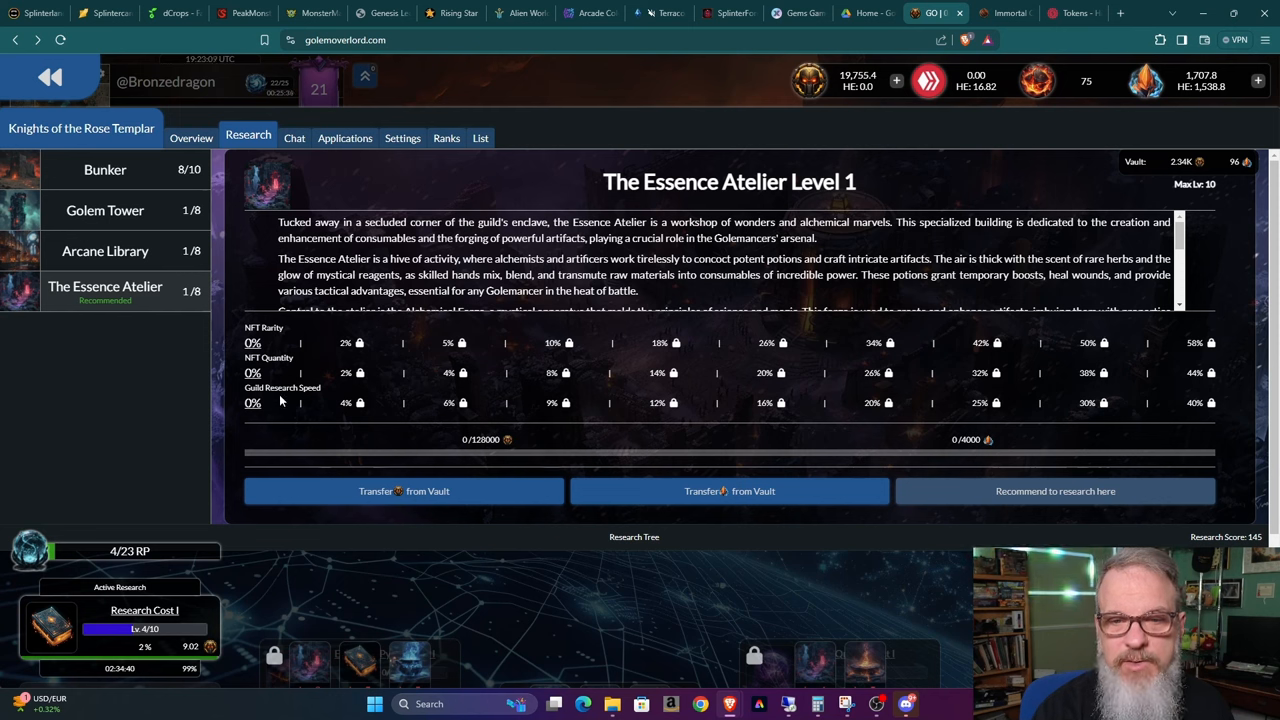
pyautogui.moveTo(459, 322)
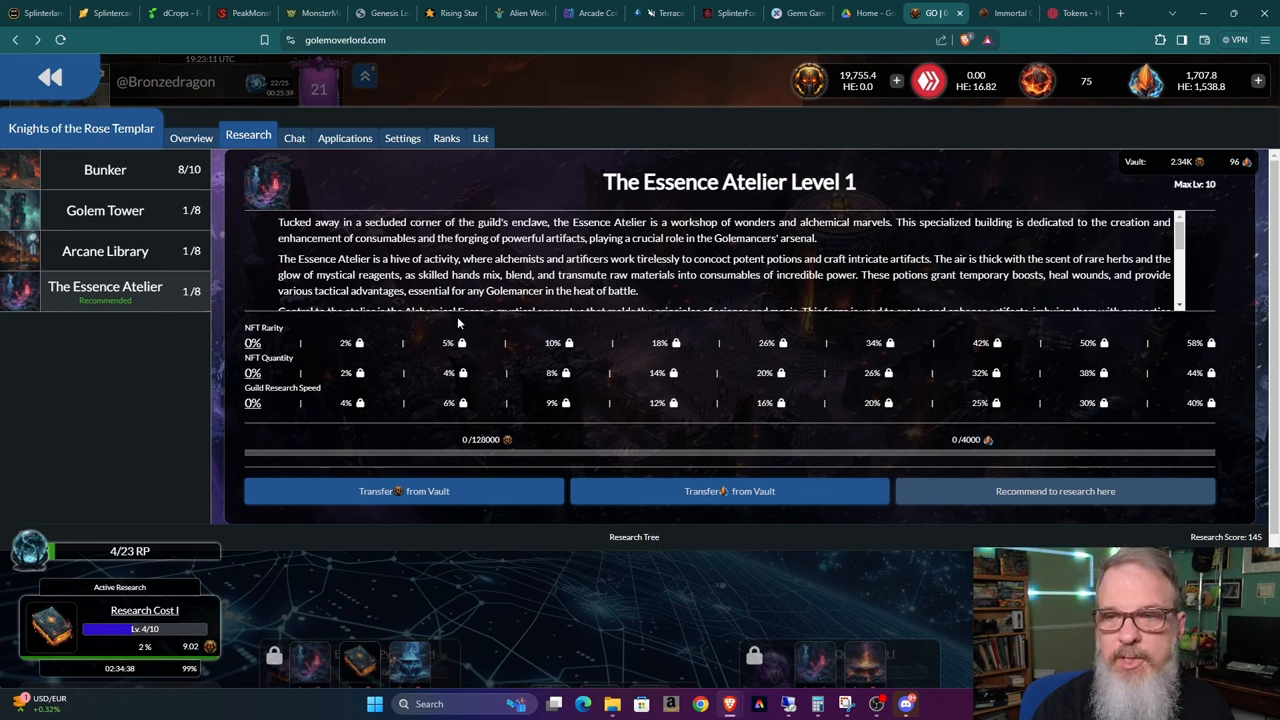
pyautogui.moveTo(291, 337)
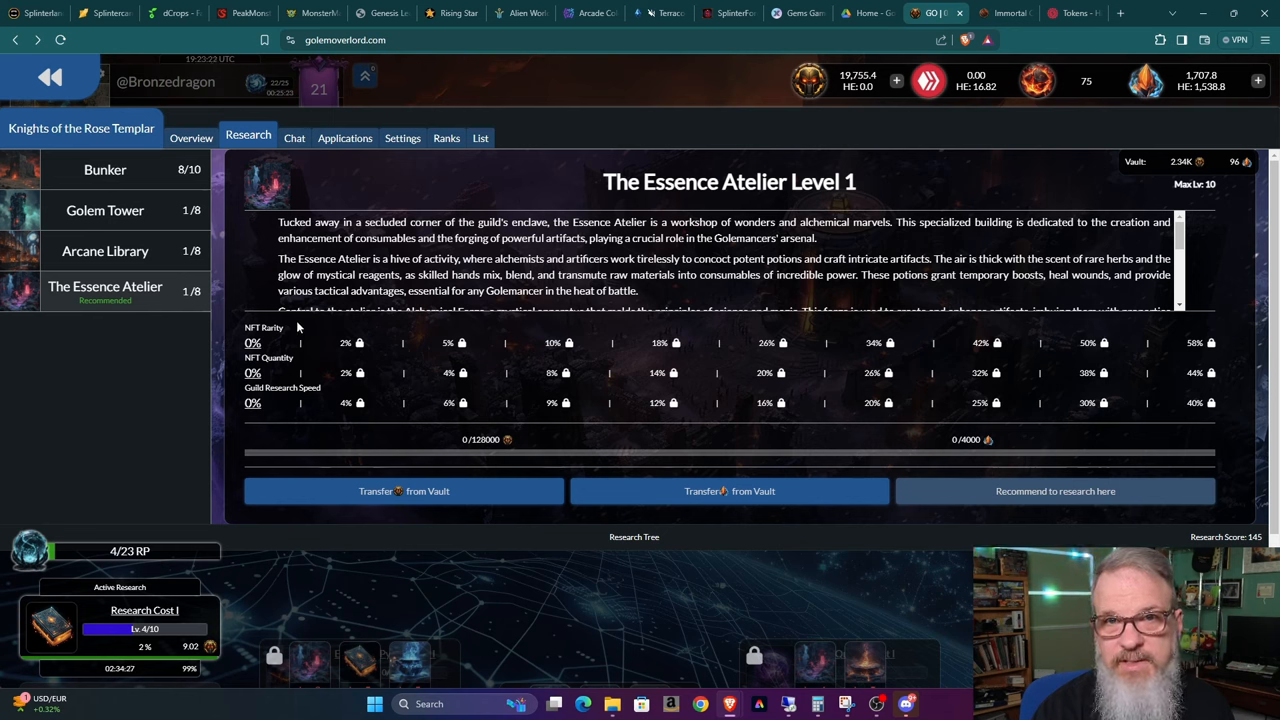
pyautogui.moveTo(302, 405)
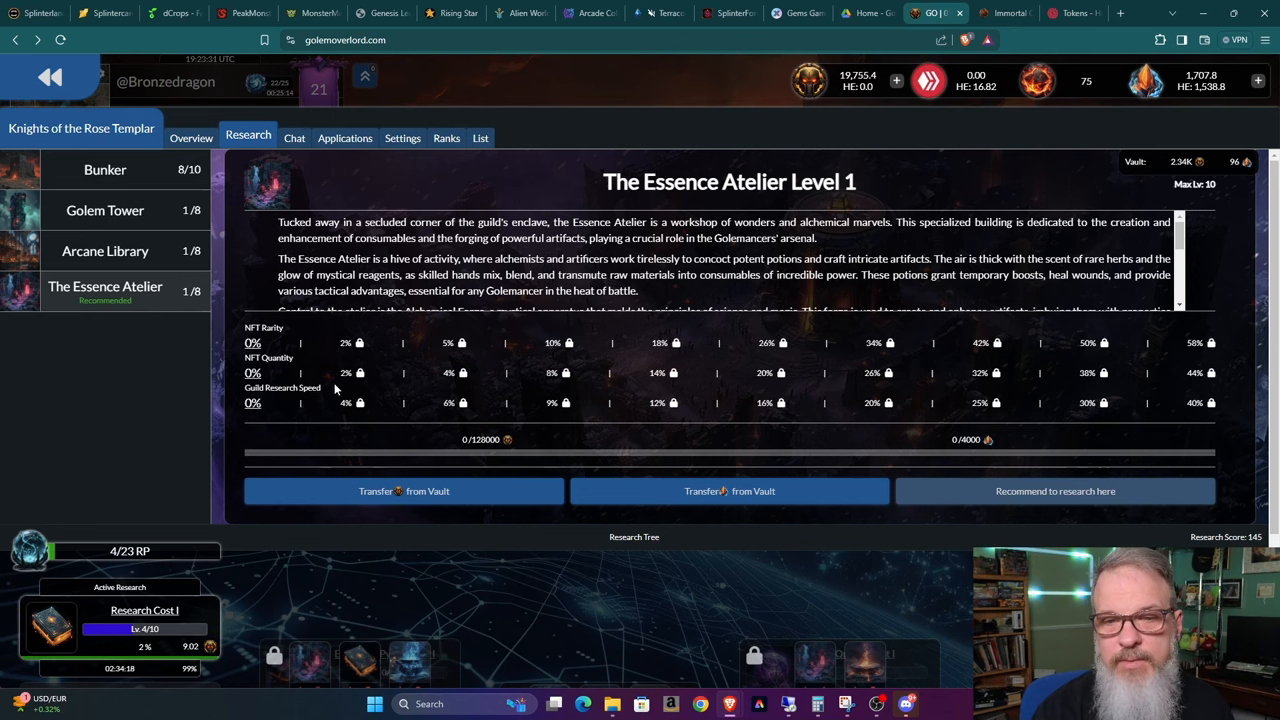
pyautogui.moveTo(320, 402)
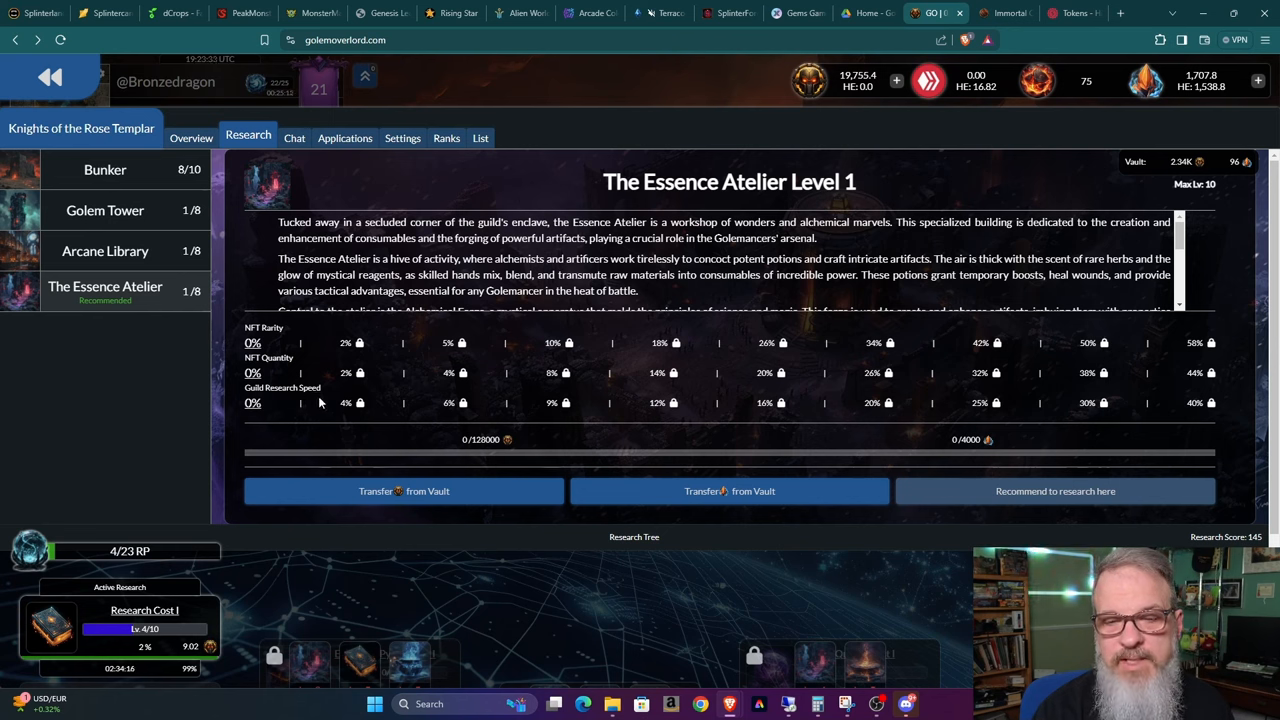
# - Open the Research Cost I details from the Active Research panel of the Research Tree
pyautogui.scroll(-3)
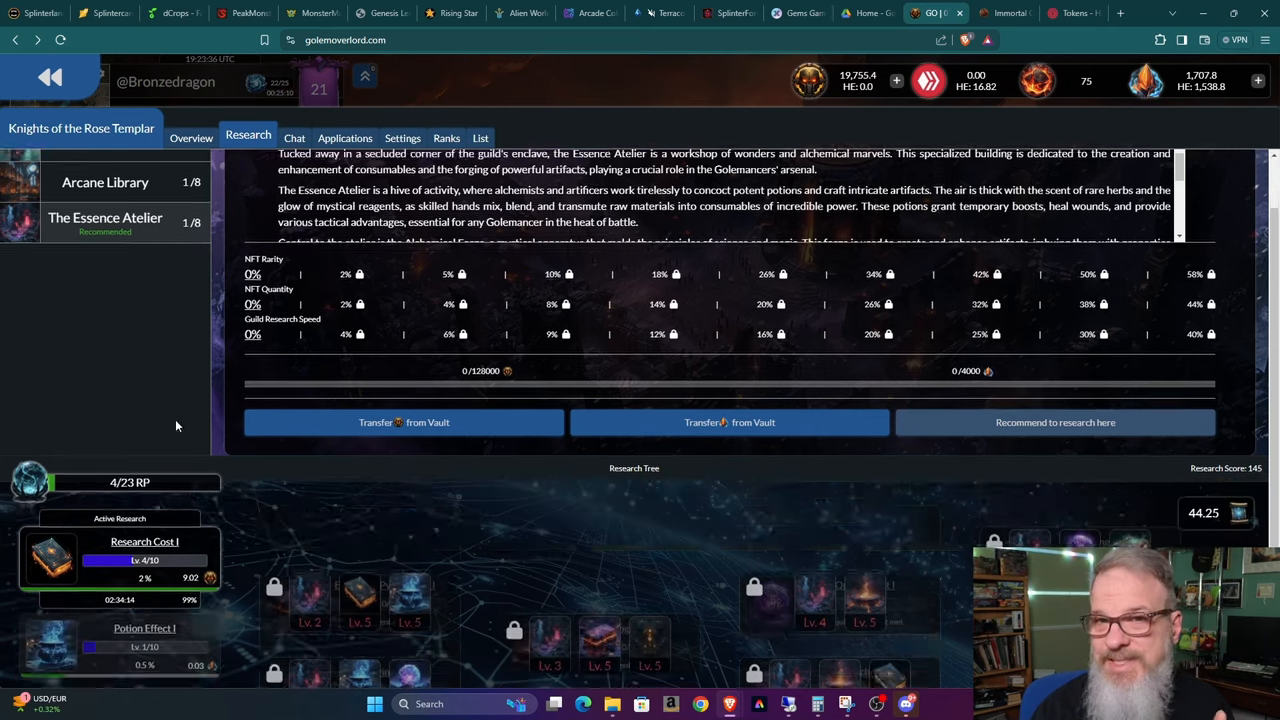
pyautogui.scroll(-3)
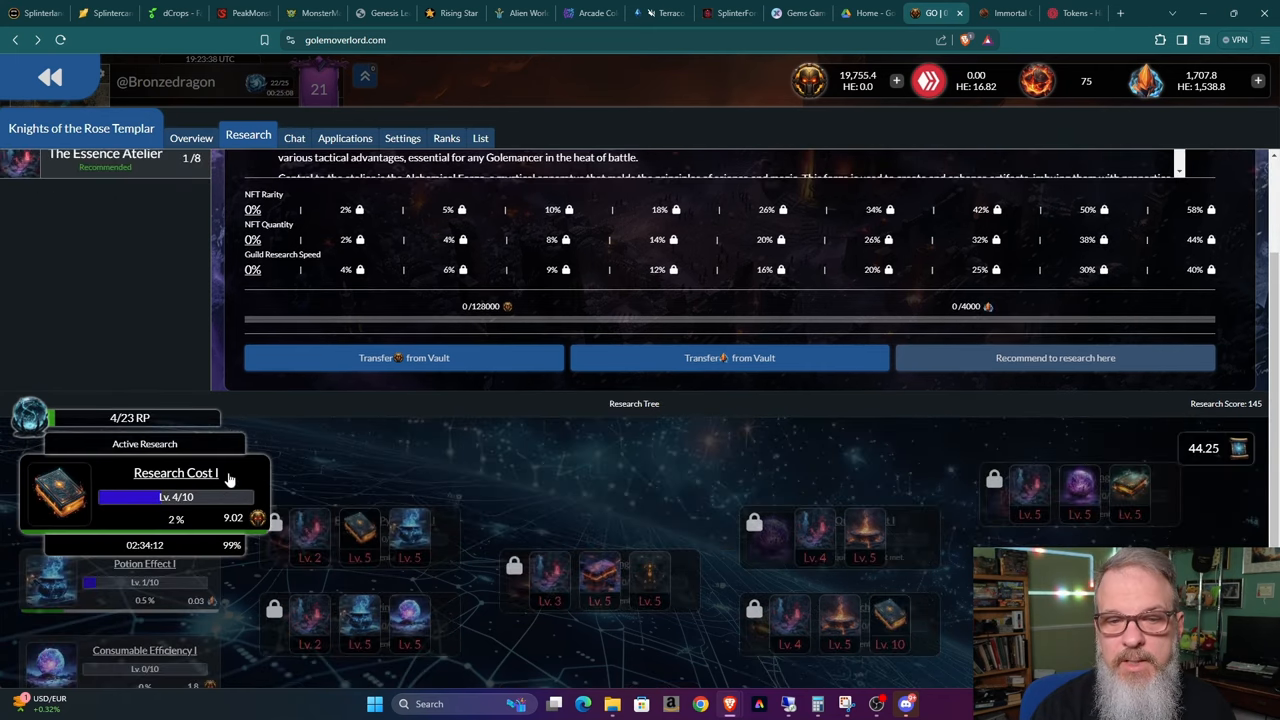
pyautogui.click(177, 472)
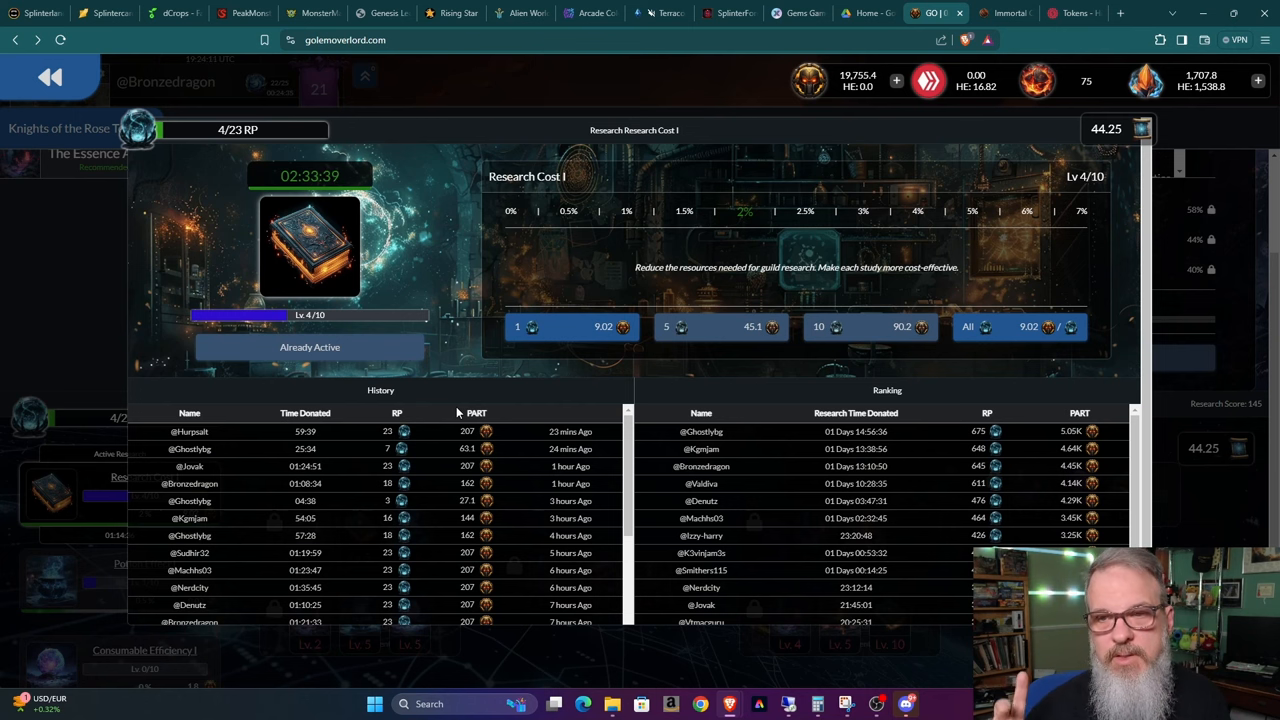
pyautogui.moveTo(450, 378)
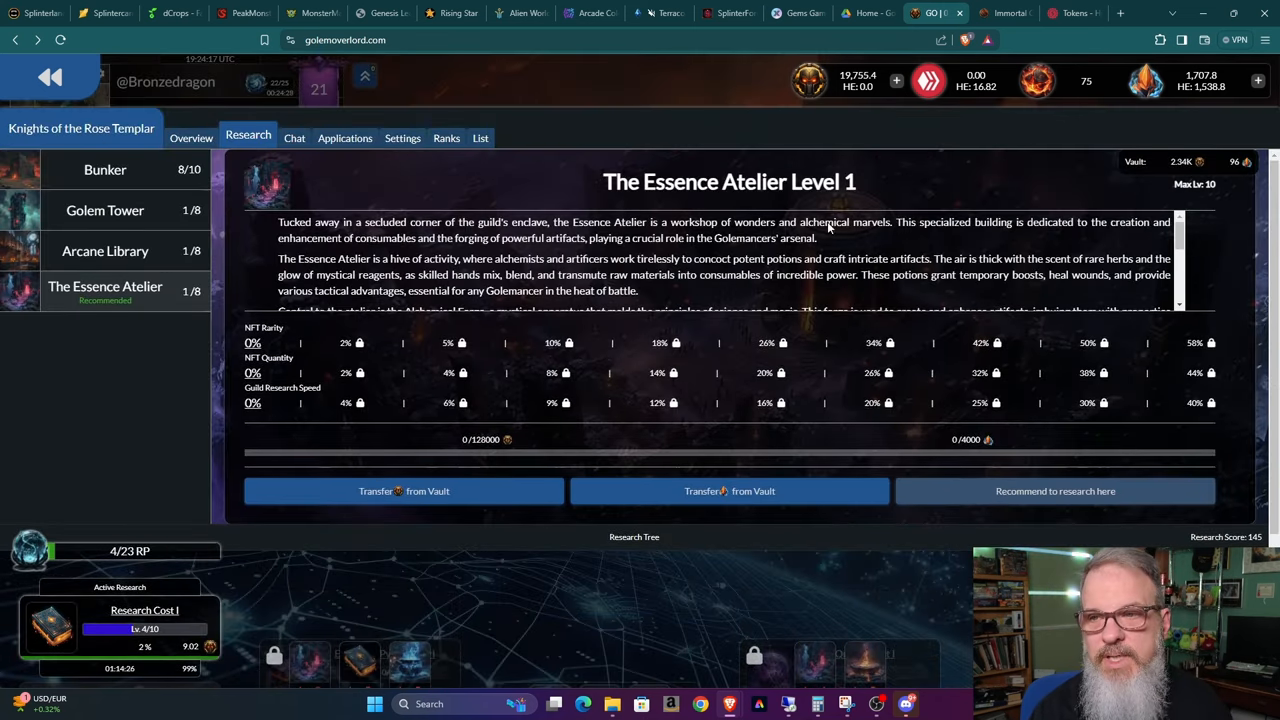
pyautogui.moveTo(735, 291)
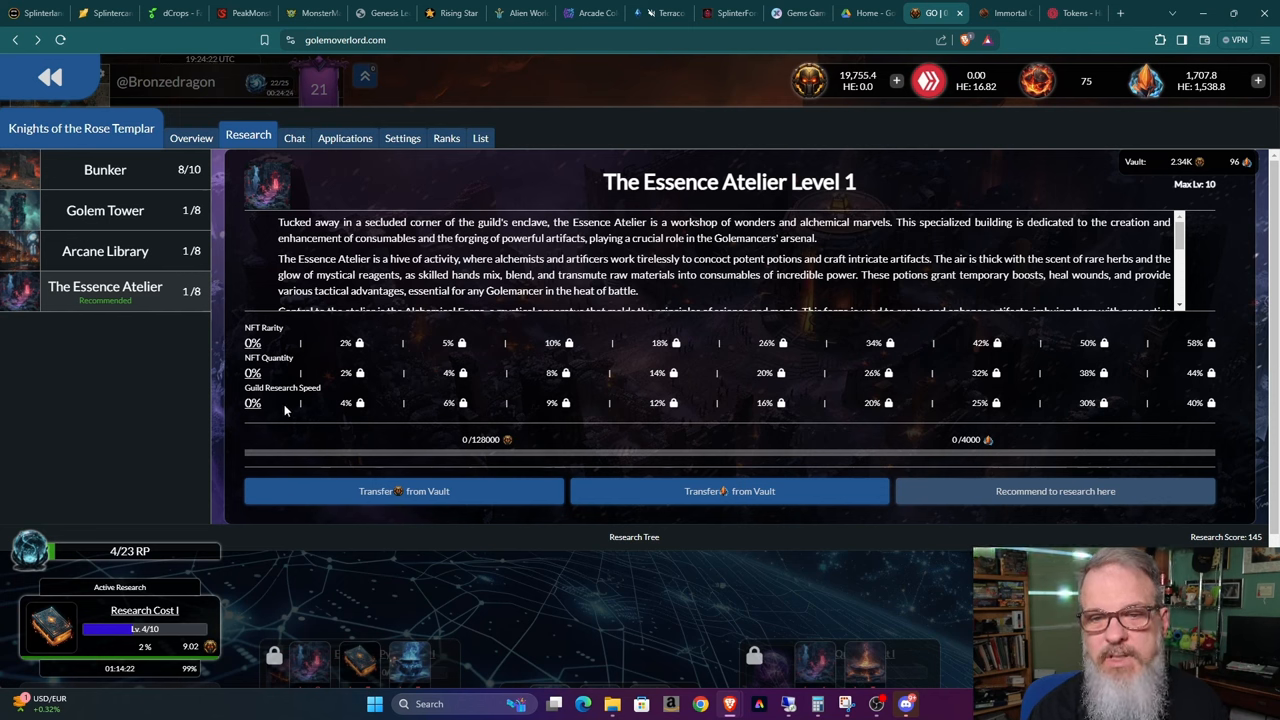
pyautogui.moveTo(301, 405)
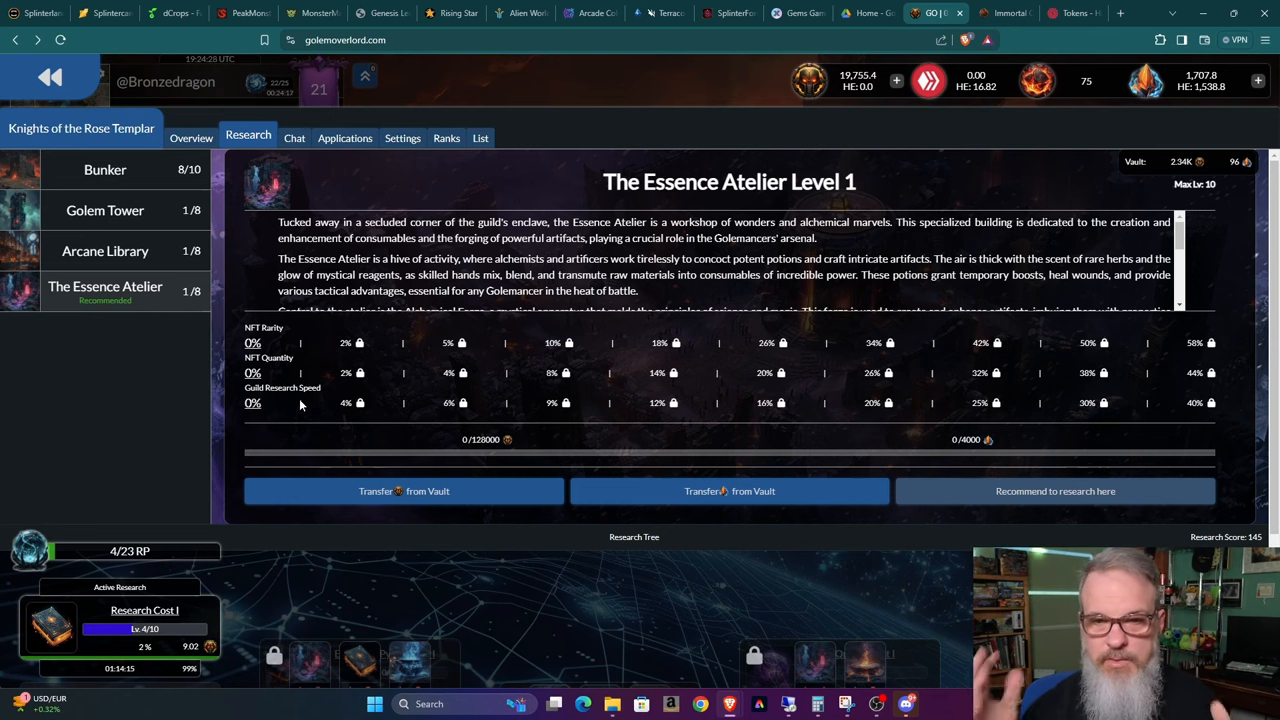
# - Switch to the Arcane Library research page, showing Reputation Conversion I as active research
pyautogui.click(104, 251)
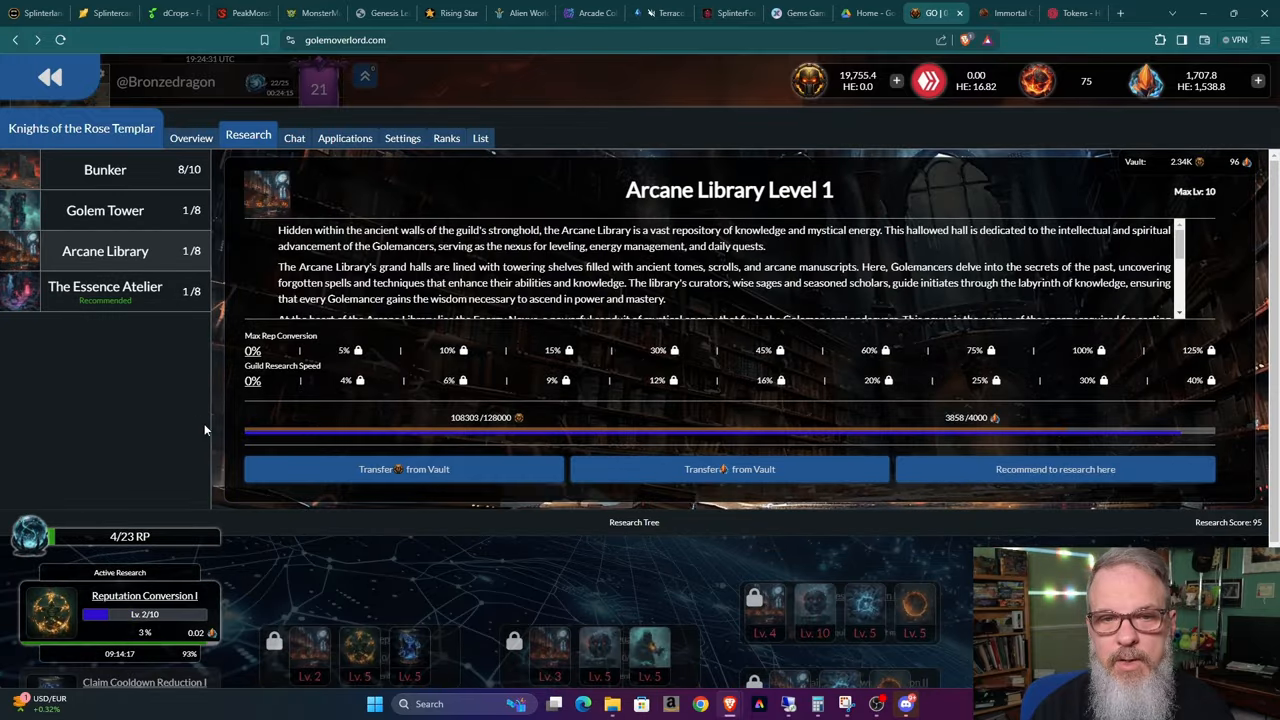
pyautogui.moveTo(344, 388)
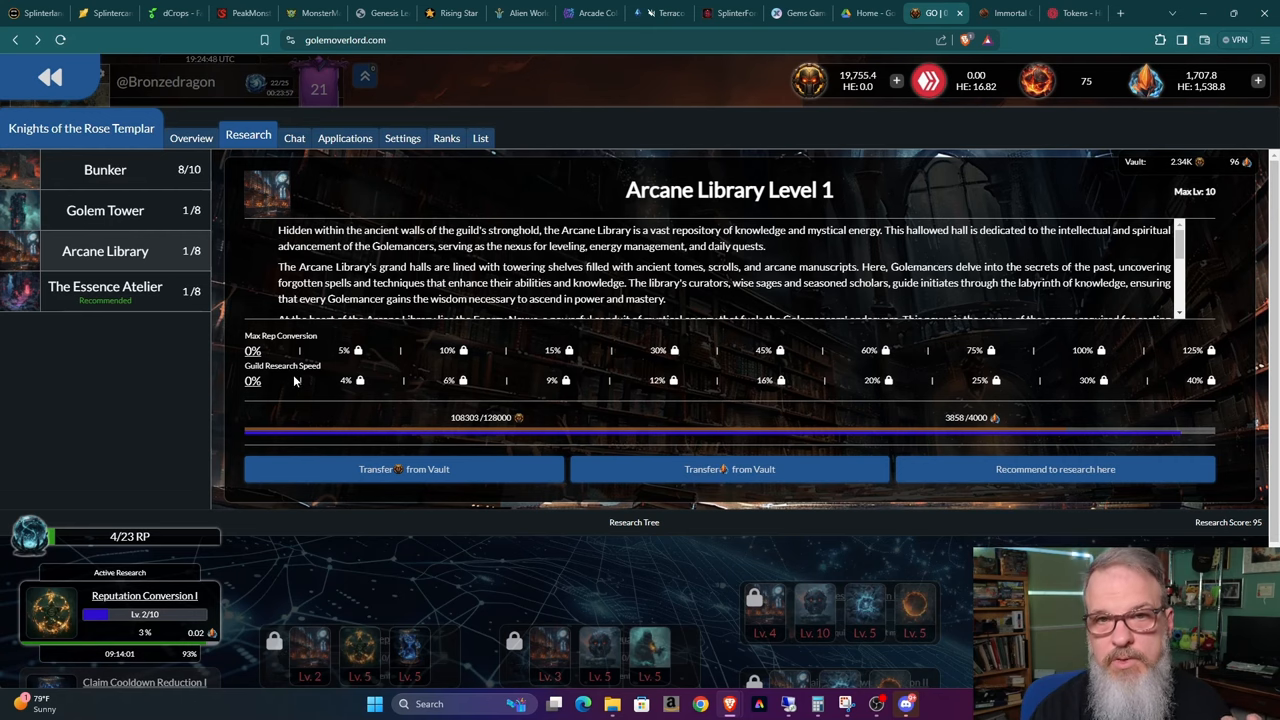
pyautogui.moveTo(123, 221)
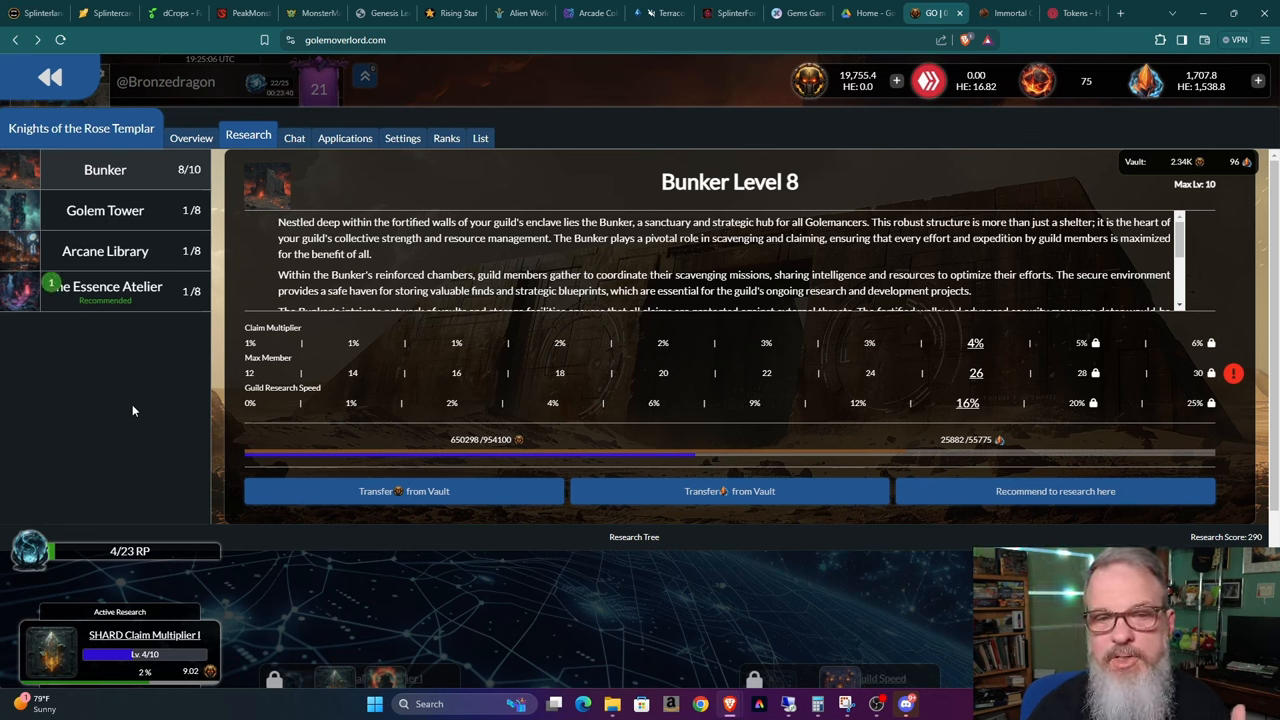
pyautogui.moveTo(1233, 373)
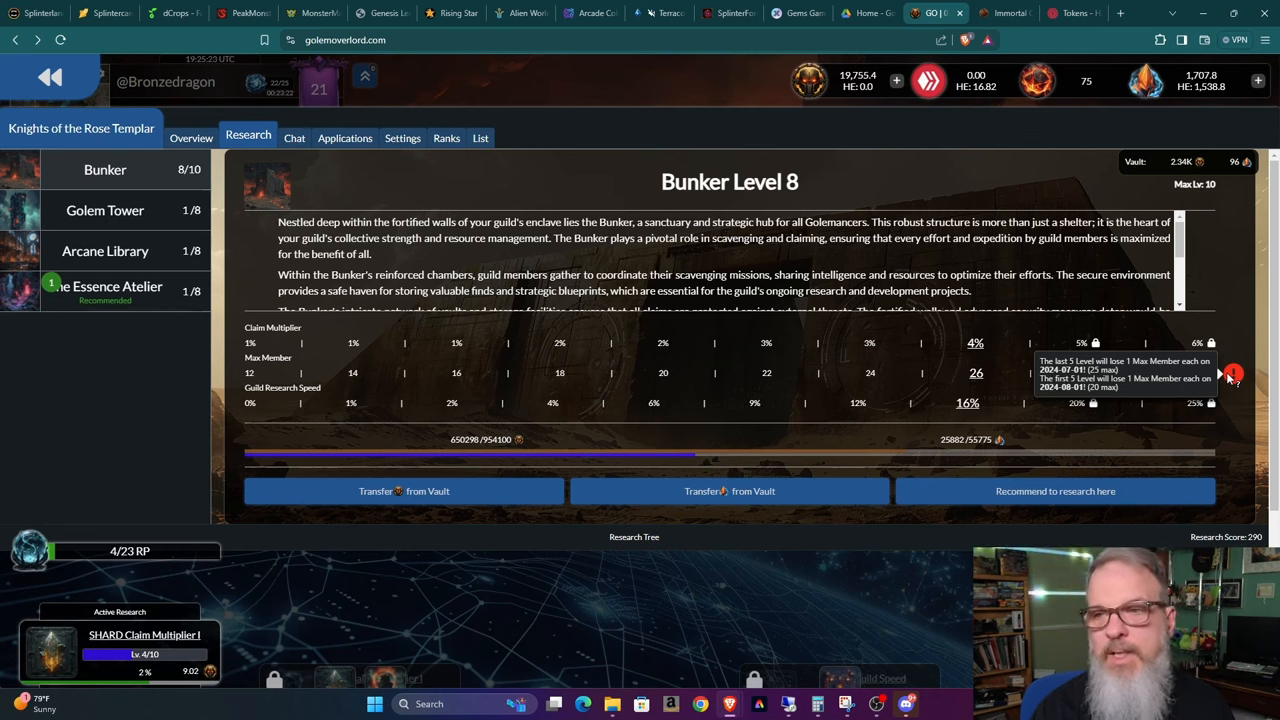
pyautogui.moveTo(888, 568)
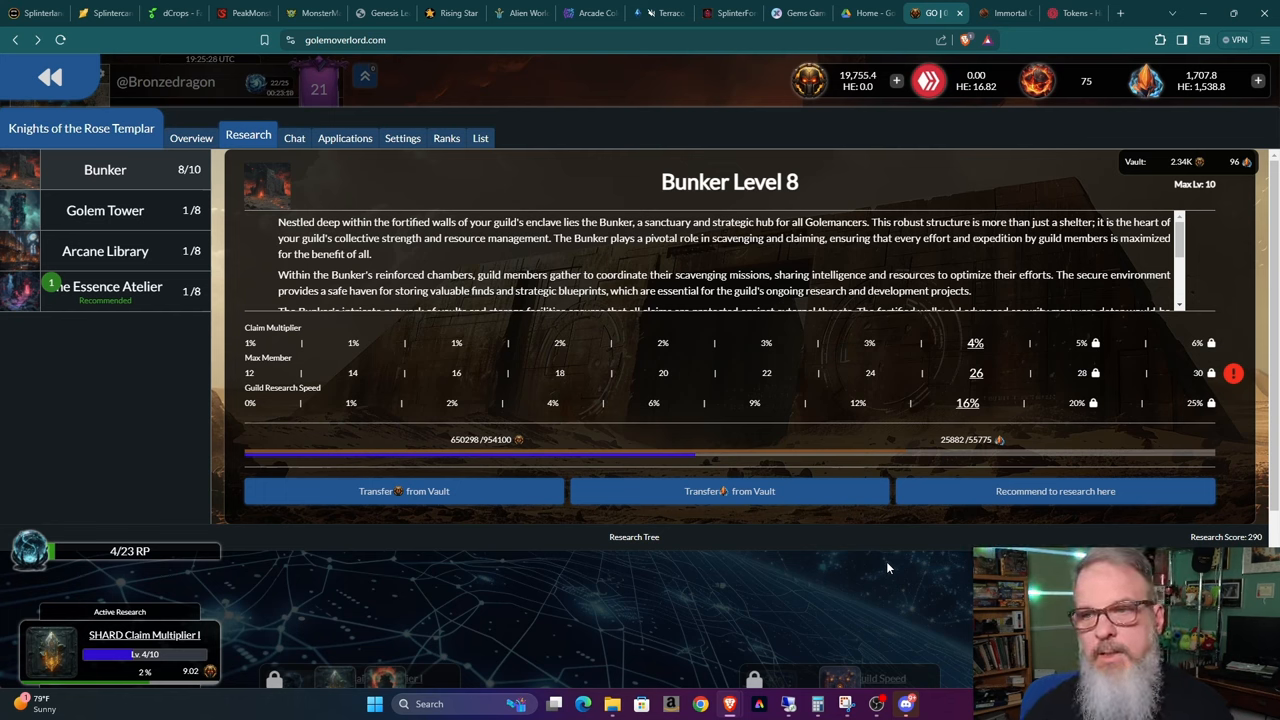
pyautogui.moveTo(824, 577)
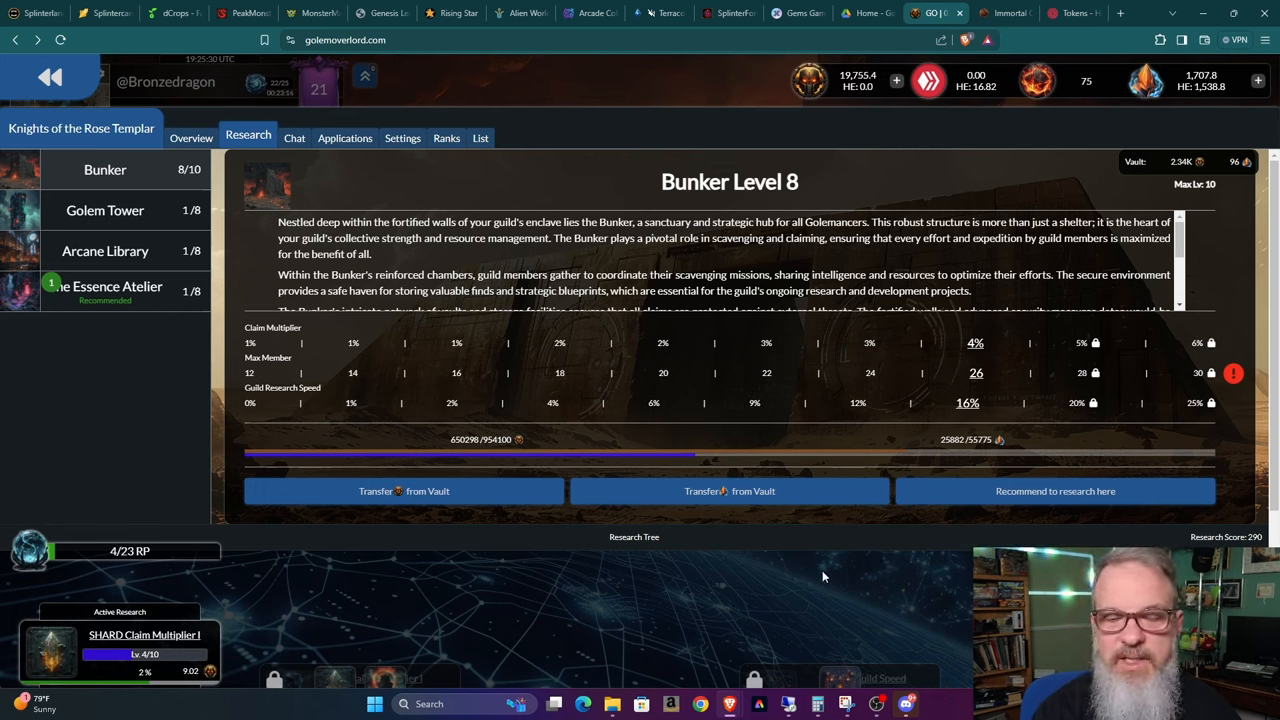
pyautogui.moveTo(120, 260)
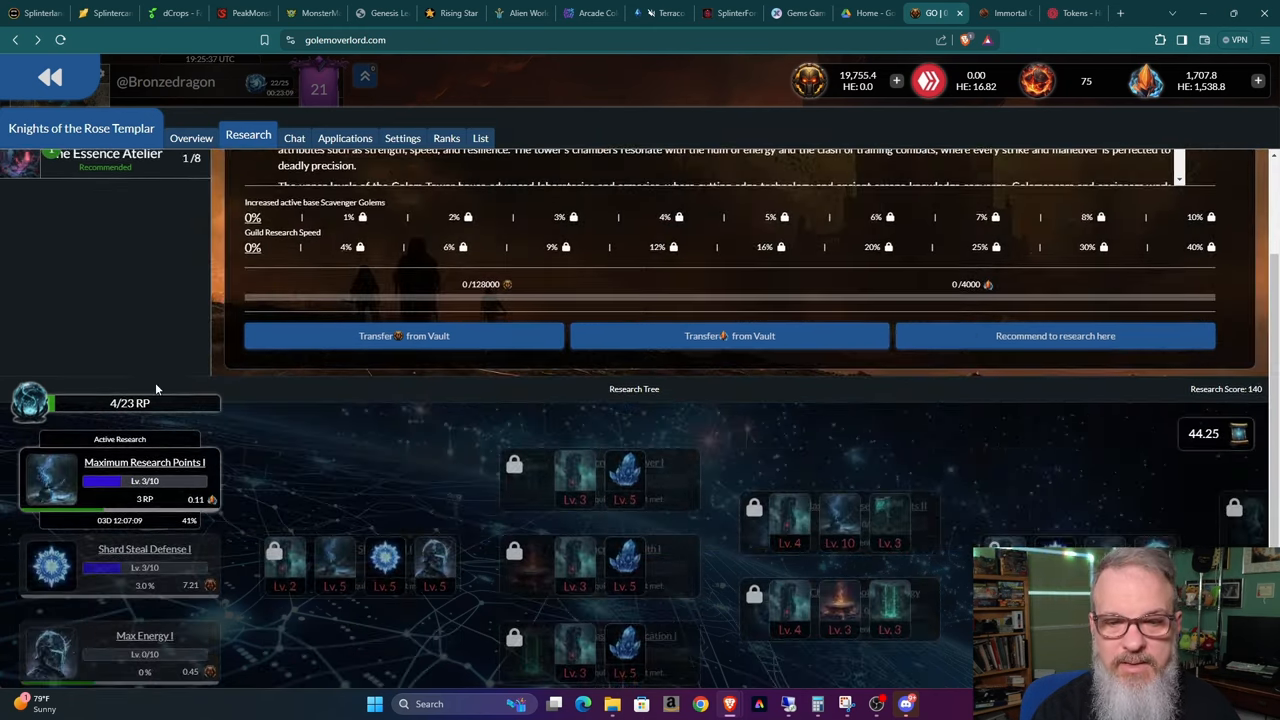
# - On the Bunker page, view Guild Size I, then SHARD Claim Multiplier I research details
pyautogui.click(105, 160)
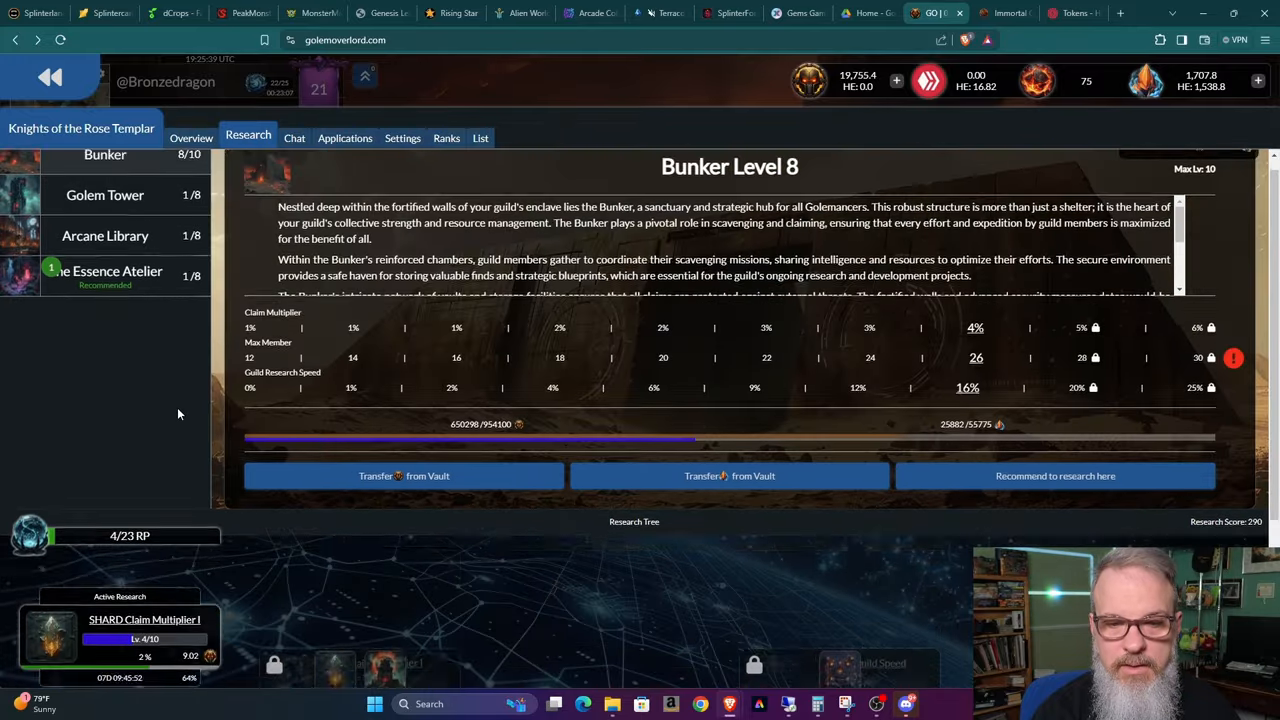
pyautogui.scroll(-3)
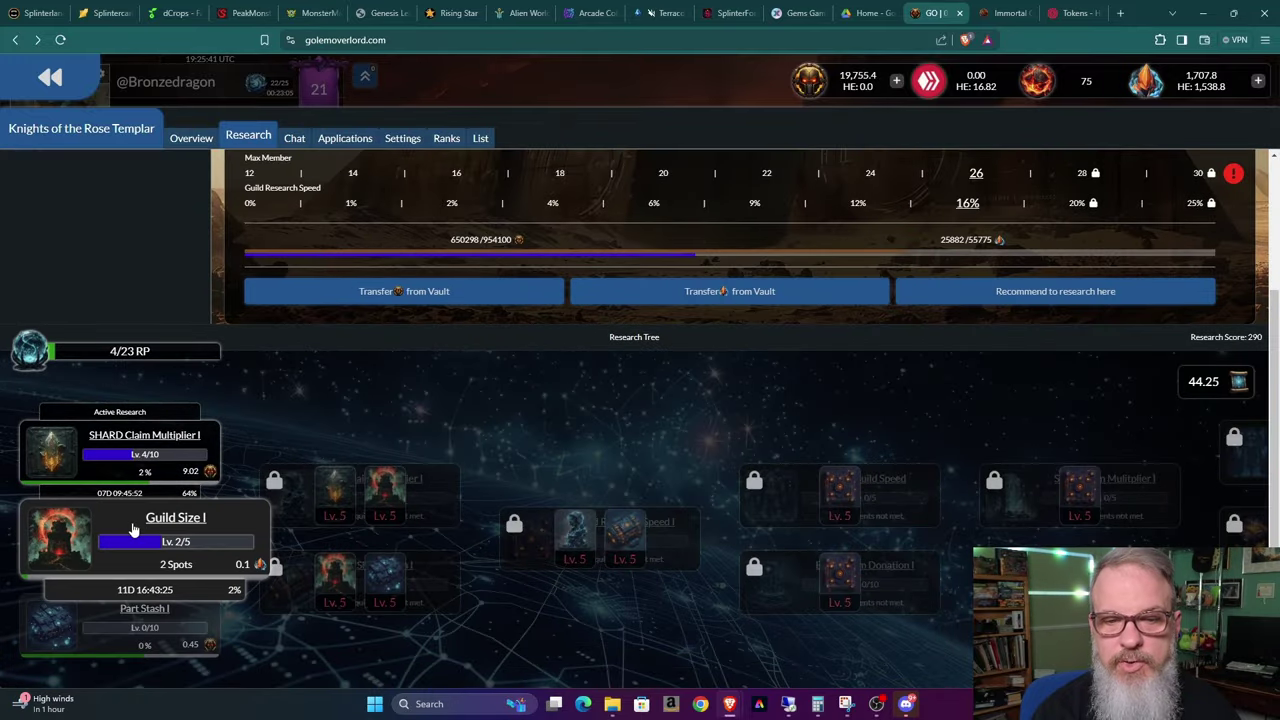
pyautogui.click(174, 517)
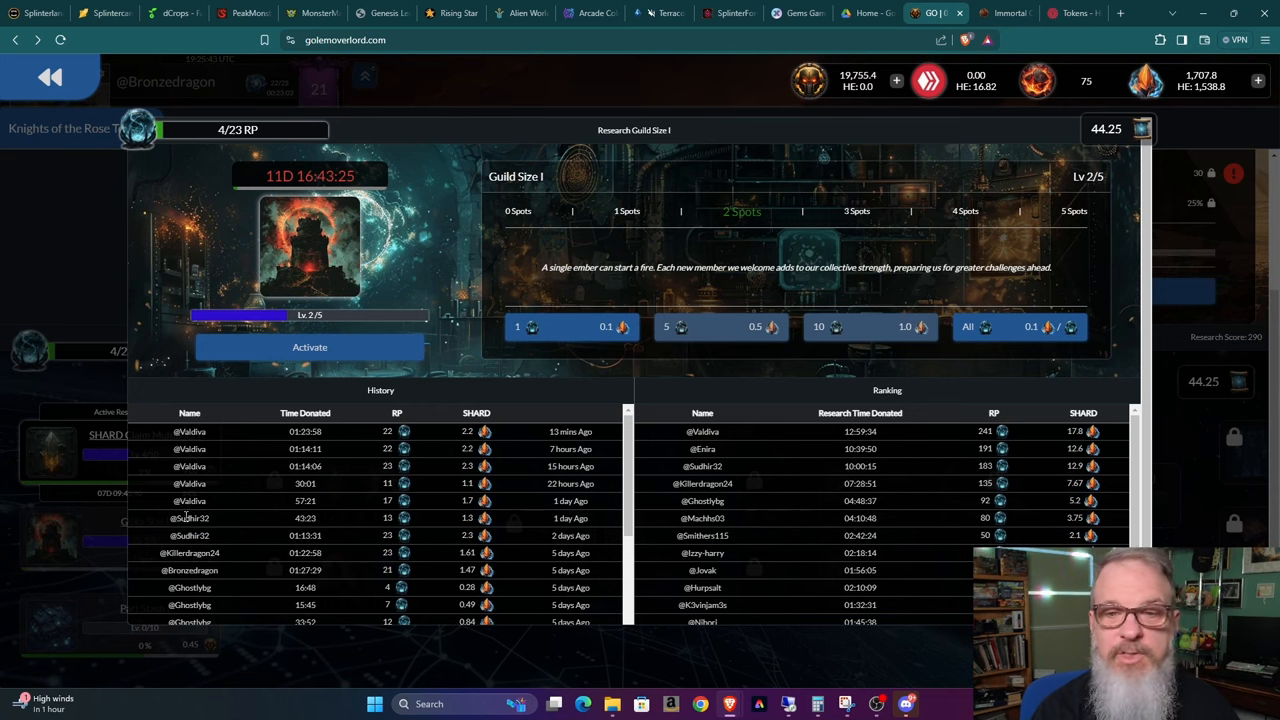
pyautogui.moveTo(795, 243)
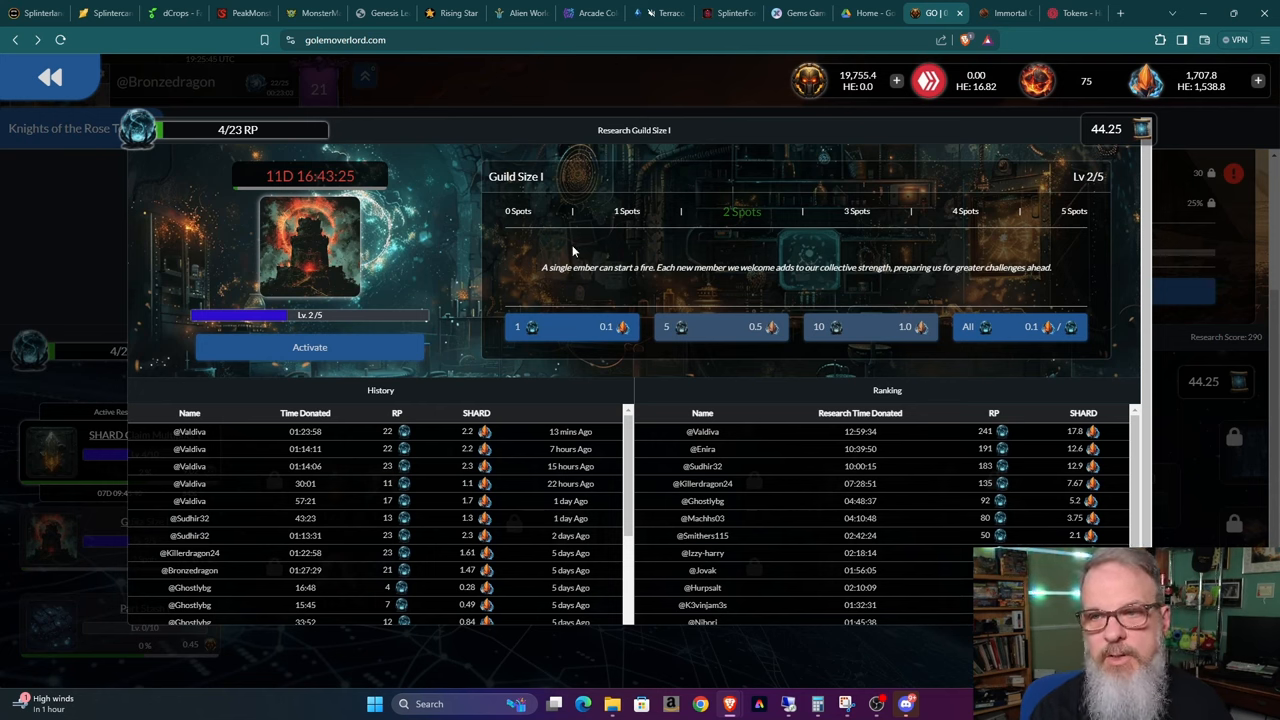
pyautogui.moveTo(78, 269)
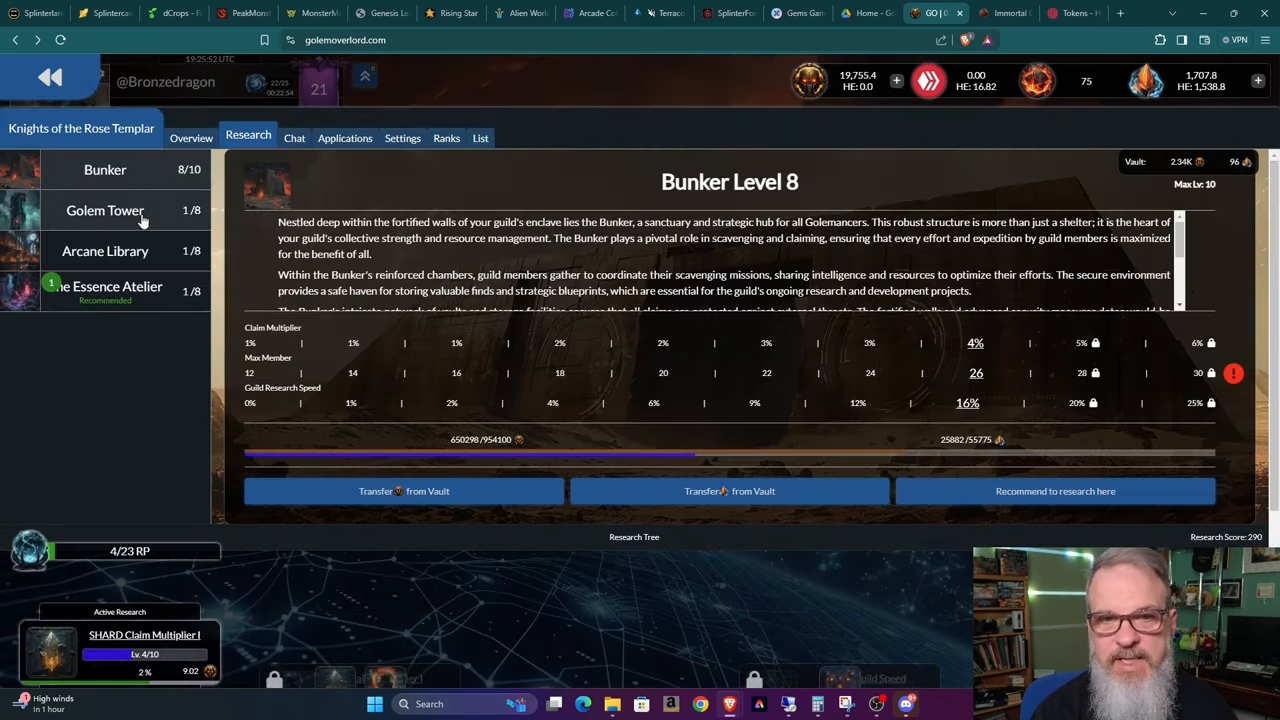
pyautogui.moveTo(157, 183)
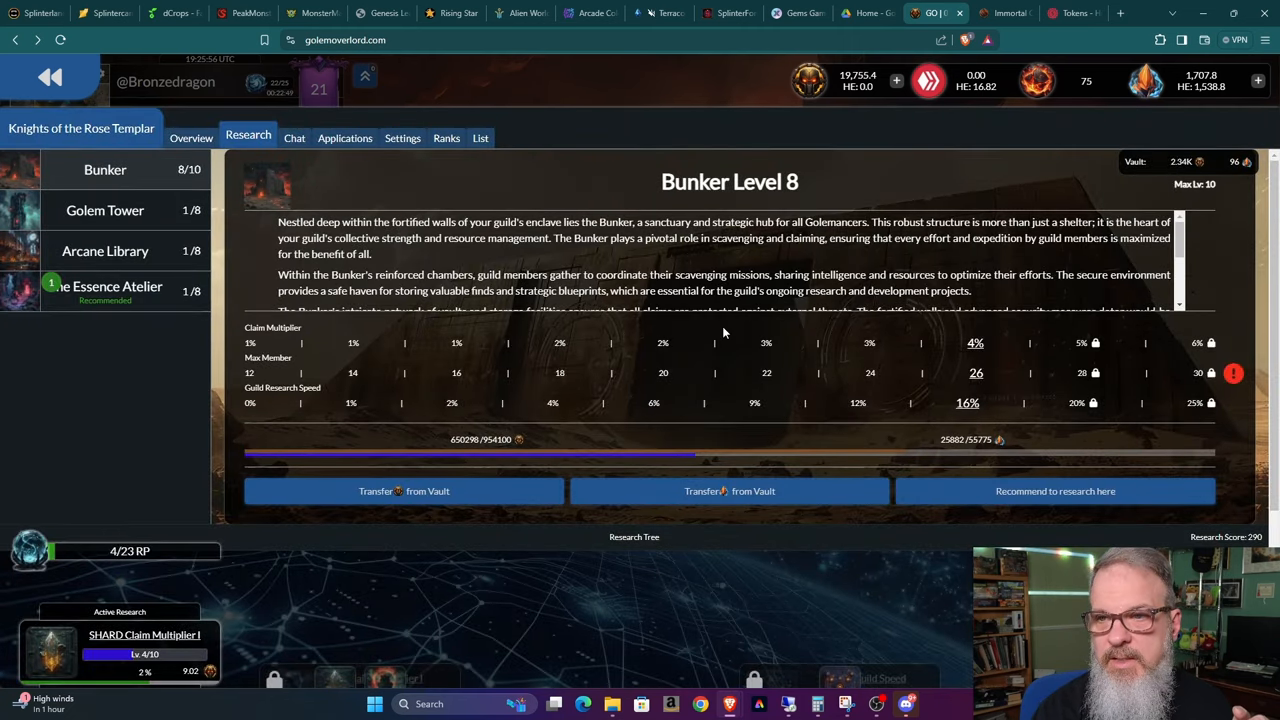
pyautogui.moveTo(450, 350)
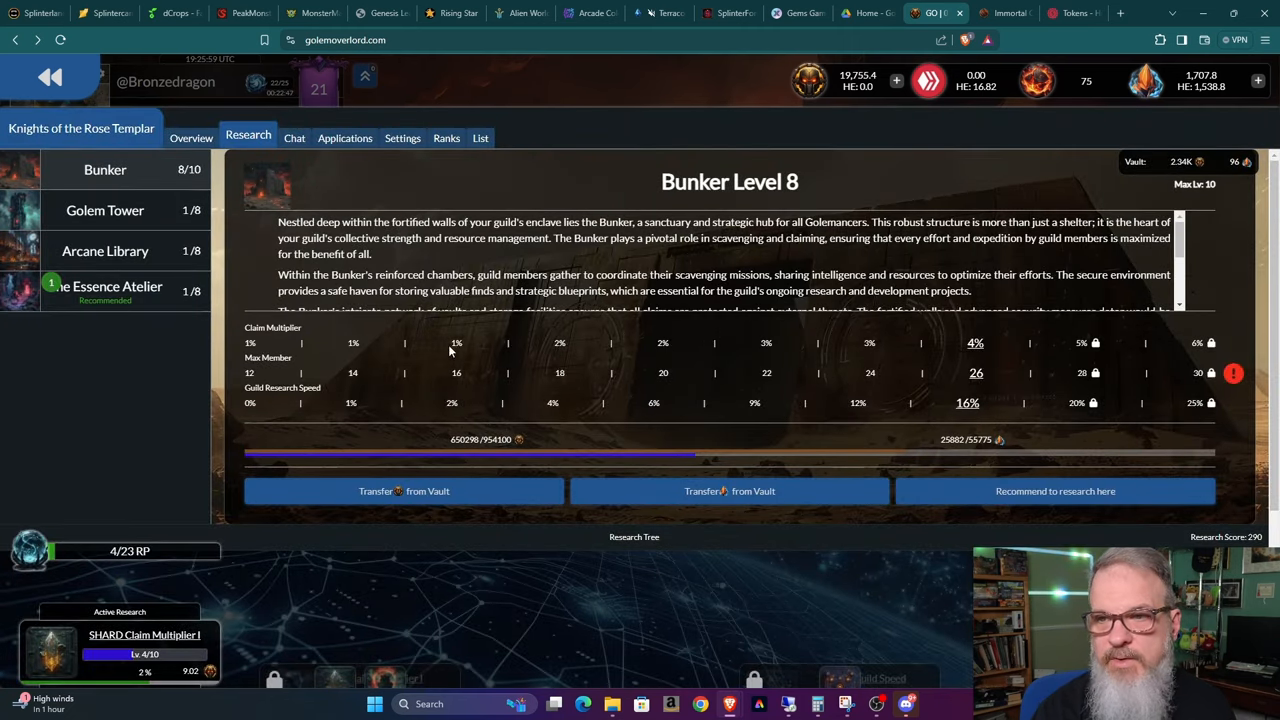
pyautogui.scroll(-3)
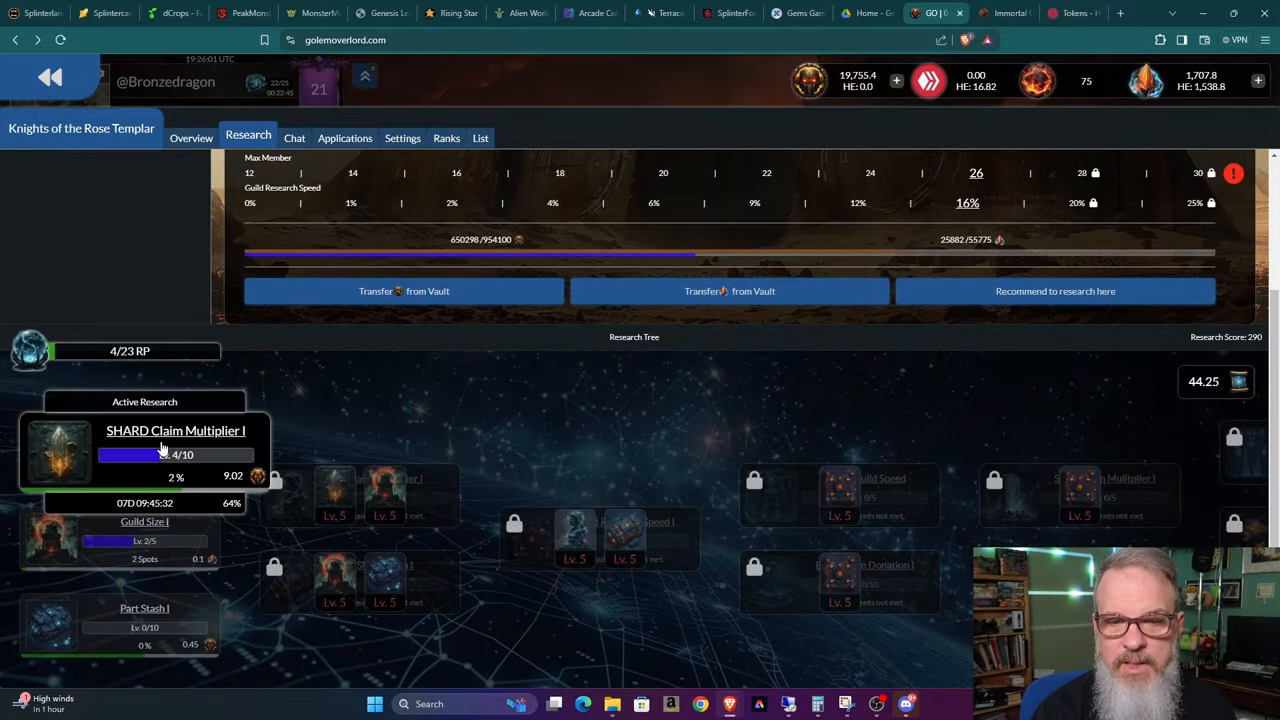
pyautogui.click(175, 430)
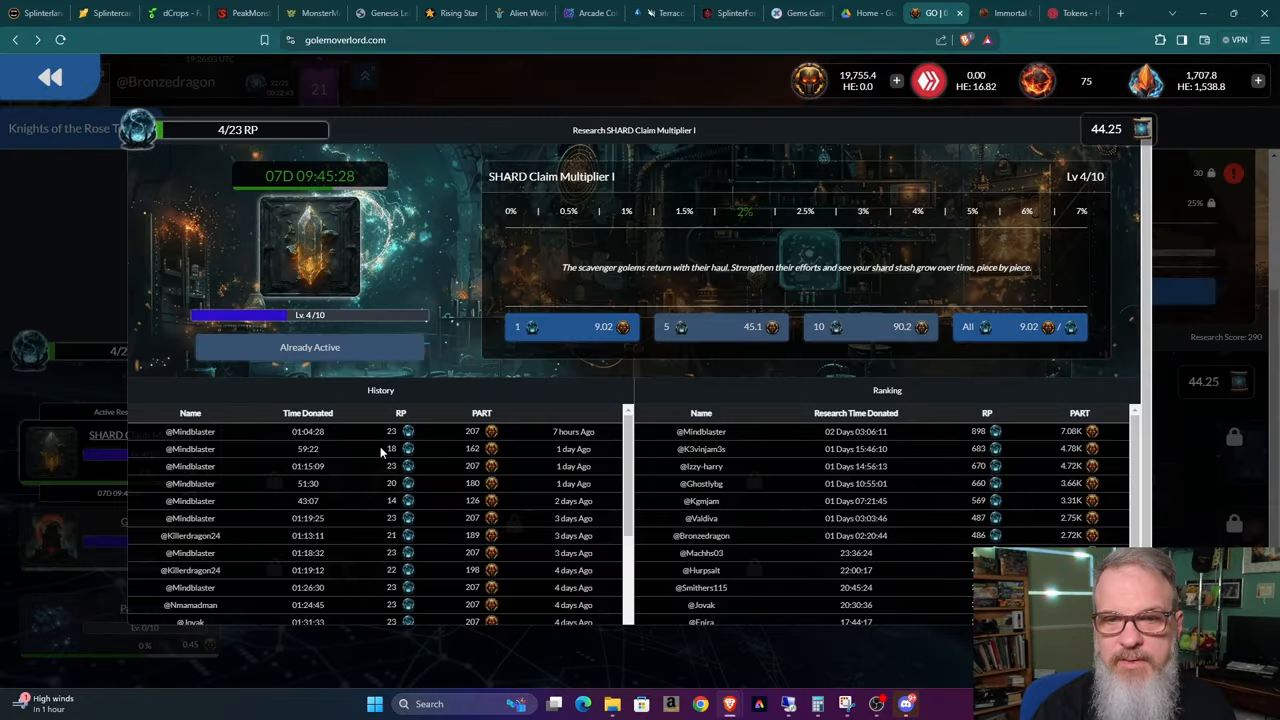
pyautogui.moveTo(231, 347)
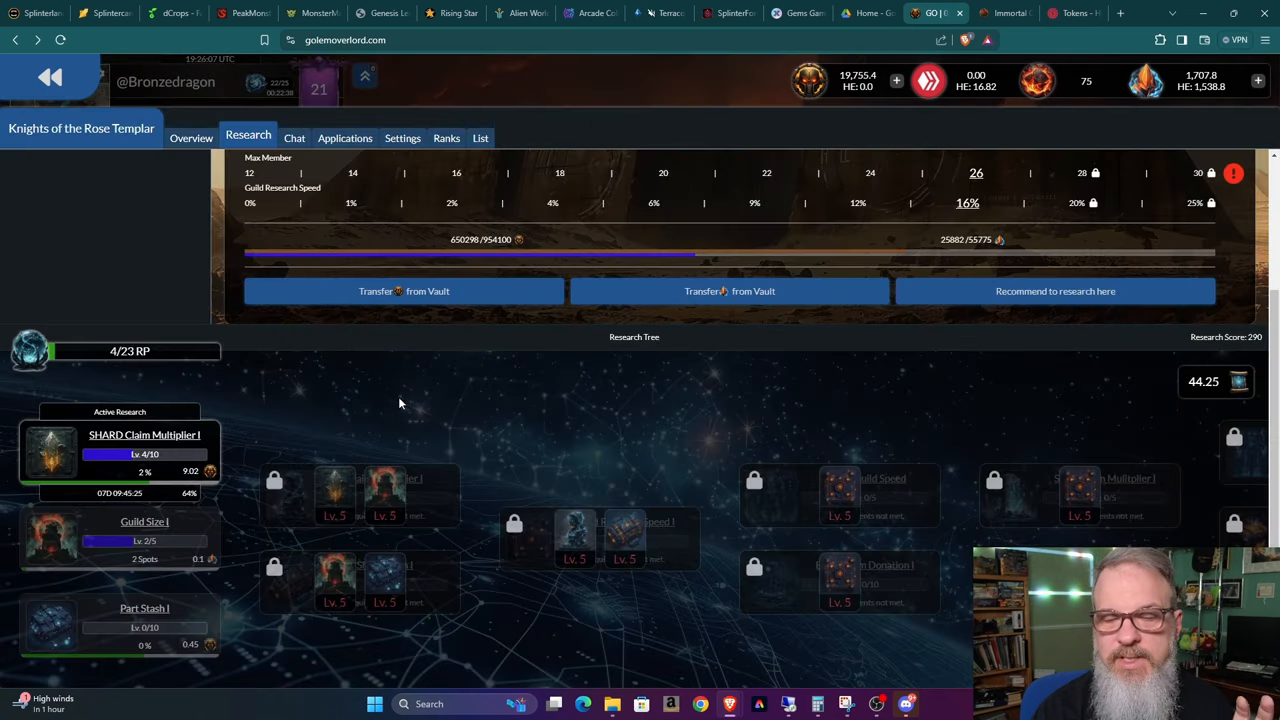
pyautogui.moveTo(406, 403)
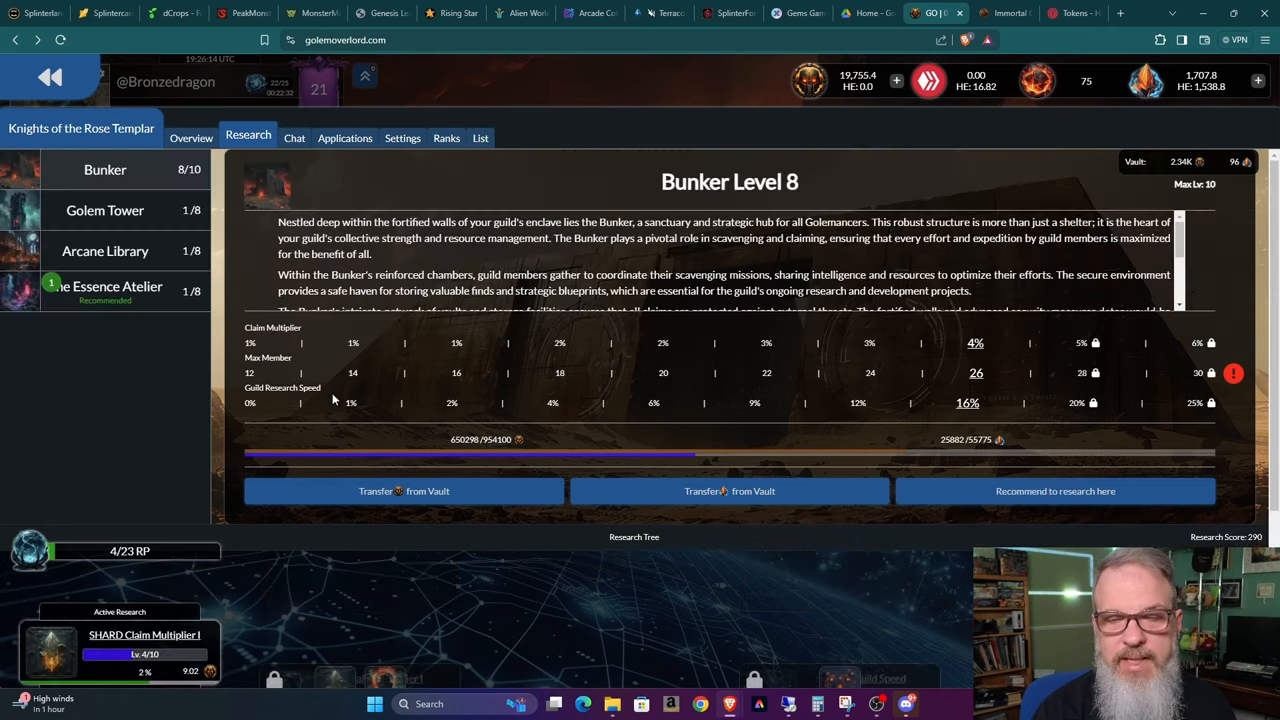
# - Scroll down The Essence Atelier tree to Research Cost I (Lv 4/10), Ready to Research
pyautogui.scroll(-3)
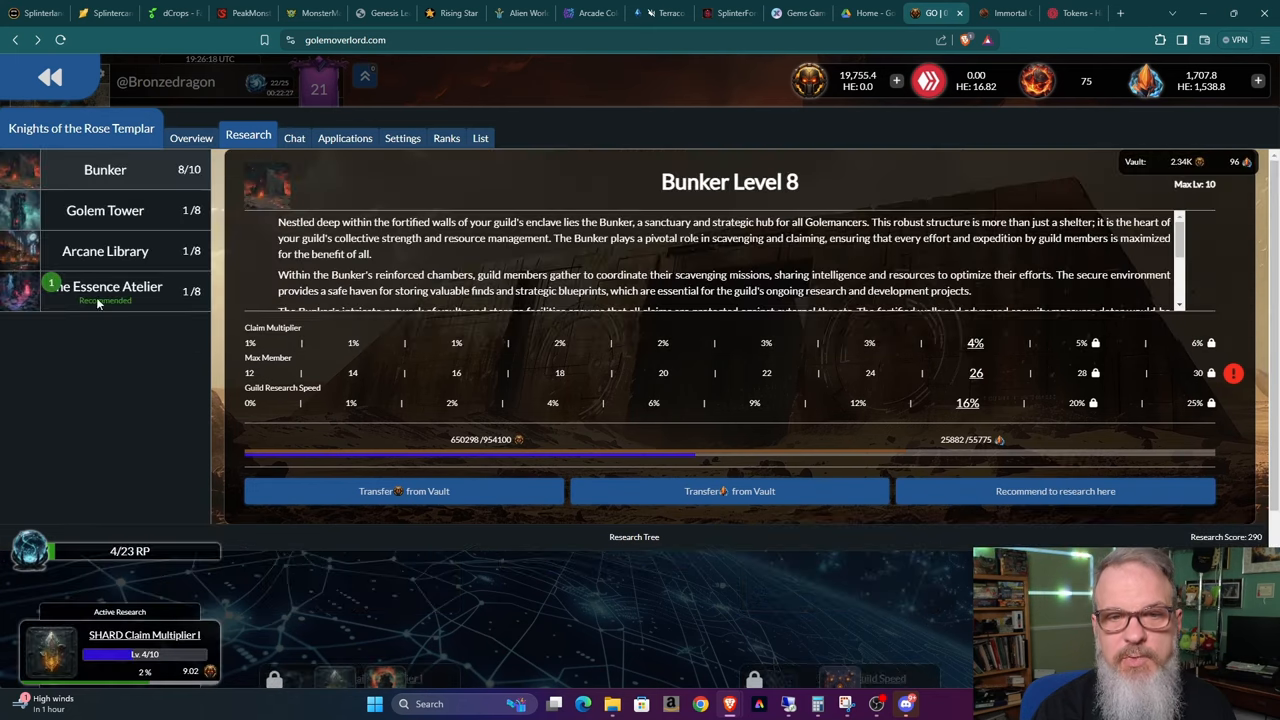
pyautogui.scroll(-3)
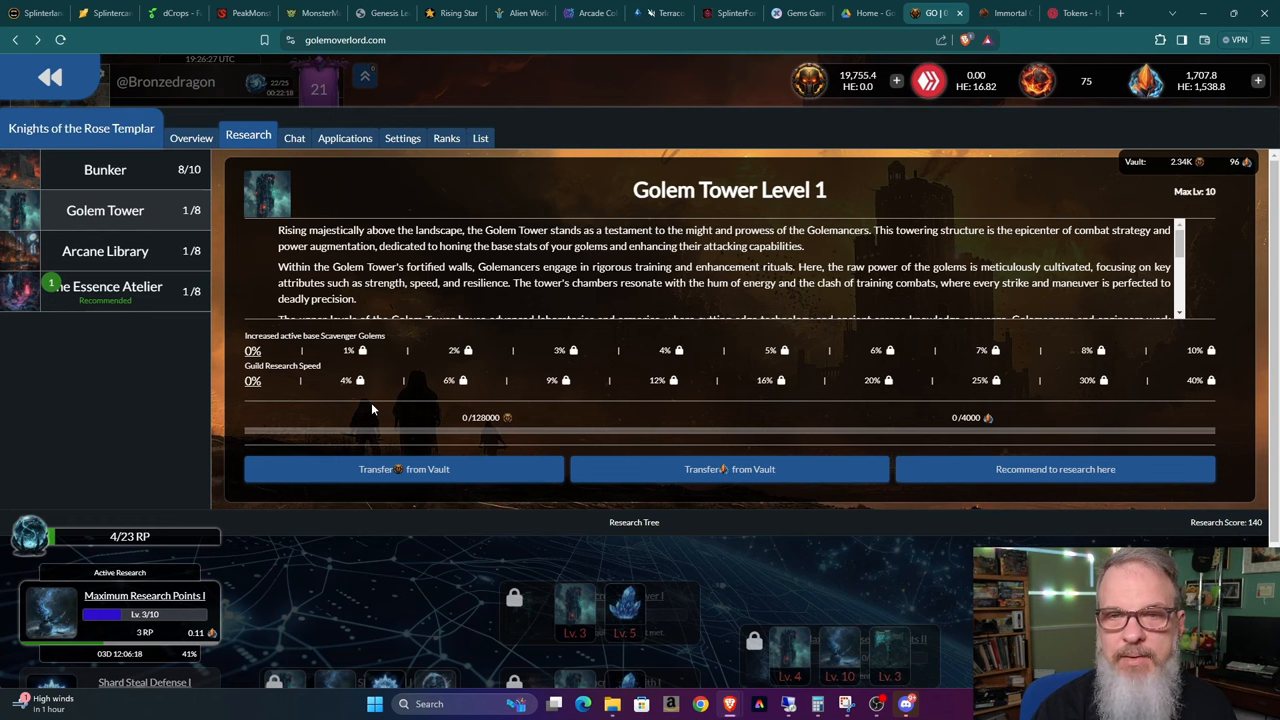
pyautogui.moveTo(333, 518)
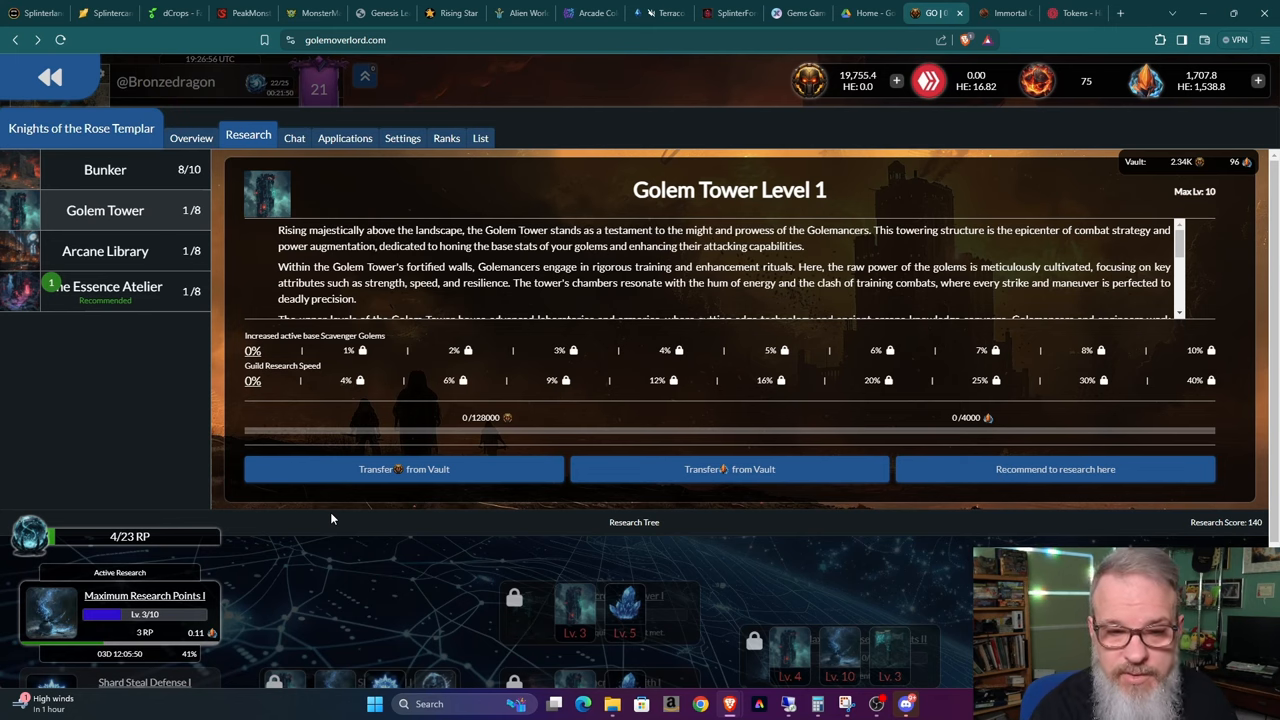
pyautogui.scroll(-3)
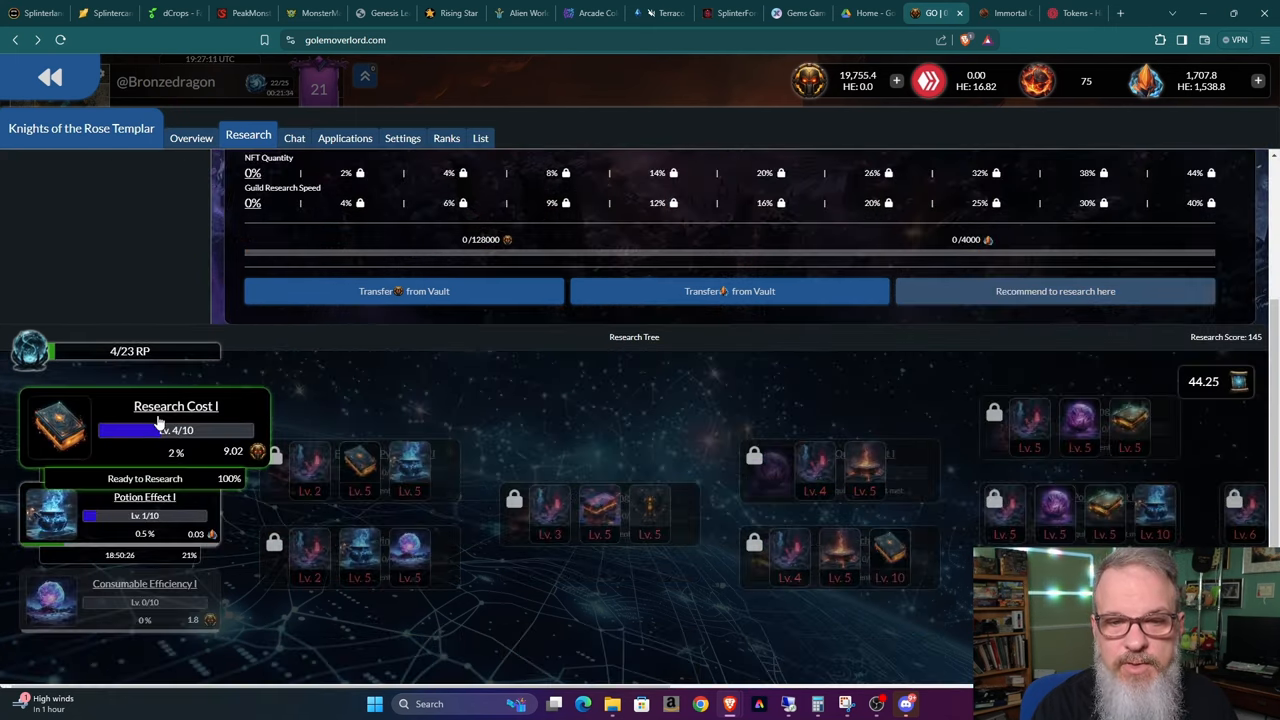
# - Open Research Cost I details to finish the research for 23 blueprints
pyautogui.click(105, 287)
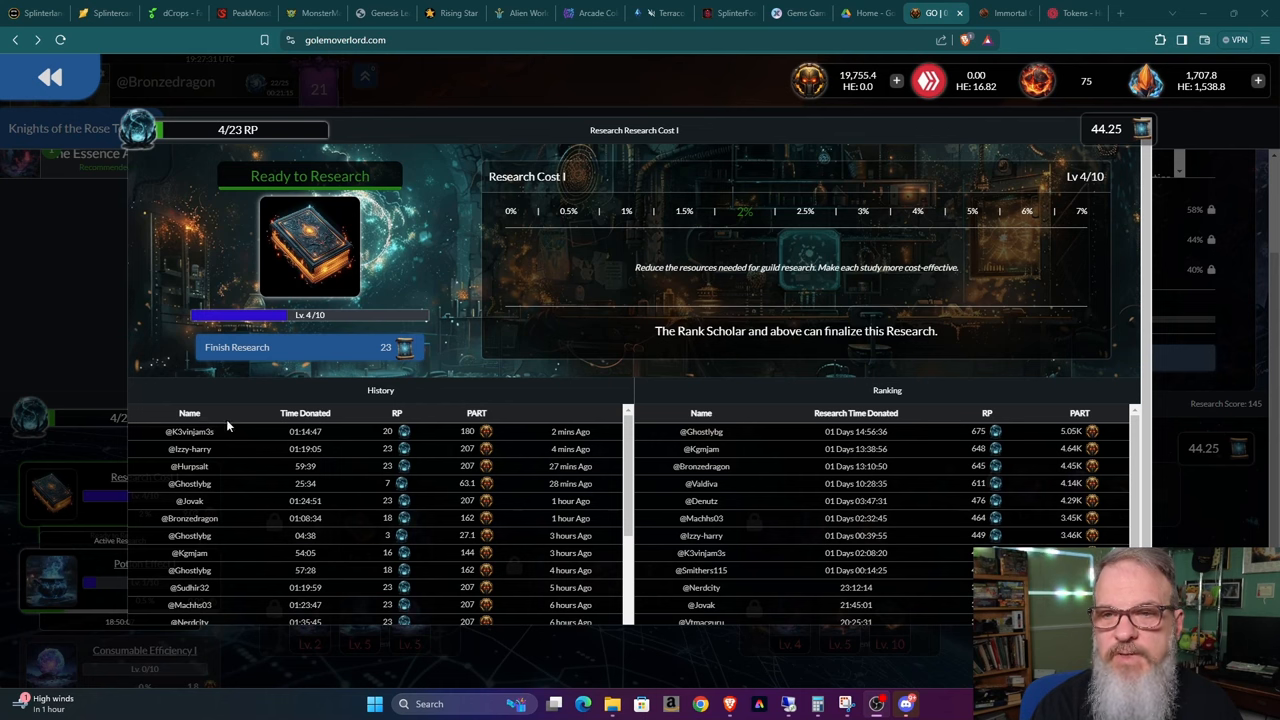
pyautogui.moveTo(250, 426)
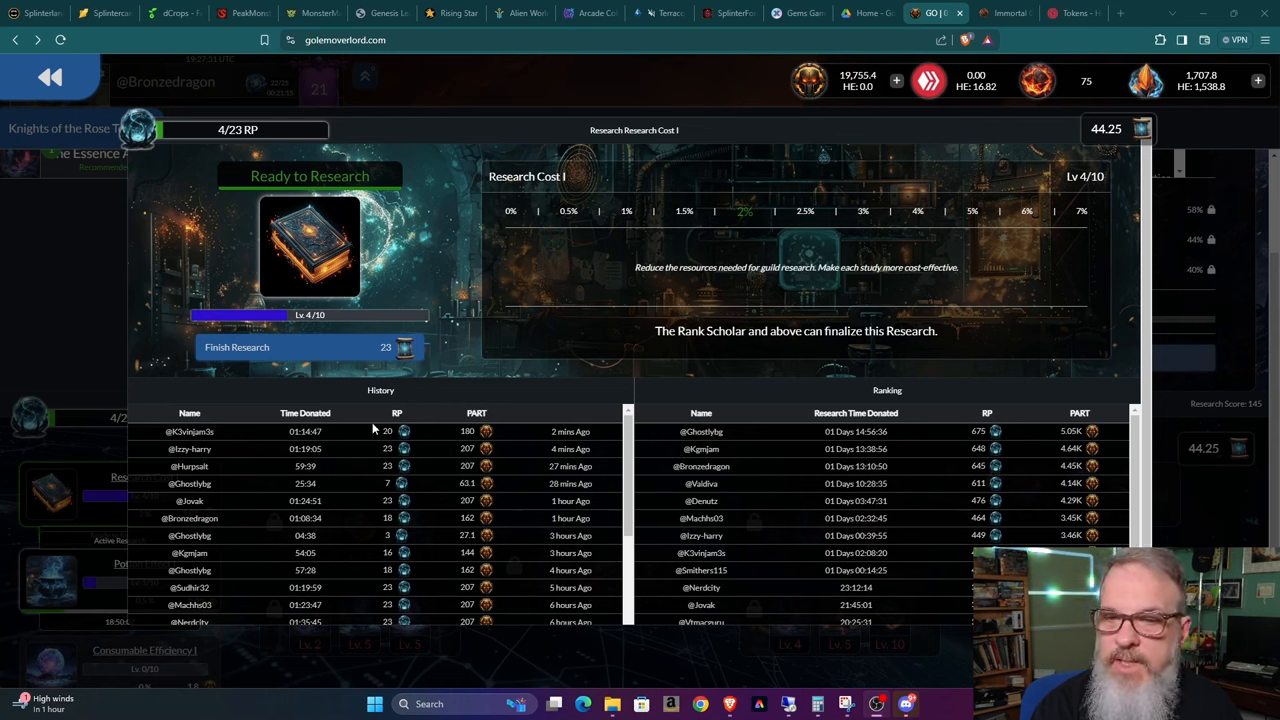
pyautogui.moveTo(405, 347)
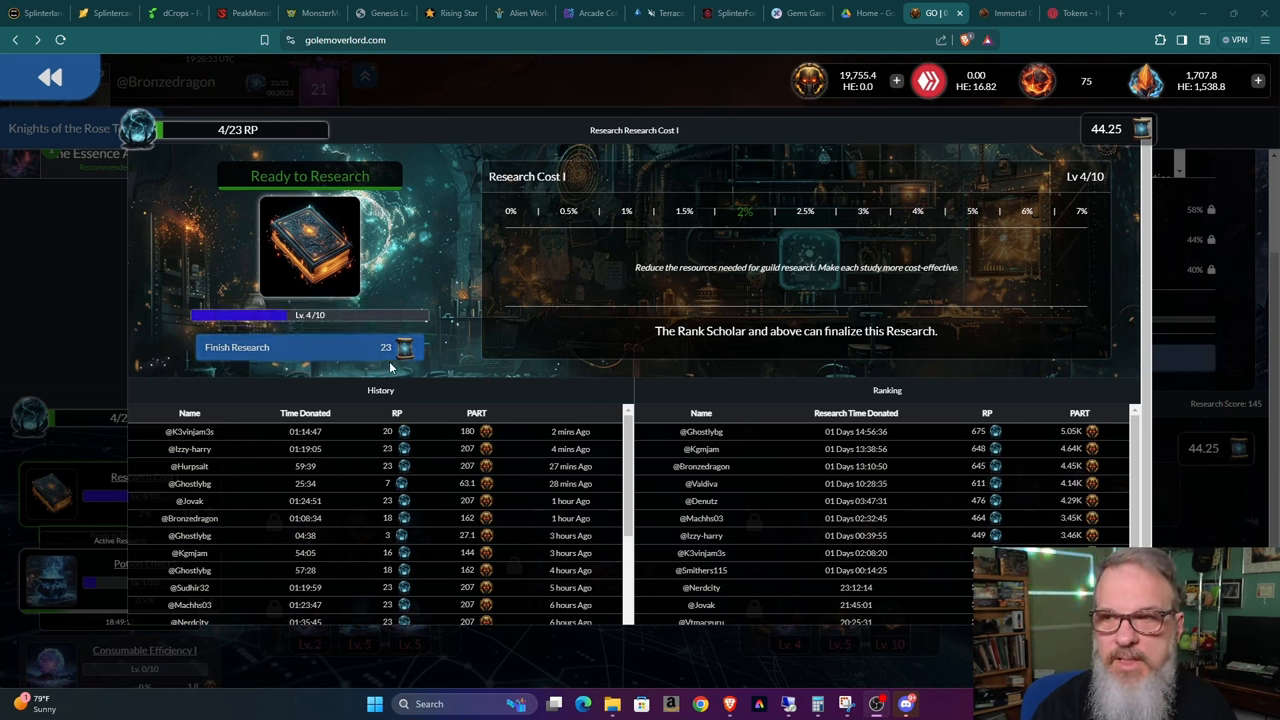
pyautogui.moveTo(1137, 142)
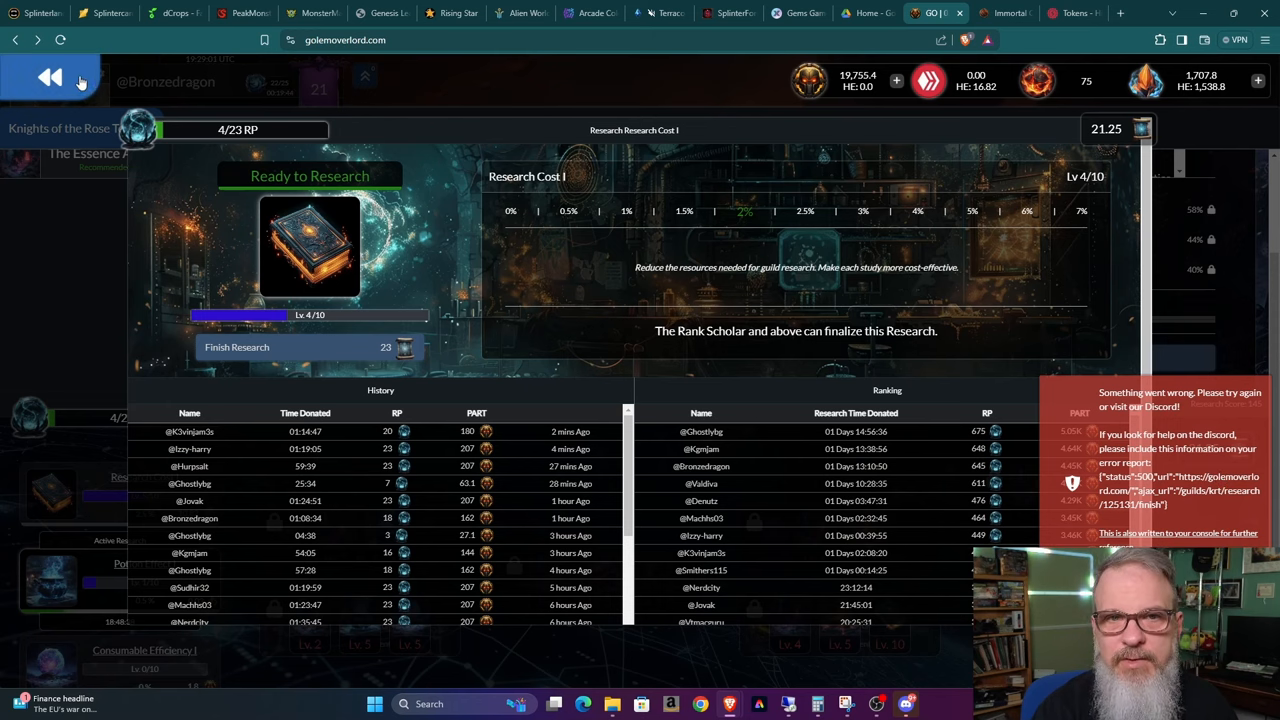
# - Close the Research Cost I details and view the guild chat's Lv. 5 upgrade message
pyautogui.click(55, 79)
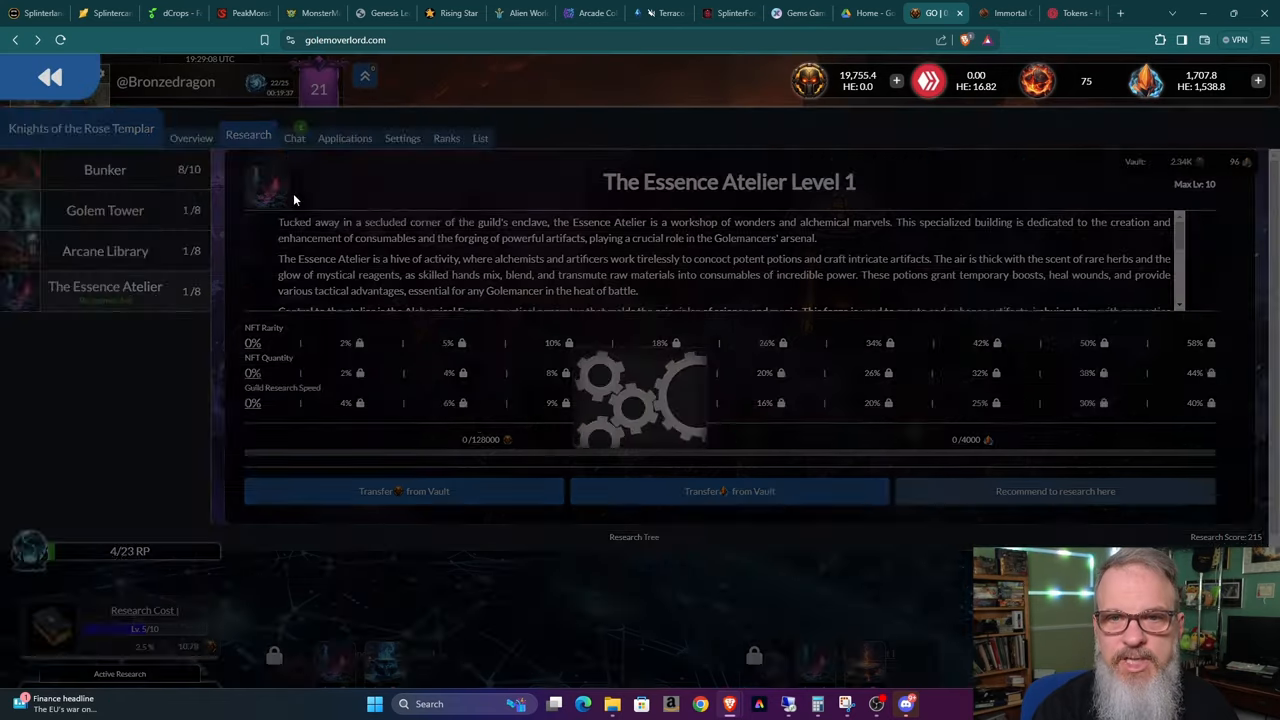
pyautogui.click(291, 138)
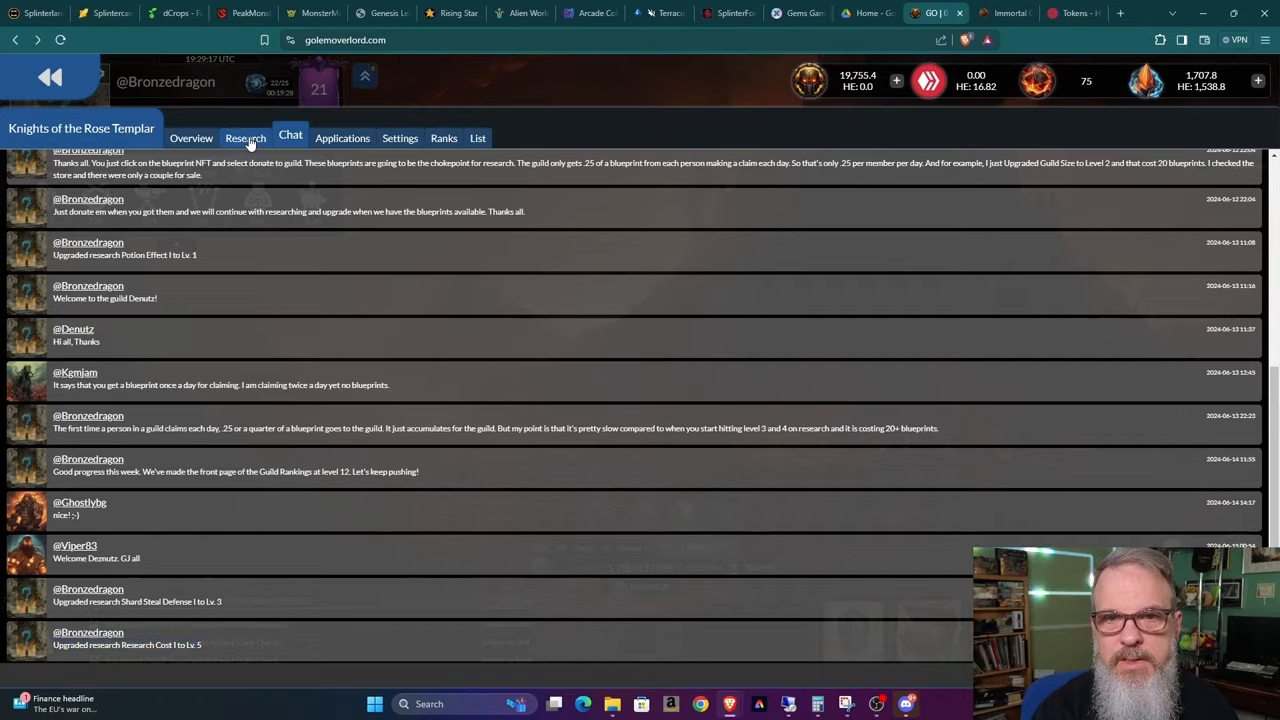
# - Return to guild research and scroll to reactivate Research Cost I at Lv 5/10
pyautogui.click(246, 138)
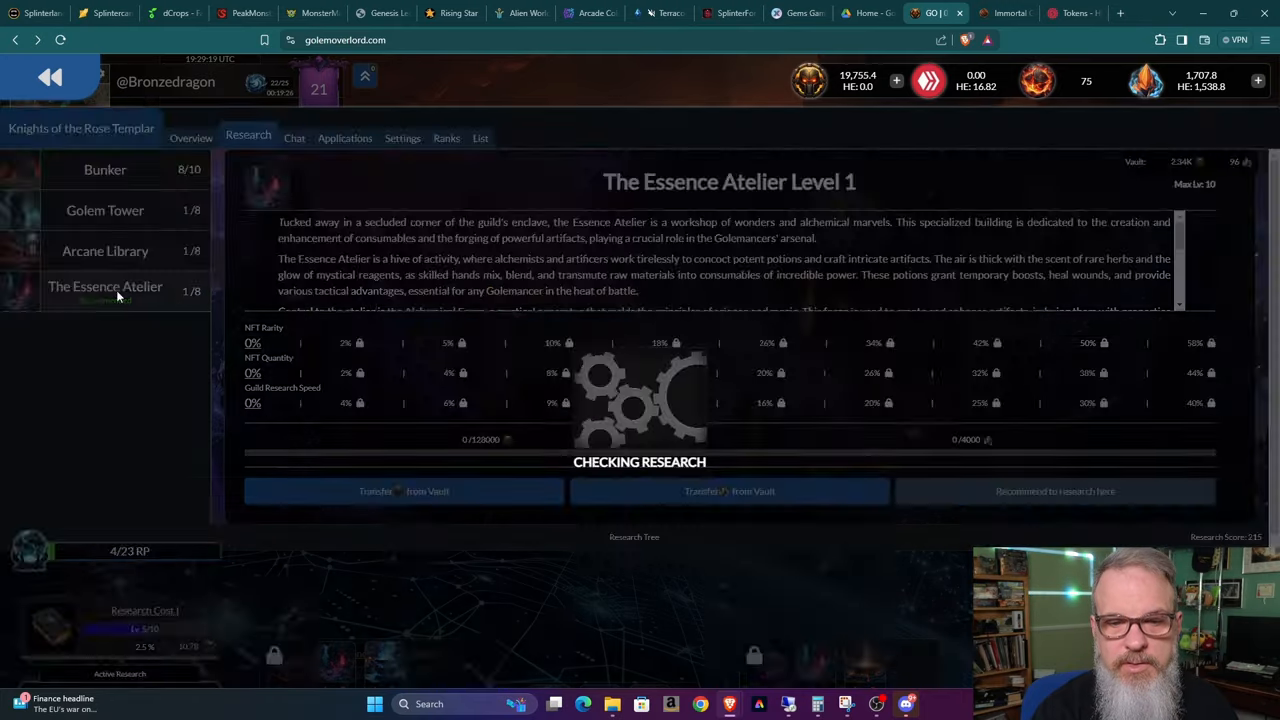
pyautogui.scroll(-3)
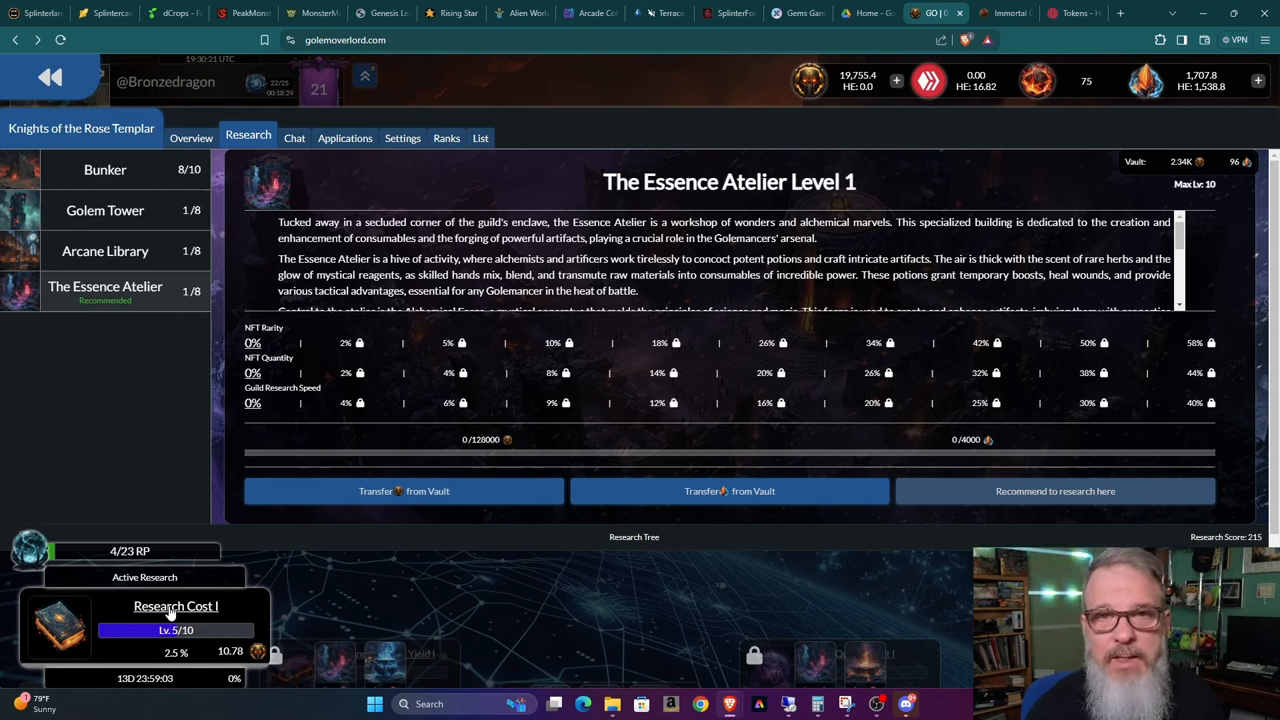
pyautogui.moveTo(130, 551)
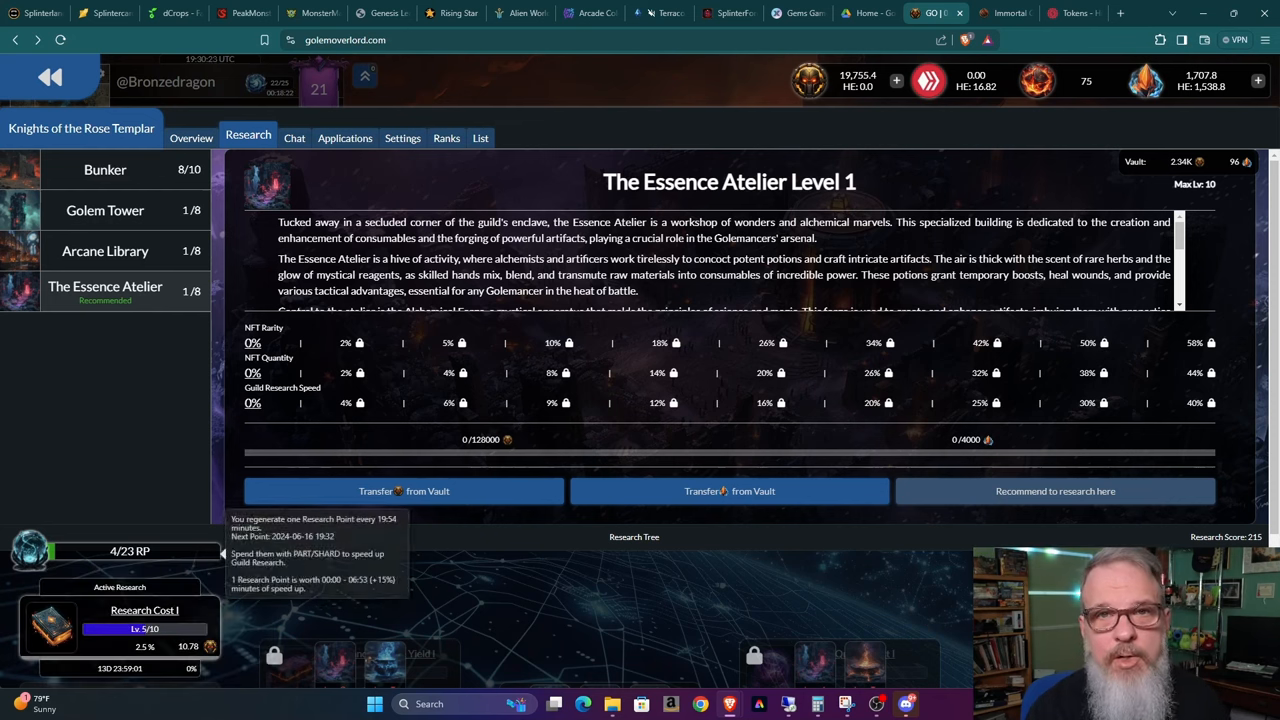